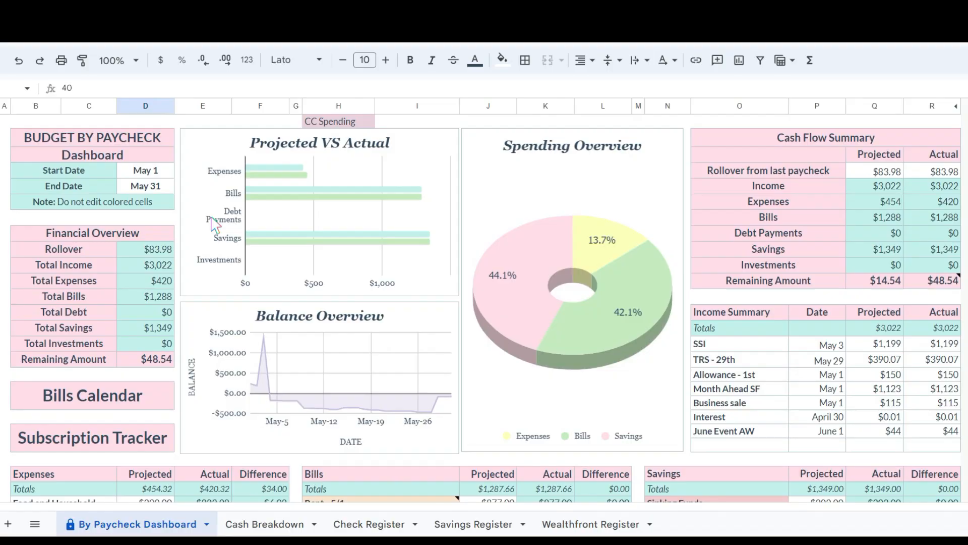
mouse_move(321, 331)
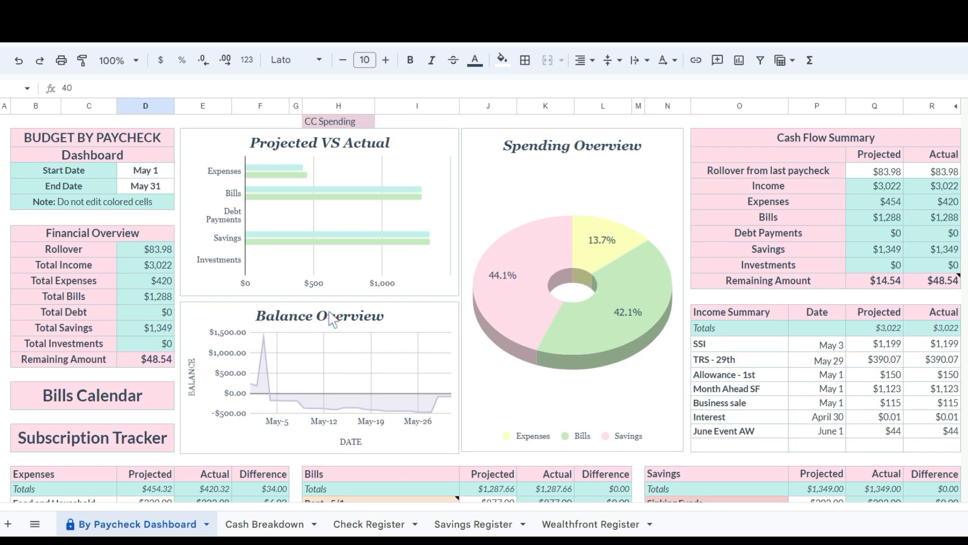
mouse_move(333, 324)
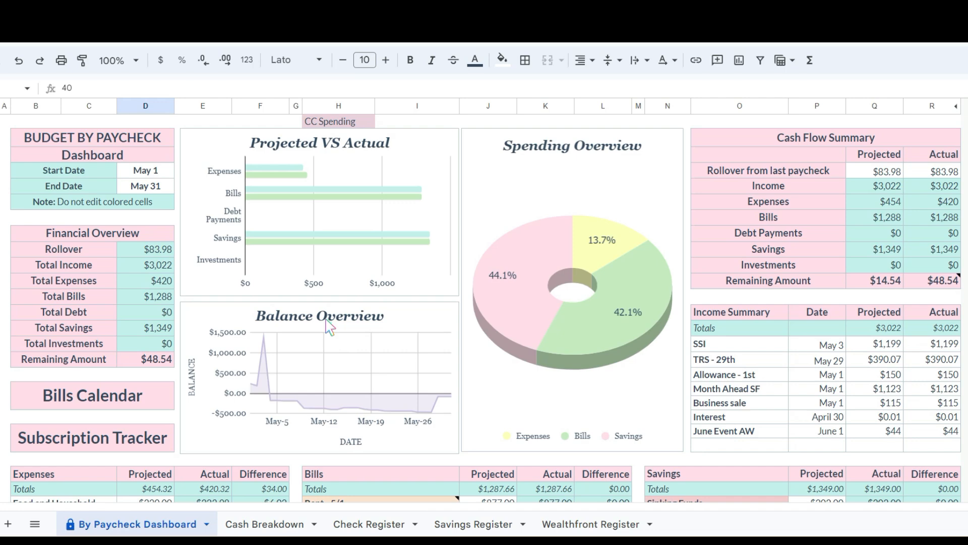
mouse_move(326, 331)
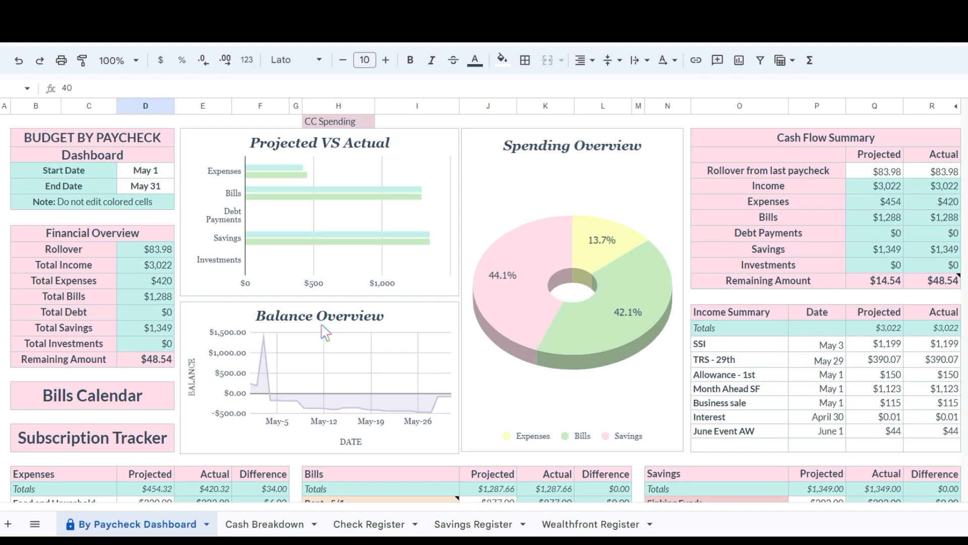
mouse_move(558, 332)
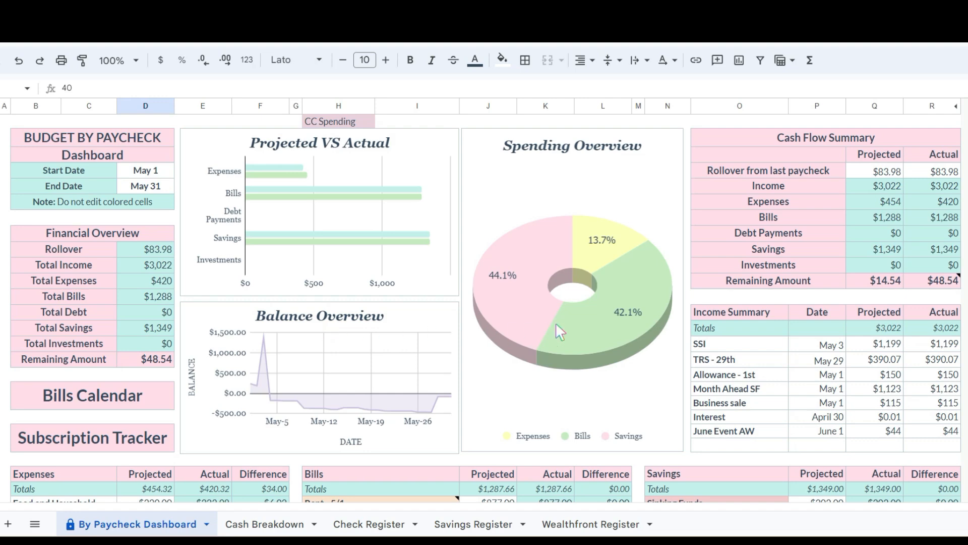
mouse_move(838, 329)
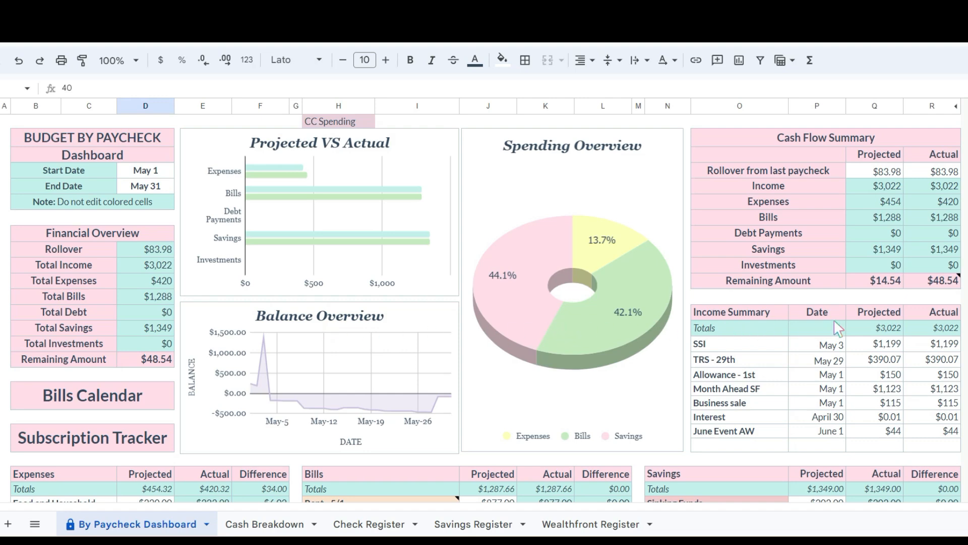
mouse_move(831, 330)
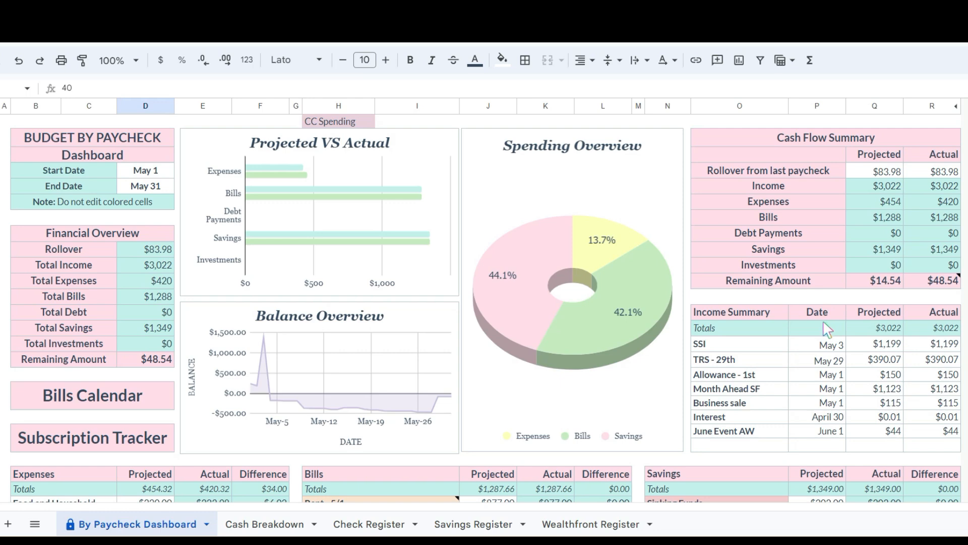
mouse_move(803, 346)
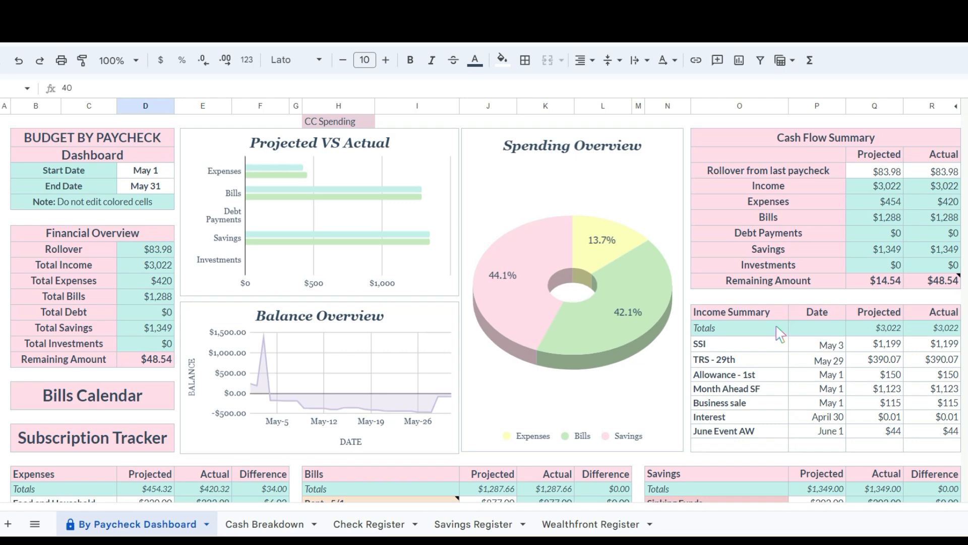
mouse_move(758, 338)
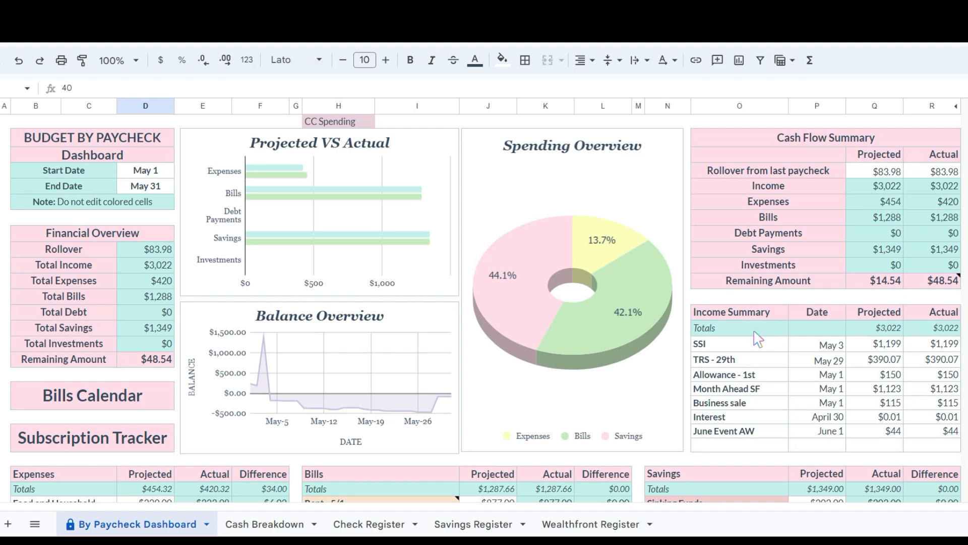
Review the actual income amounts for SSI, TRS 29th, Allowance 1st, Month Ahead SF, Business sale, Interest and June Event AW
scroll(down, 3)
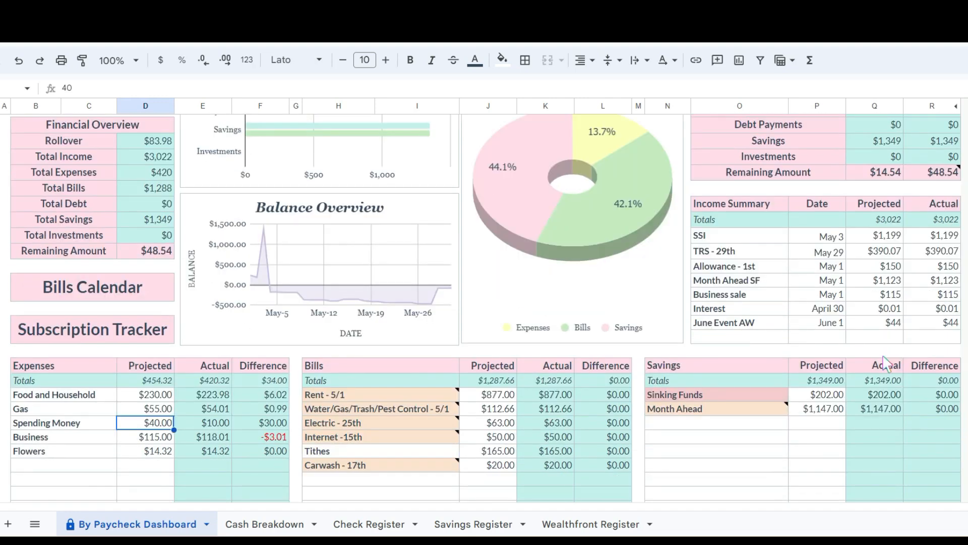
mouse_move(889, 264)
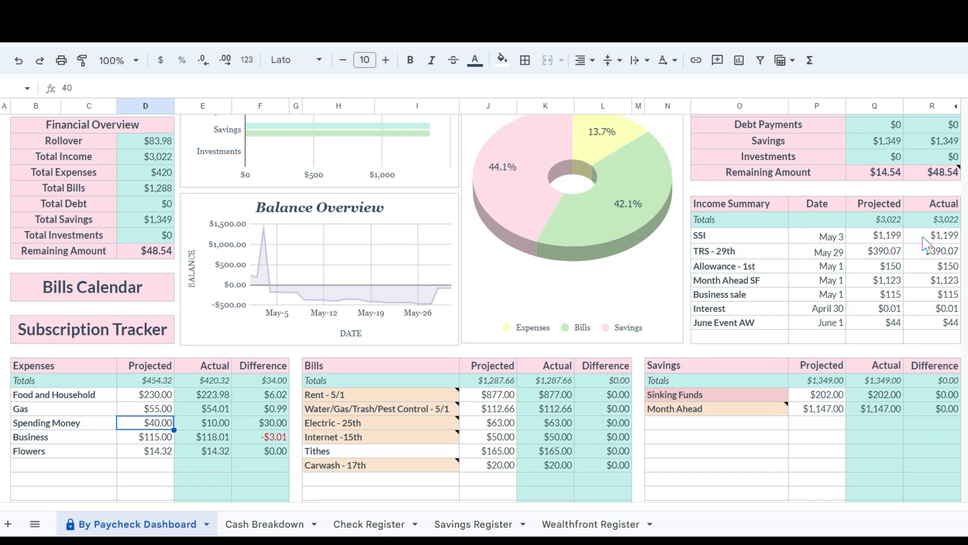
click(942, 236)
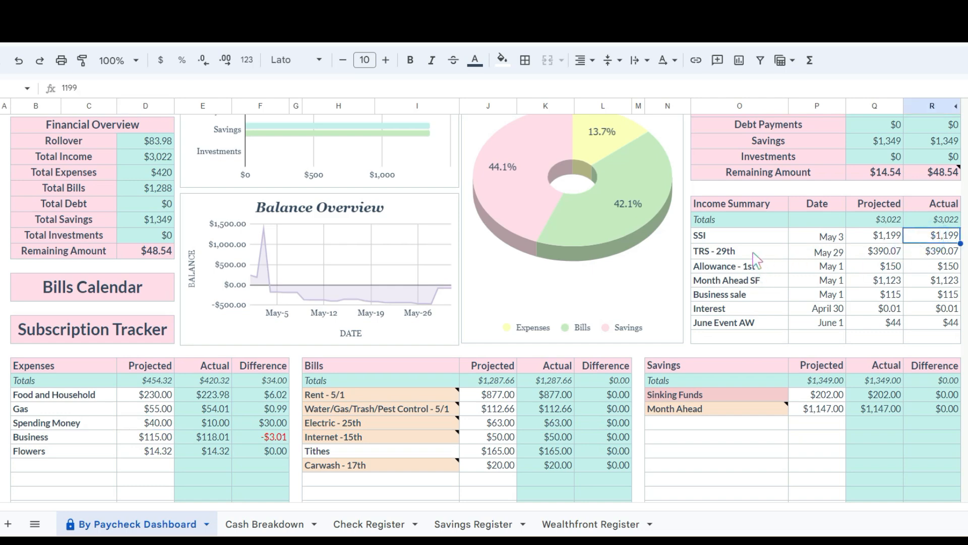
click(941, 251)
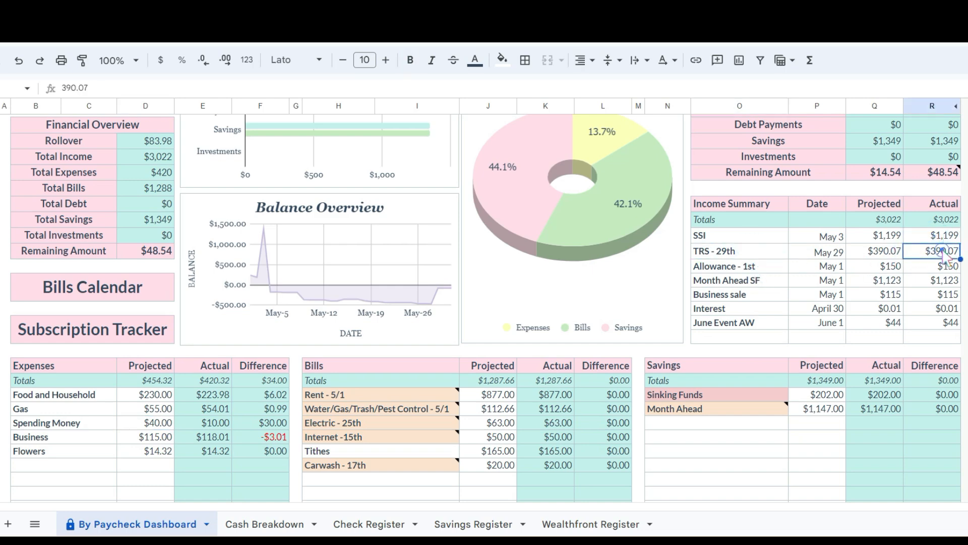
mouse_move(889, 333)
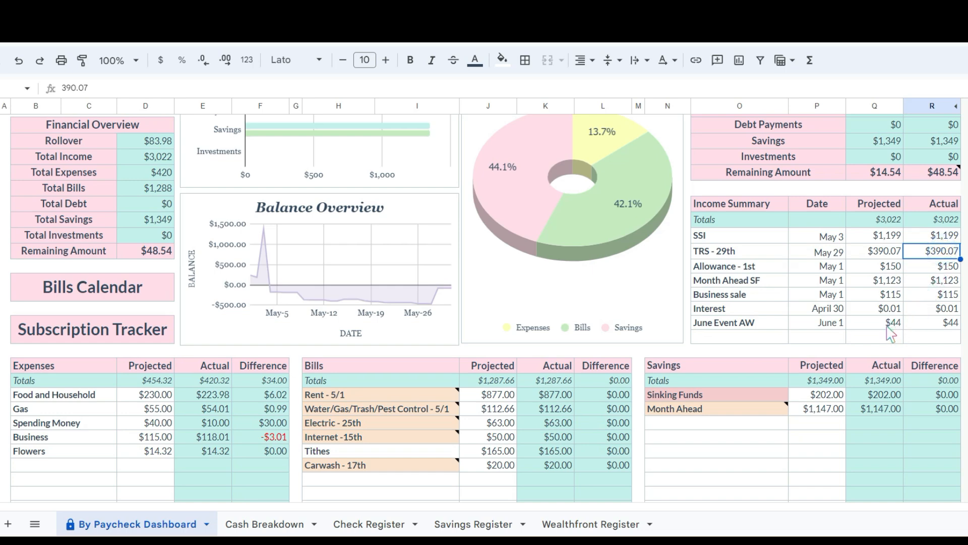
click(939, 266)
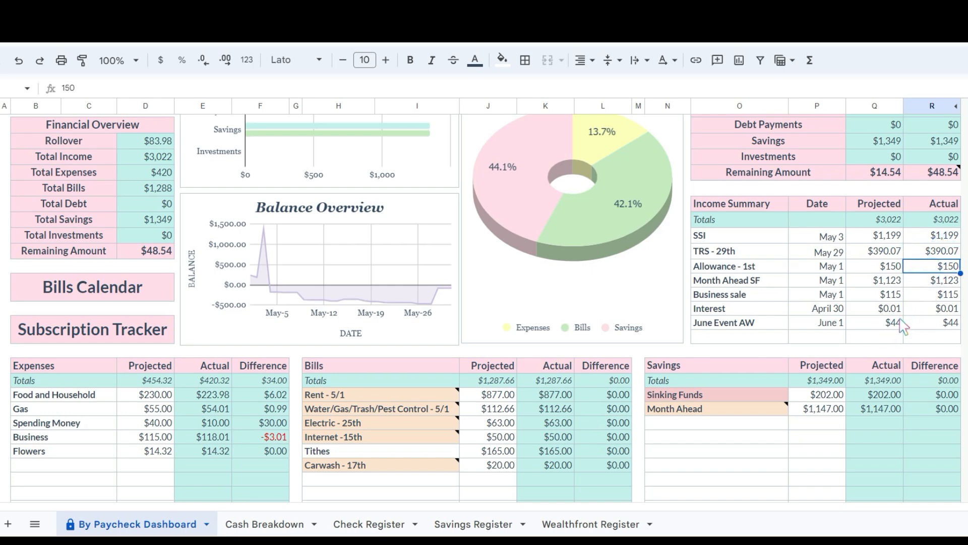
click(944, 280)
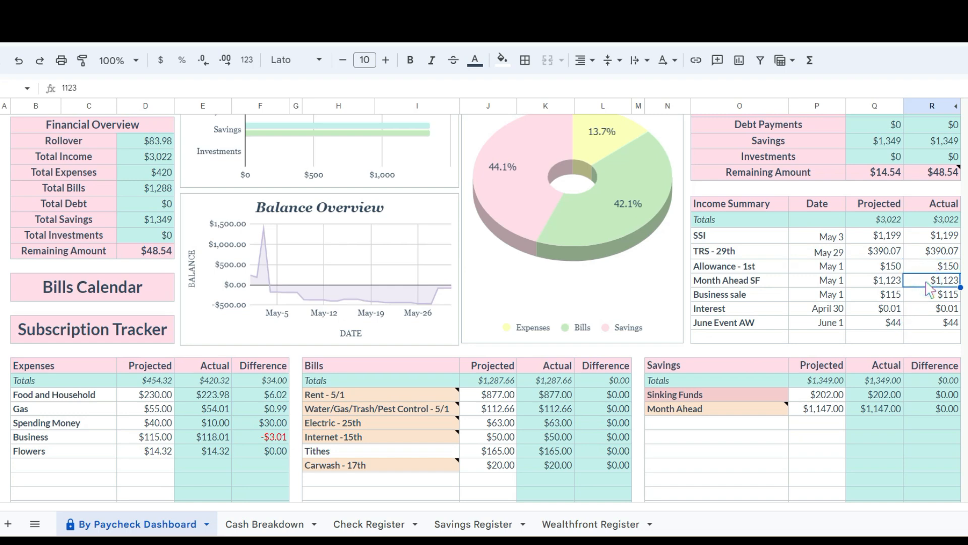
mouse_move(931, 297)
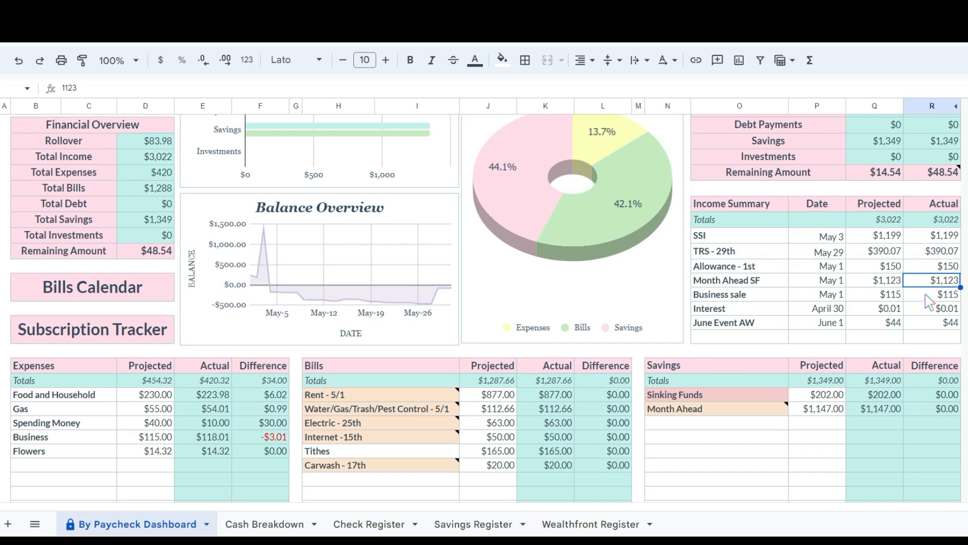
click(938, 294)
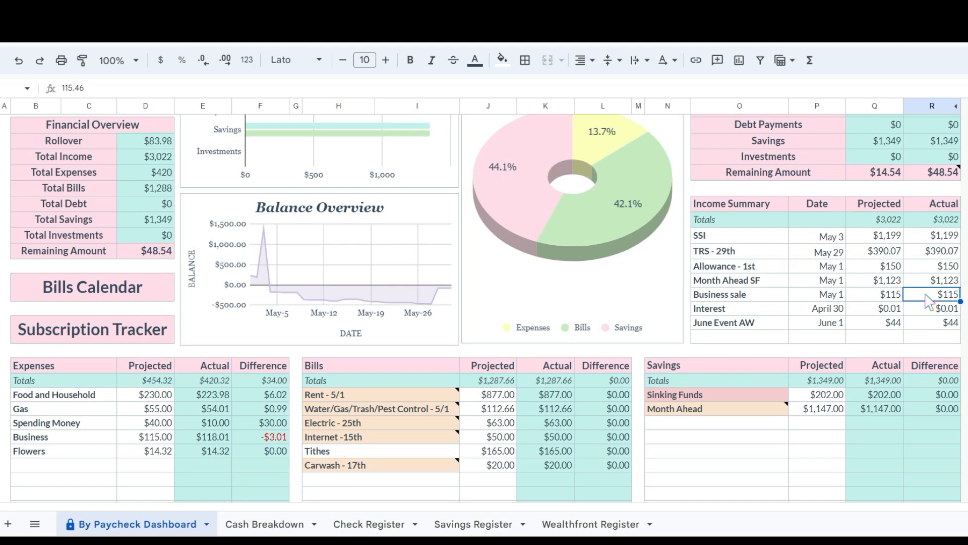
click(932, 308)
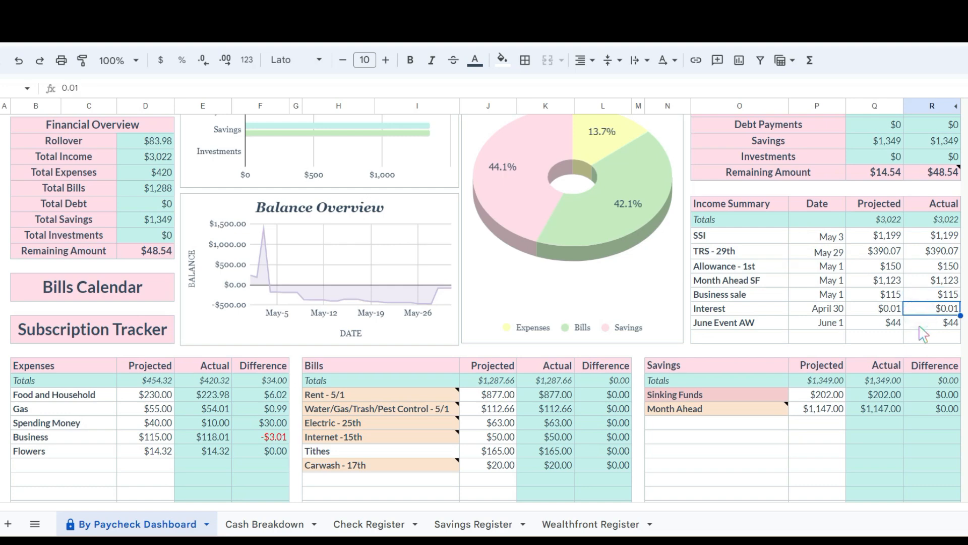
click(944, 322)
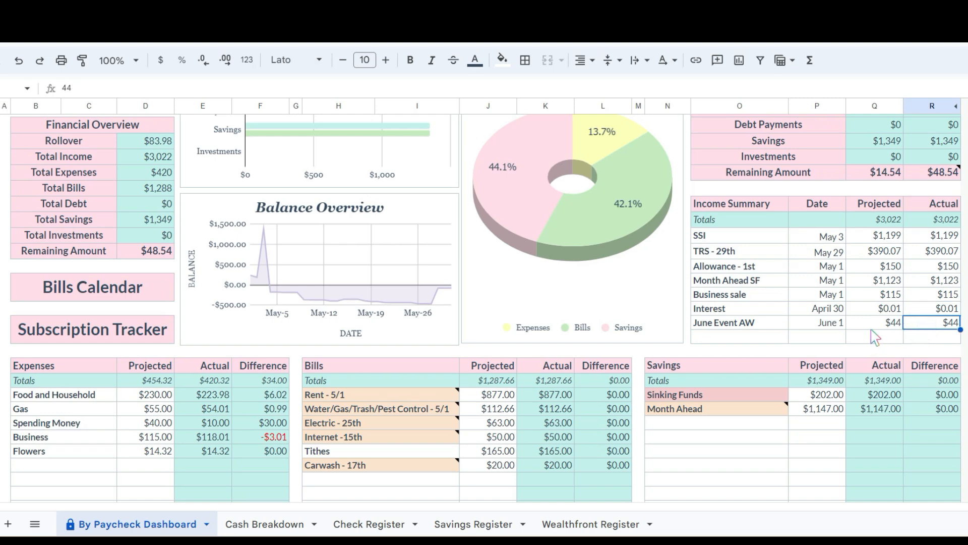
mouse_move(759, 320)
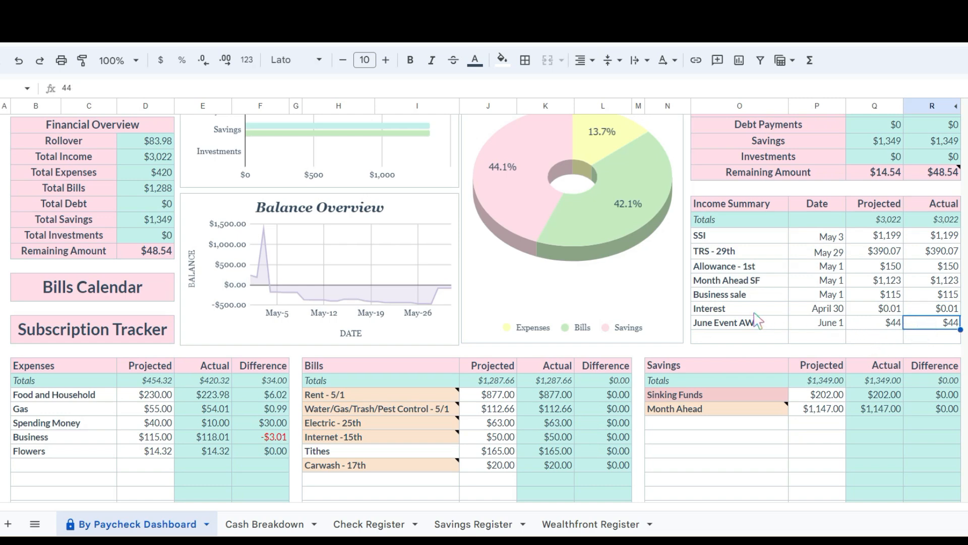
mouse_move(752, 315)
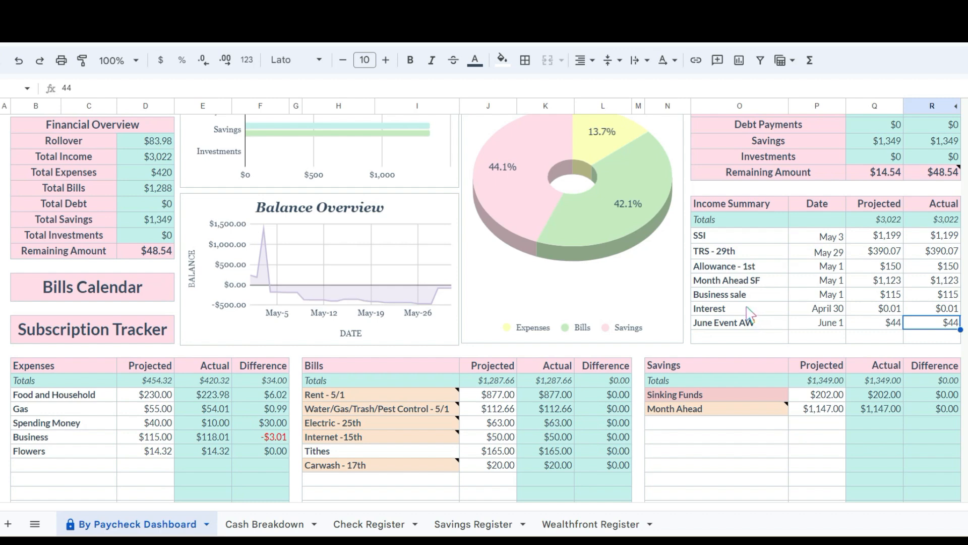
mouse_move(932, 249)
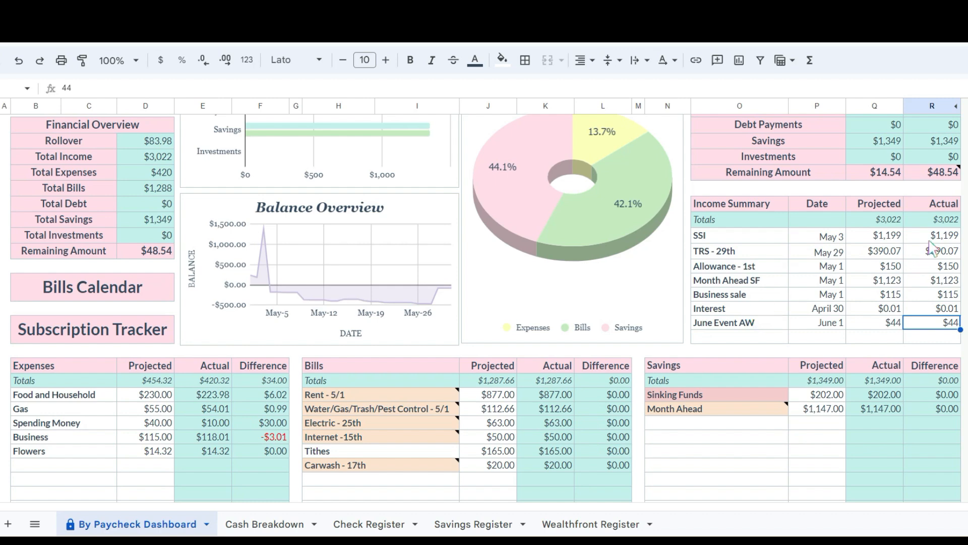
mouse_move(687, 310)
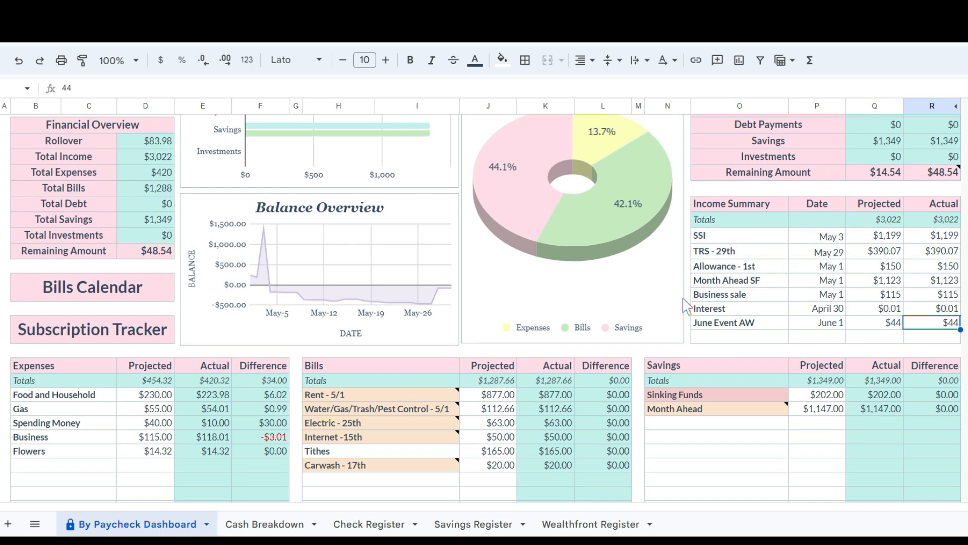
mouse_move(704, 339)
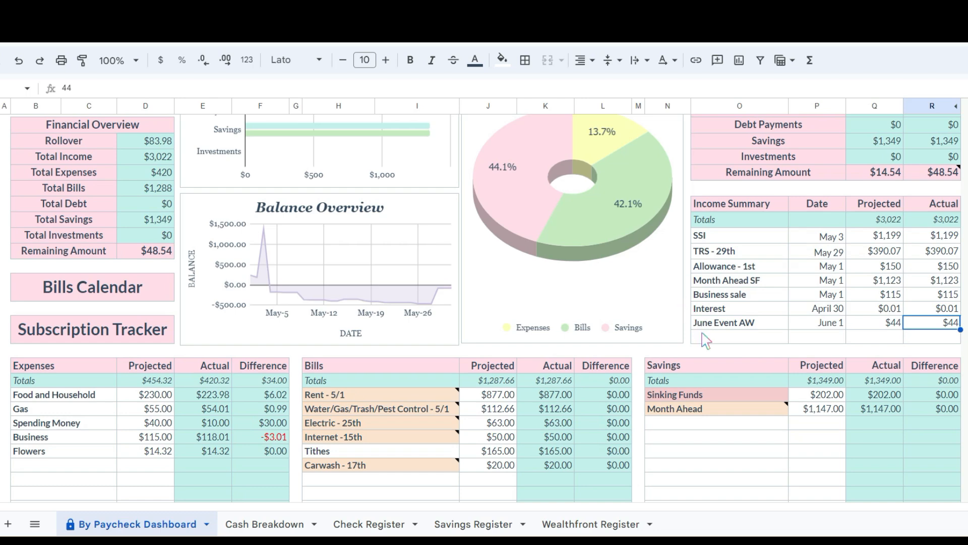
Inspect the projected Sinking Funds and Month Ahead formulas and the Bills table totals row
scroll(down, 3)
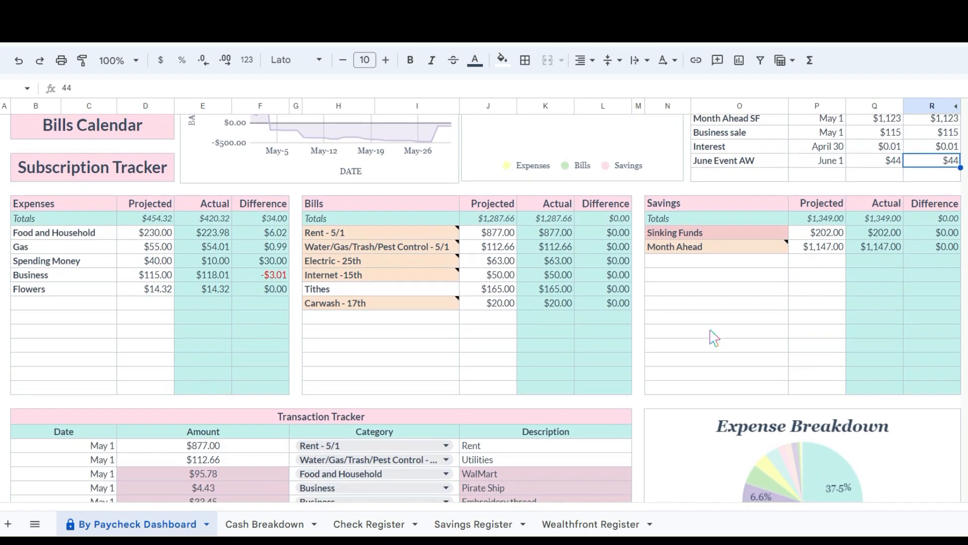
click(824, 231)
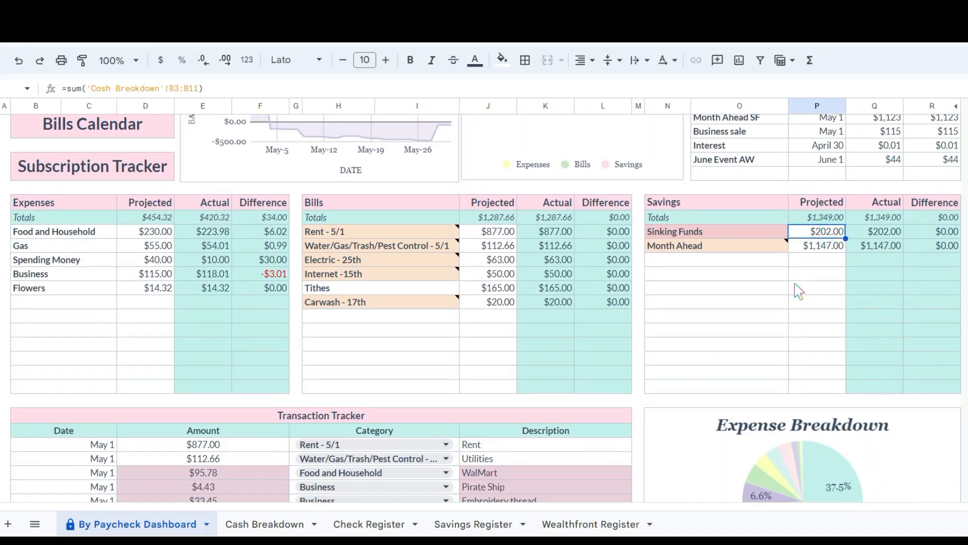
mouse_move(816, 231)
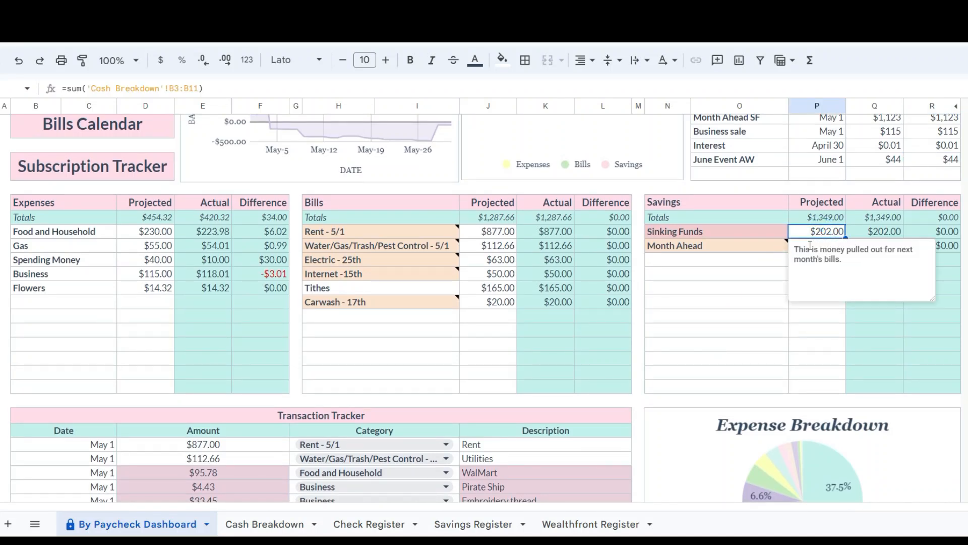
click(822, 245)
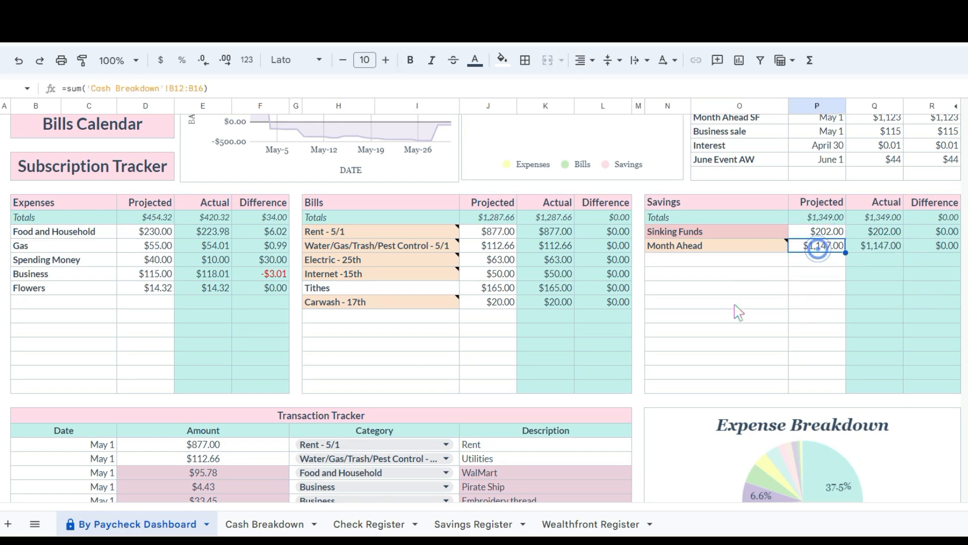
mouse_move(666, 268)
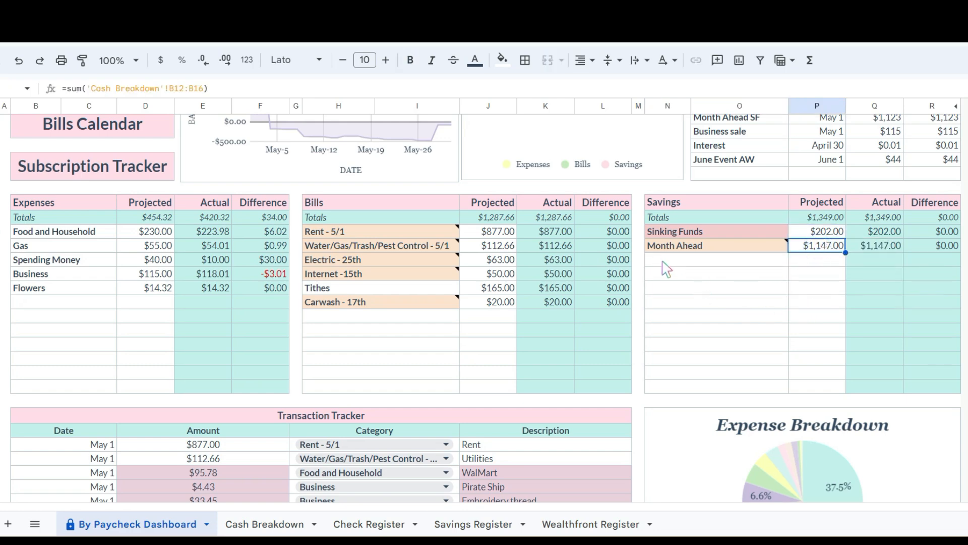
mouse_move(430, 247)
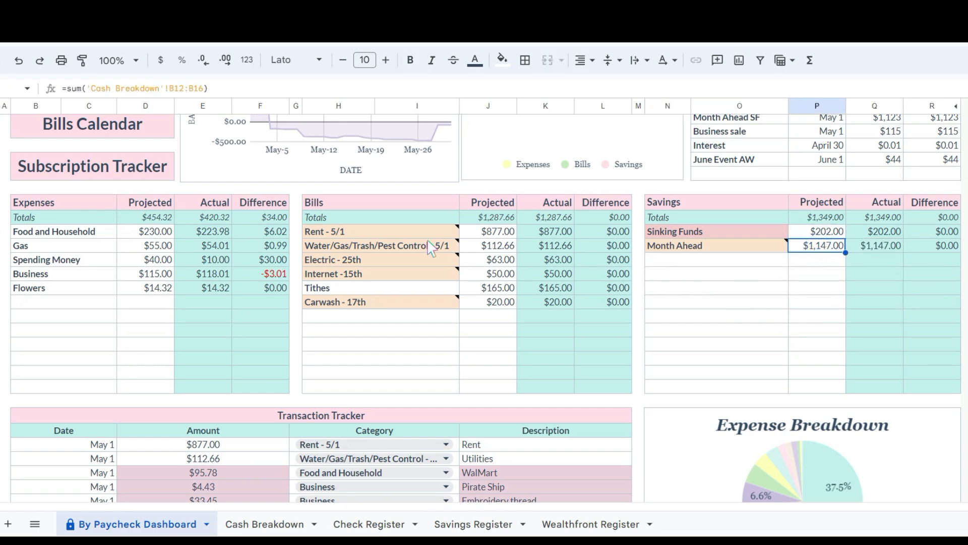
click(379, 216)
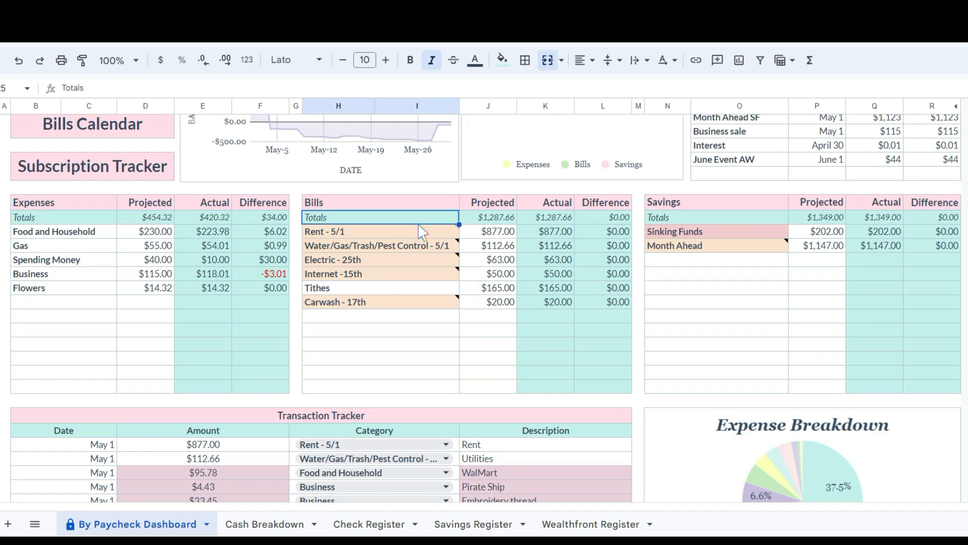
scroll(down, 3)
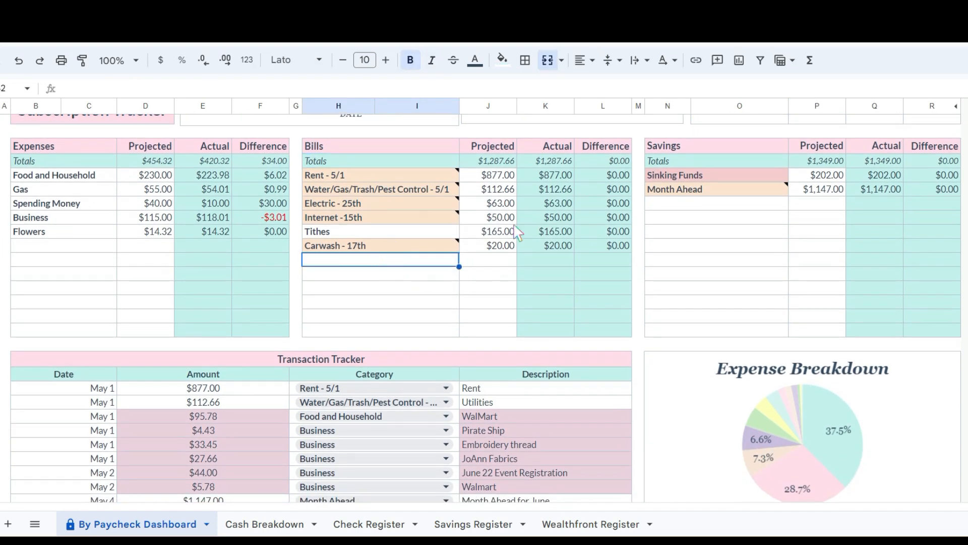
mouse_move(533, 247)
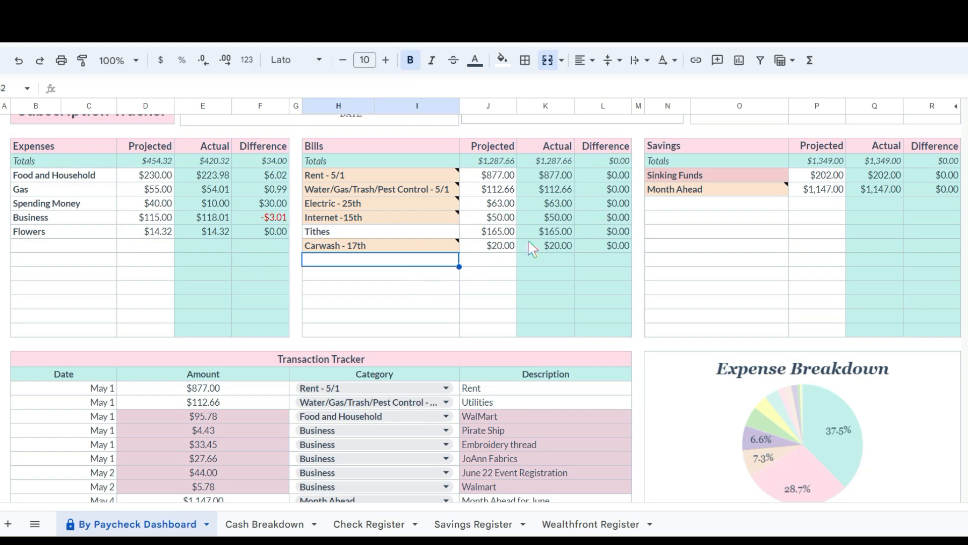
mouse_move(495, 215)
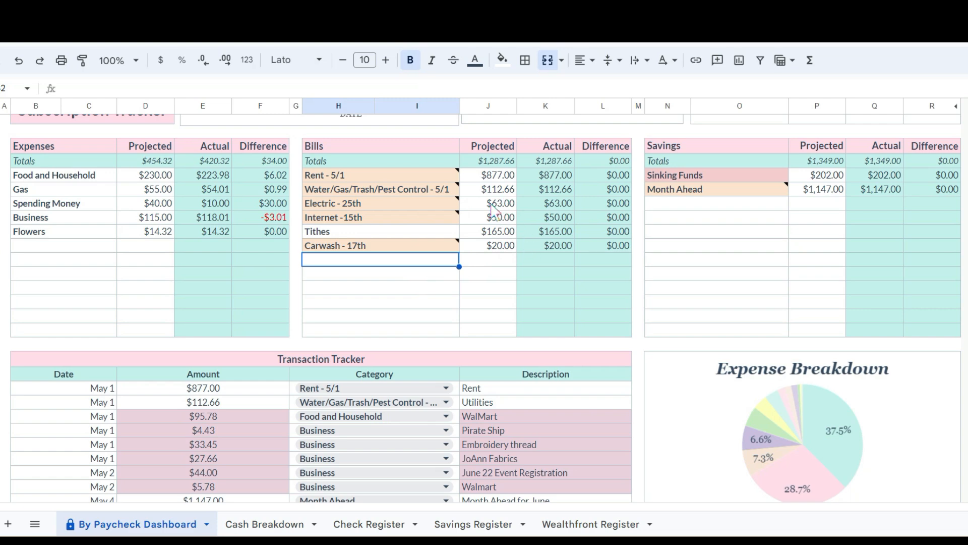
Check the projected bill amounts for Rent, utilities, Electric, Internet, Tithes and Carwash
click(488, 203)
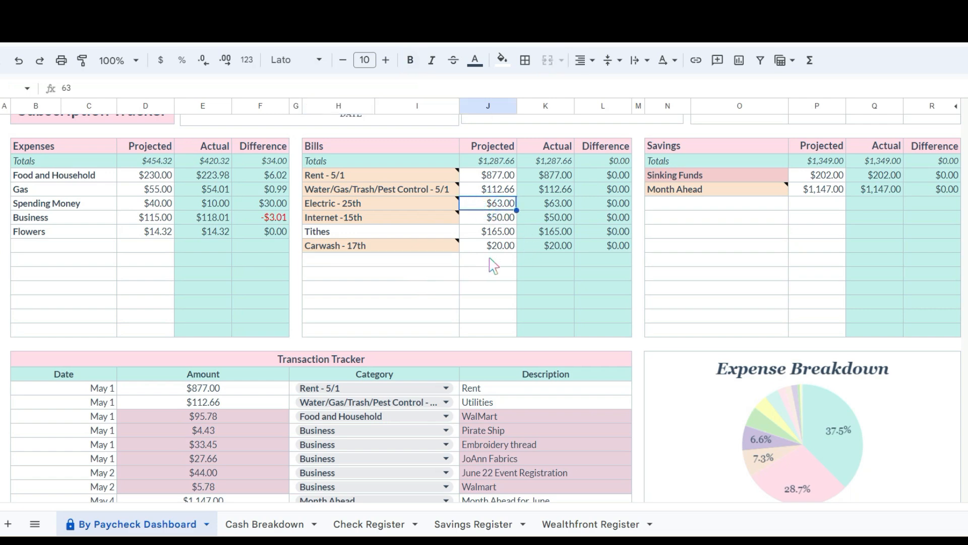
click(488, 189)
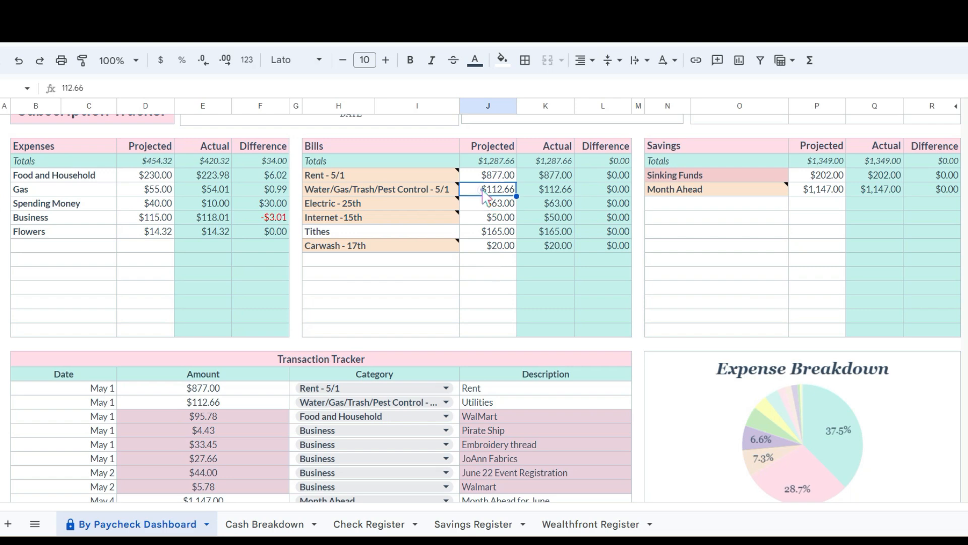
mouse_move(473, 242)
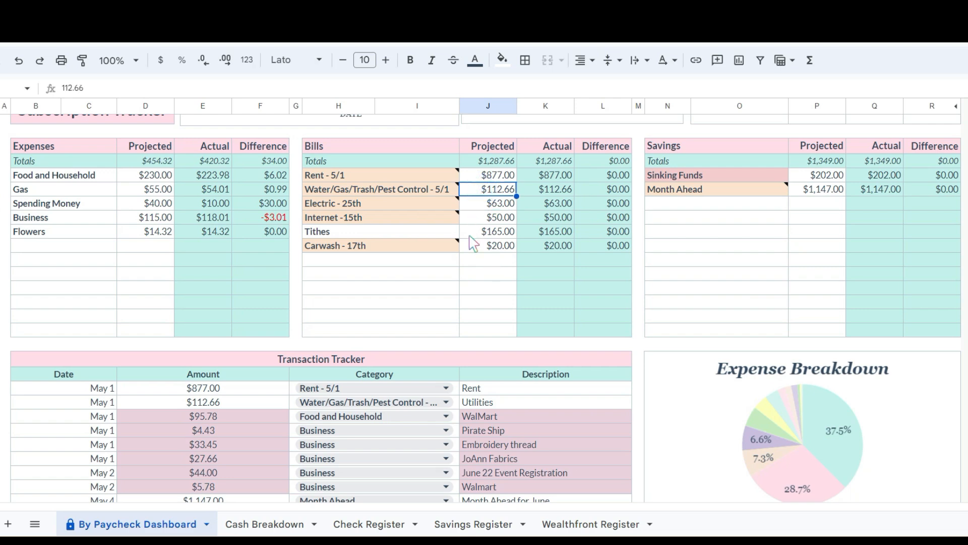
mouse_move(493, 181)
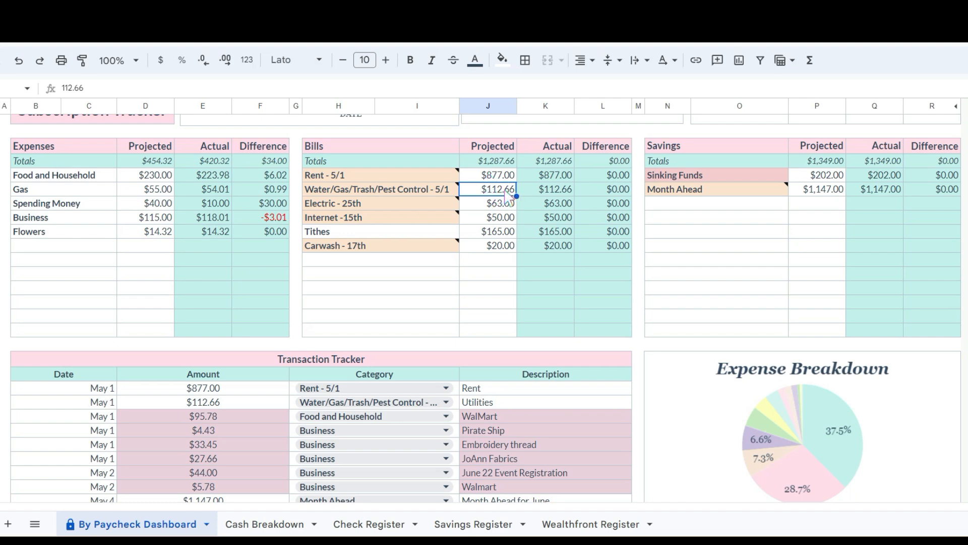
mouse_move(491, 210)
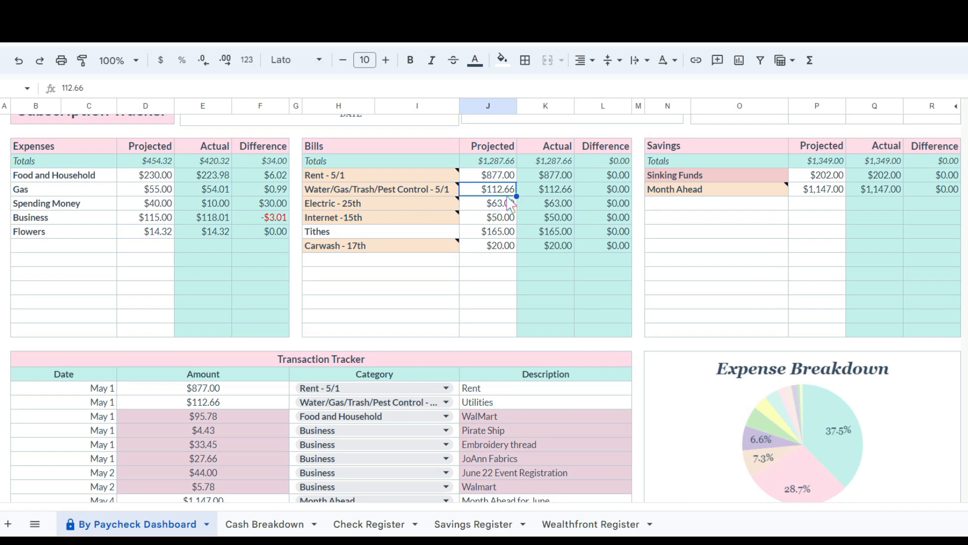
click(487, 175)
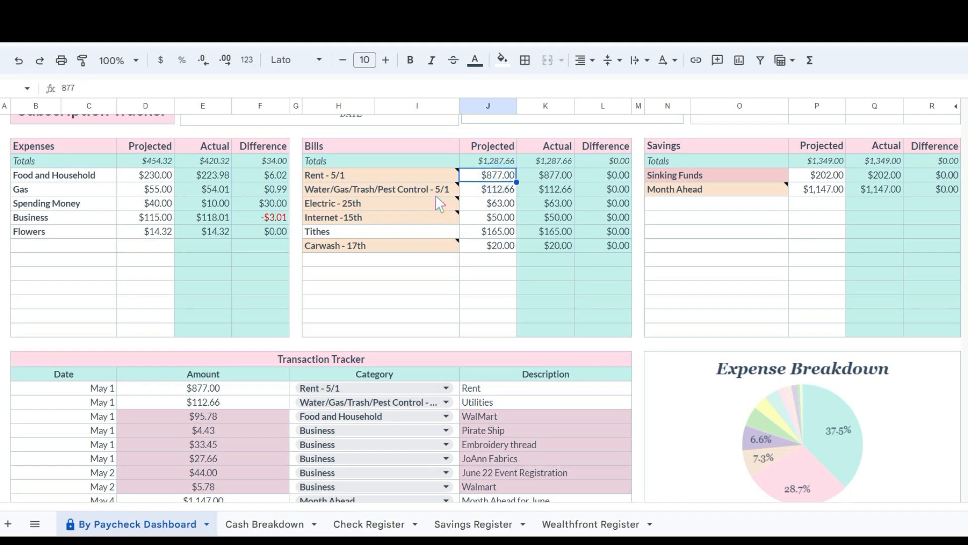
click(487, 190)
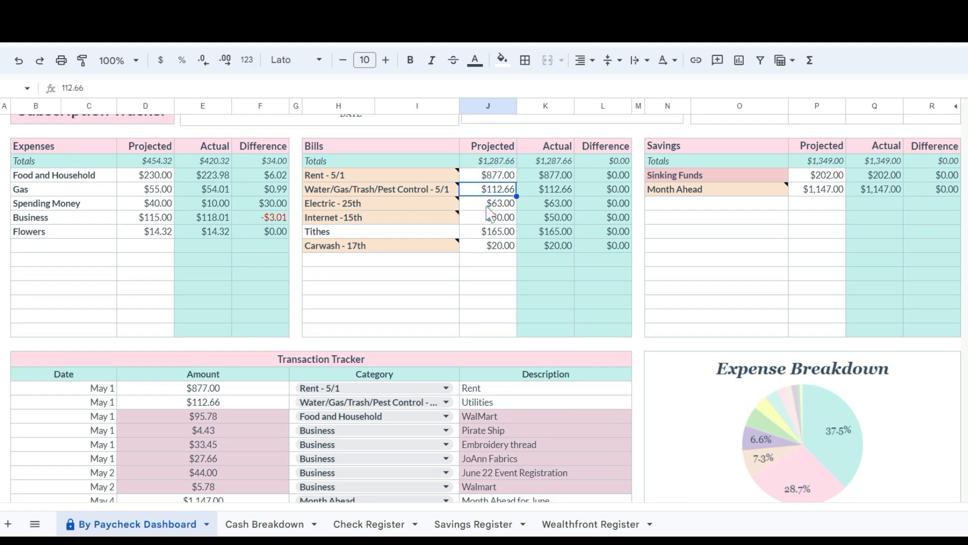
click(499, 217)
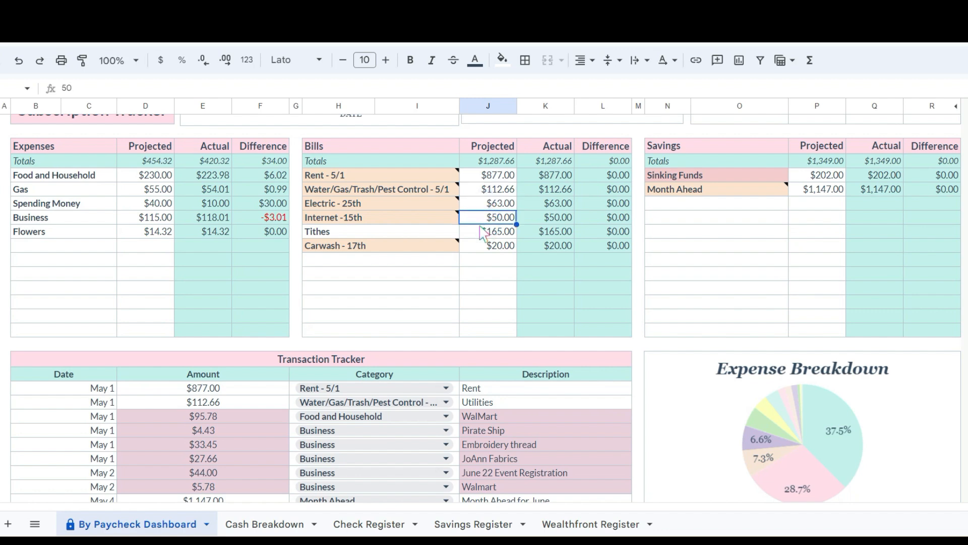
mouse_move(487, 242)
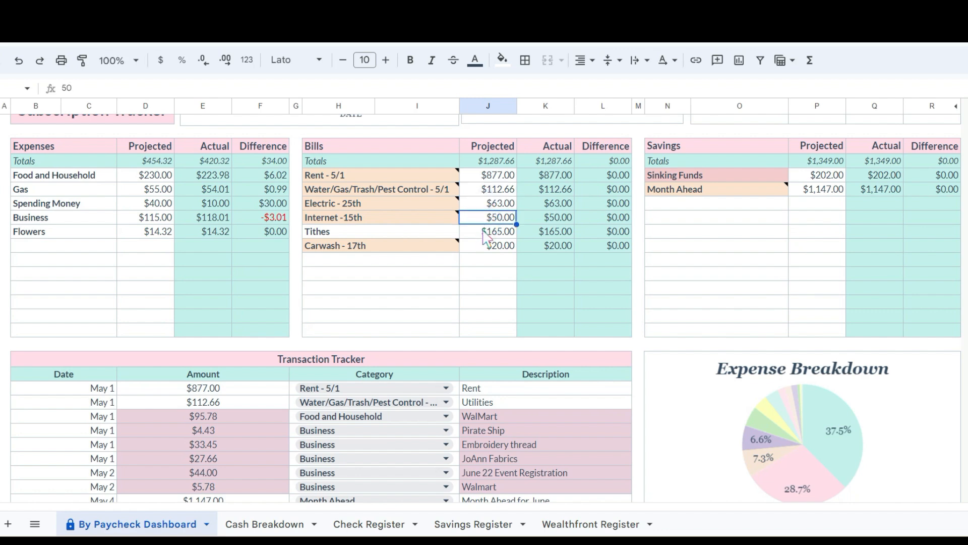
click(488, 231)
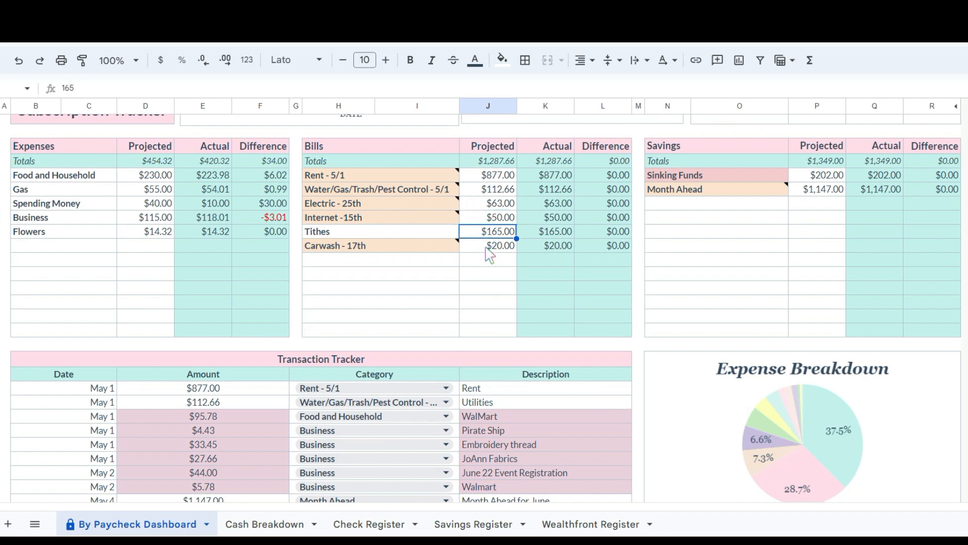
click(488, 245)
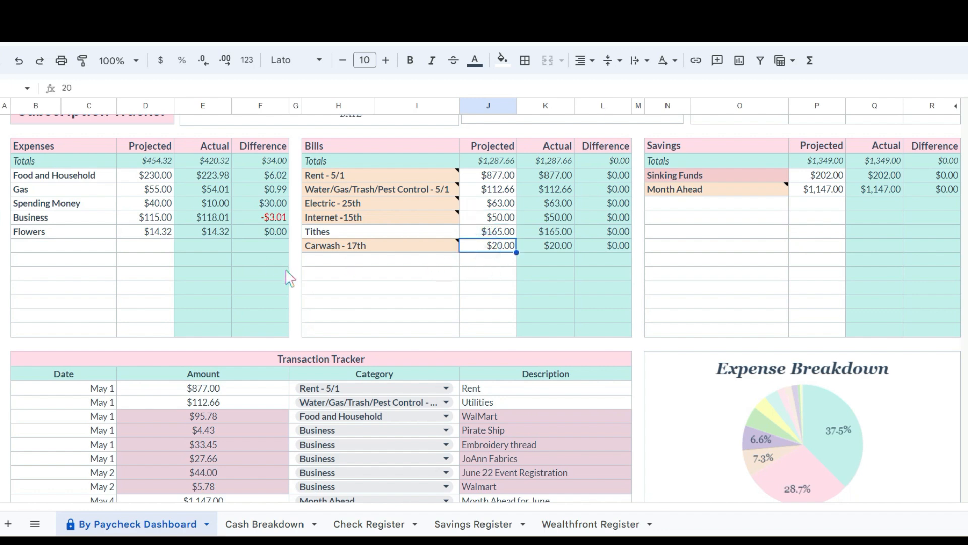
mouse_move(278, 256)
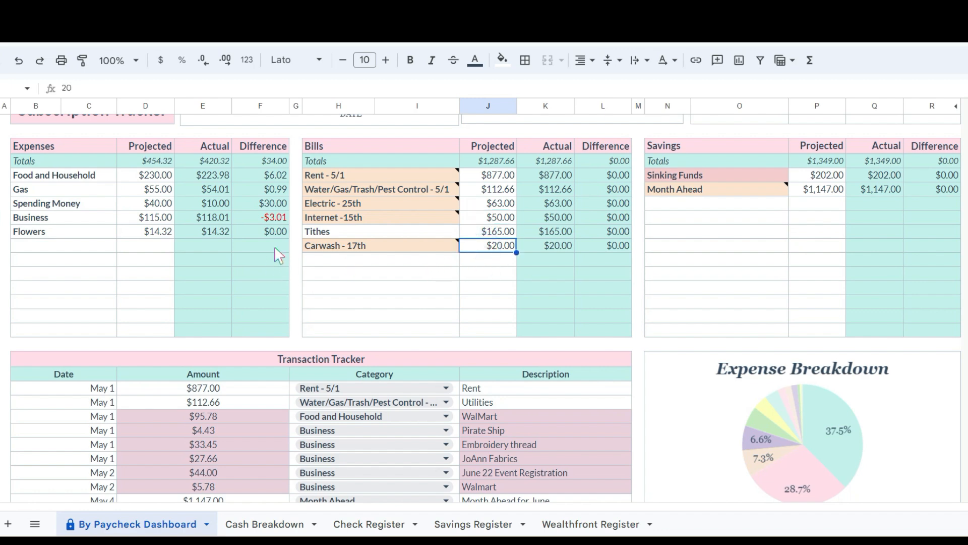
click(61, 245)
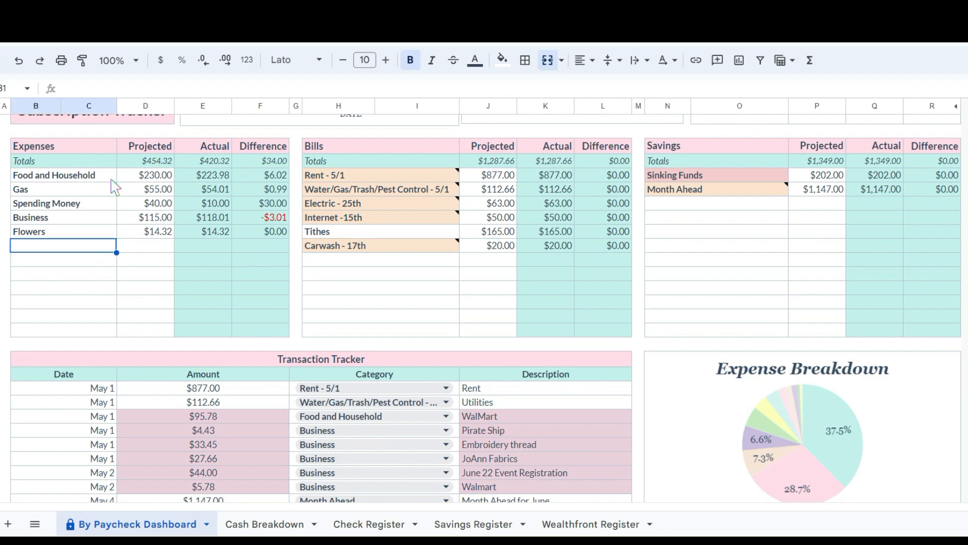
Check the projected Food and Household and Gas expense amounts
click(145, 175)
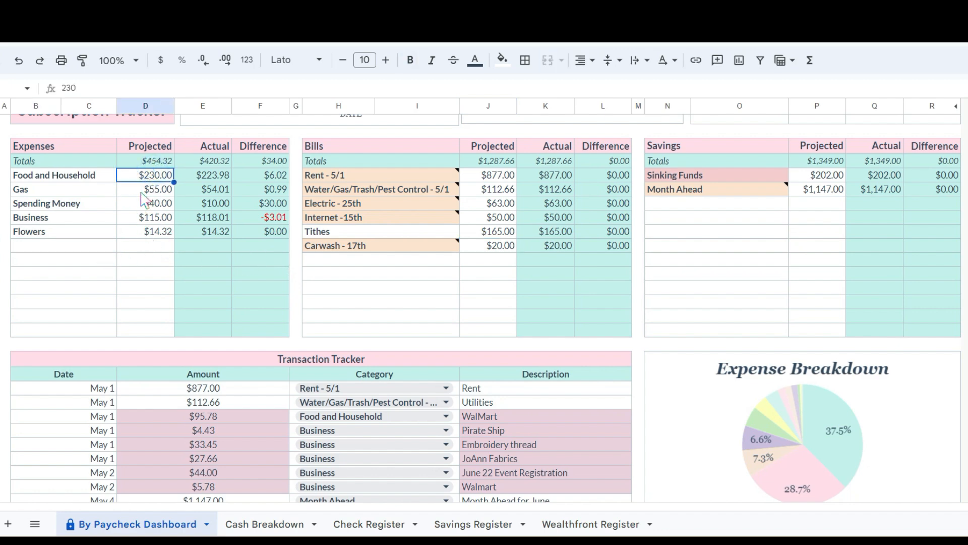
click(145, 190)
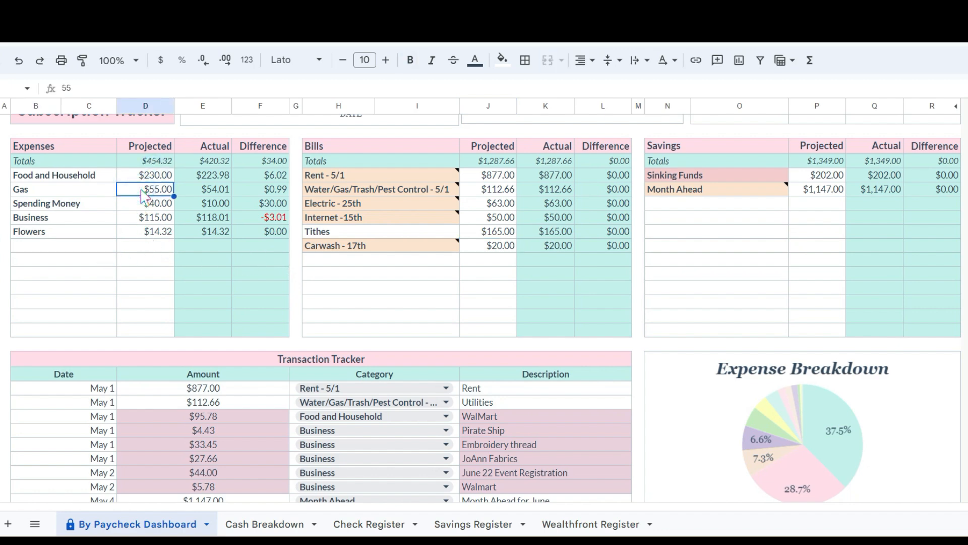
click(54, 175)
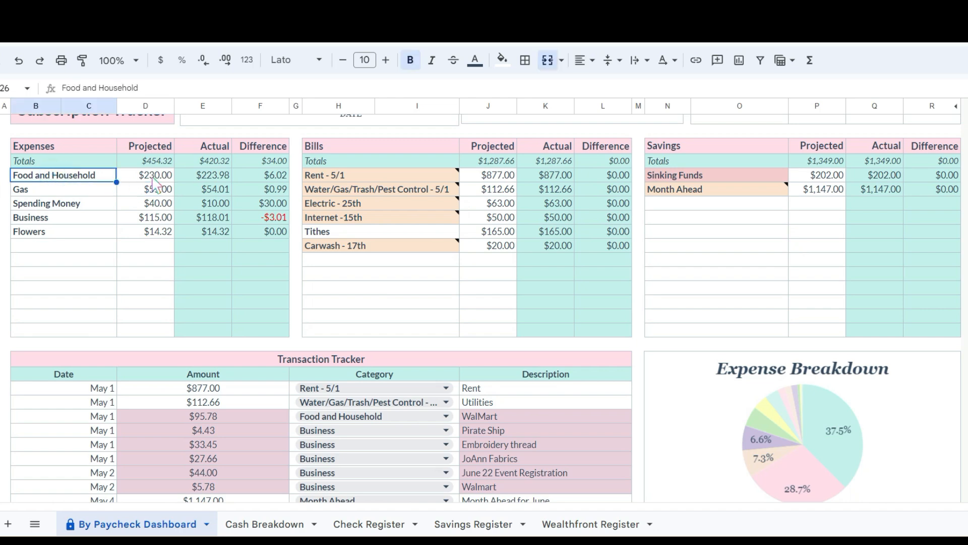
mouse_move(147, 182)
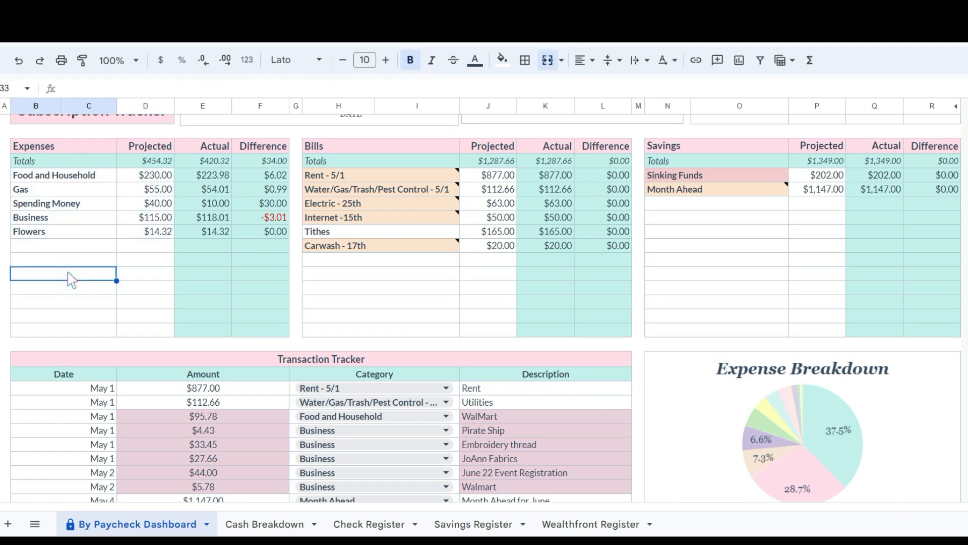
click(146, 175)
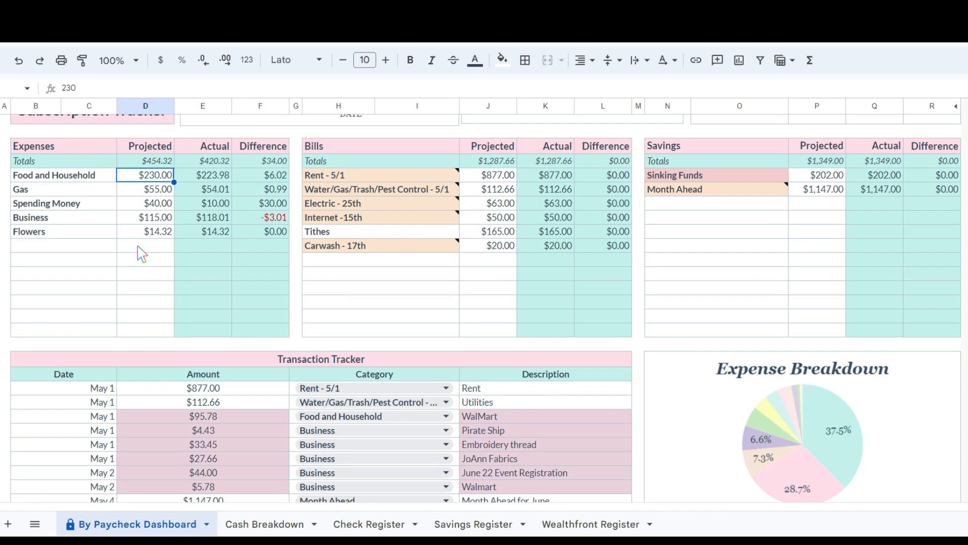
Review how the projected SSI and Business sale income figures are calculated, then return to the expenses
scroll(up, 3)
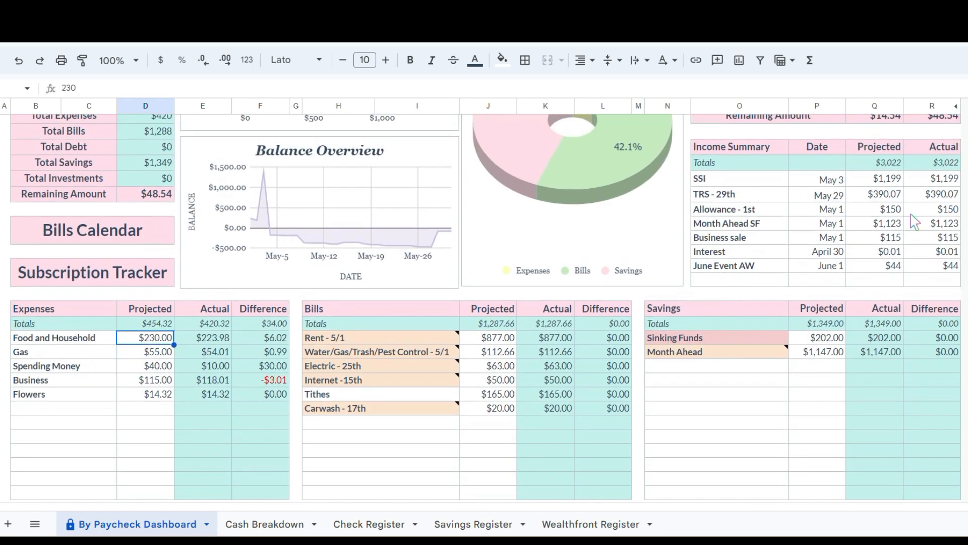
click(874, 178)
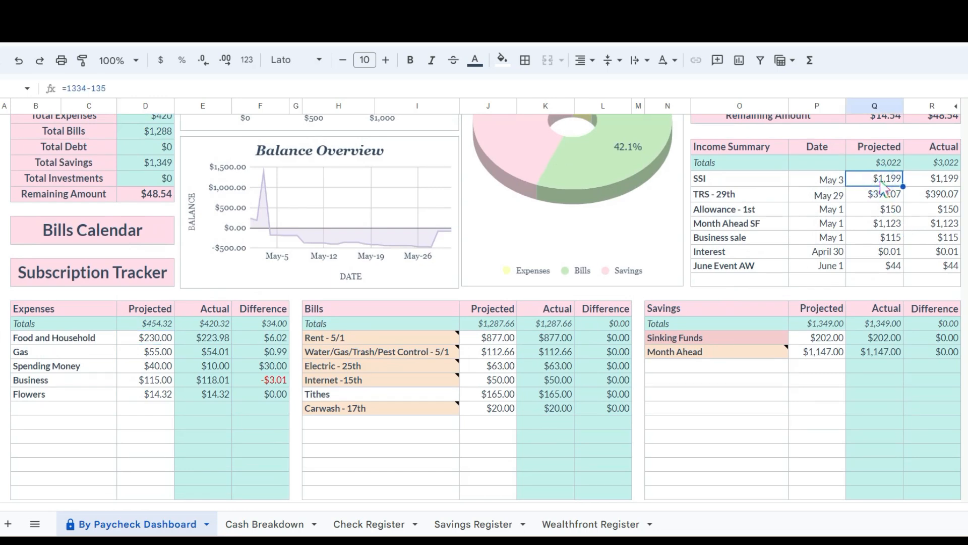
mouse_move(889, 247)
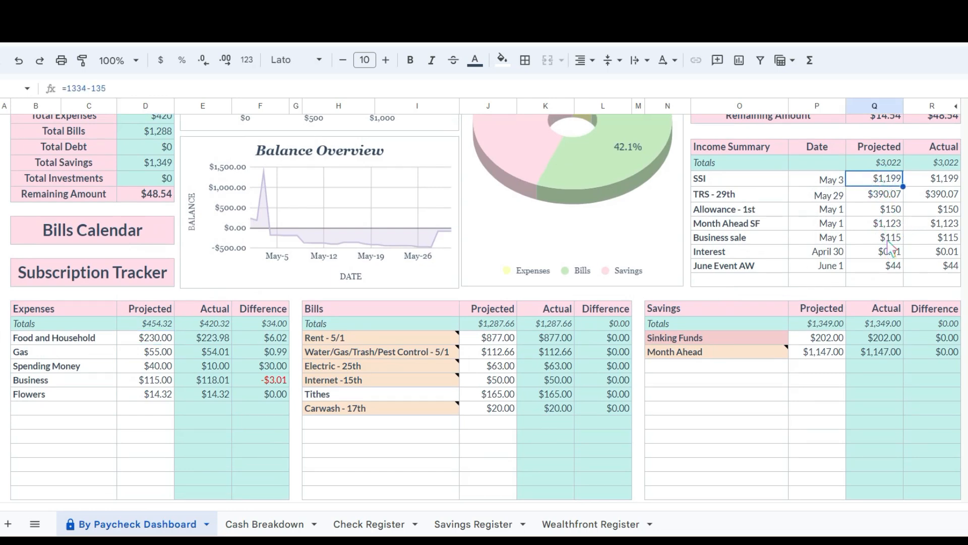
click(888, 237)
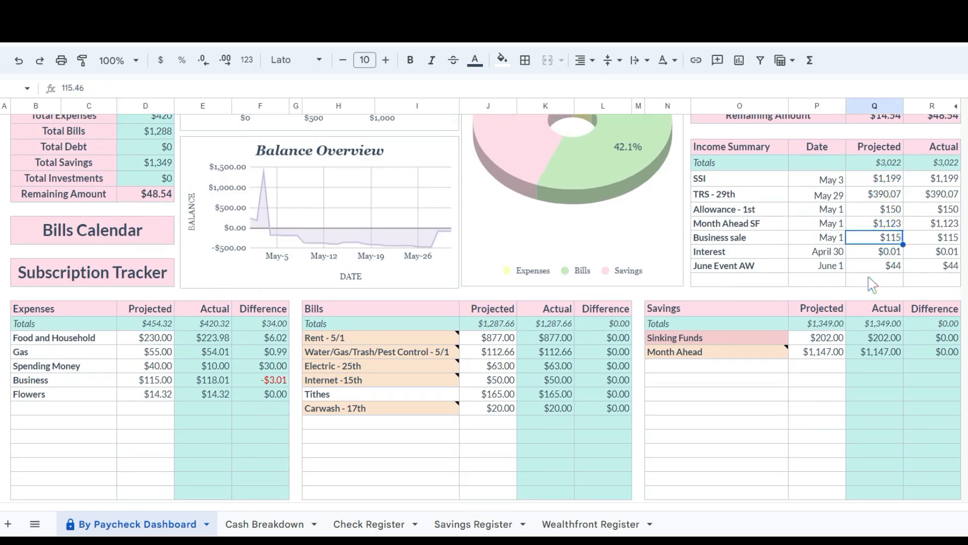
mouse_move(864, 225)
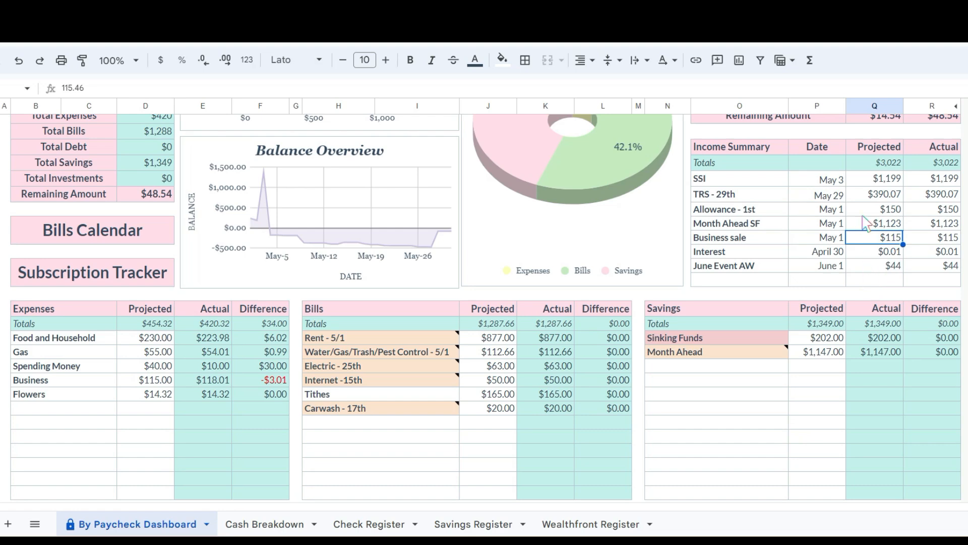
mouse_move(520, 335)
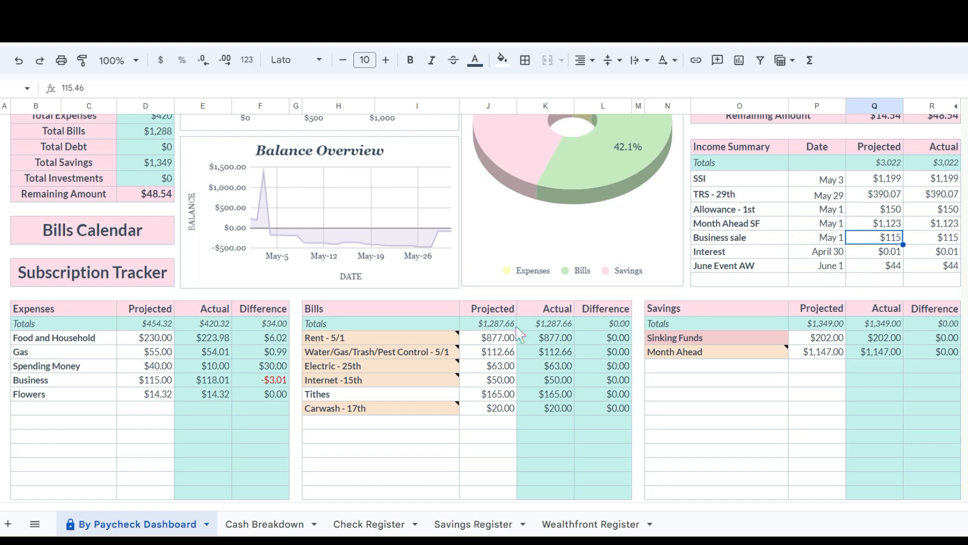
scroll(down, 3)
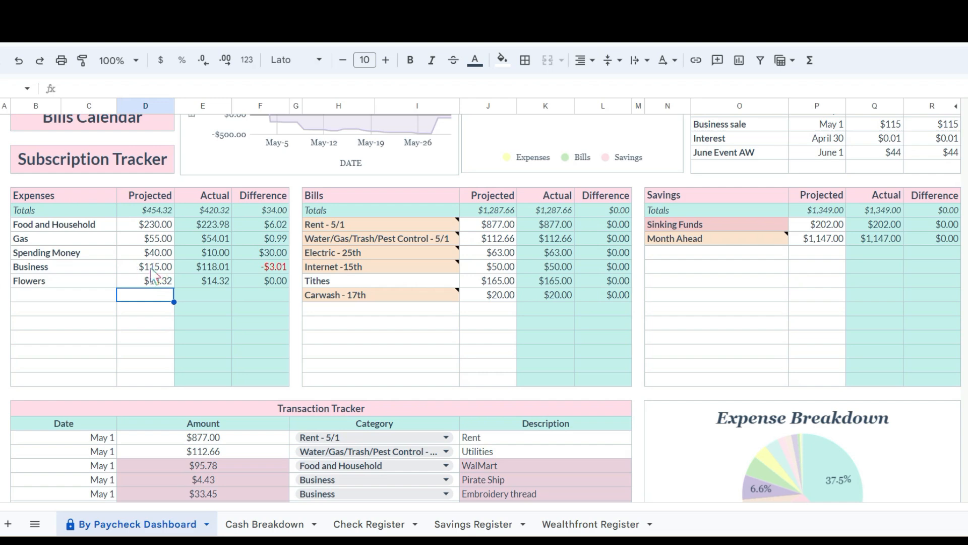
click(34, 266)
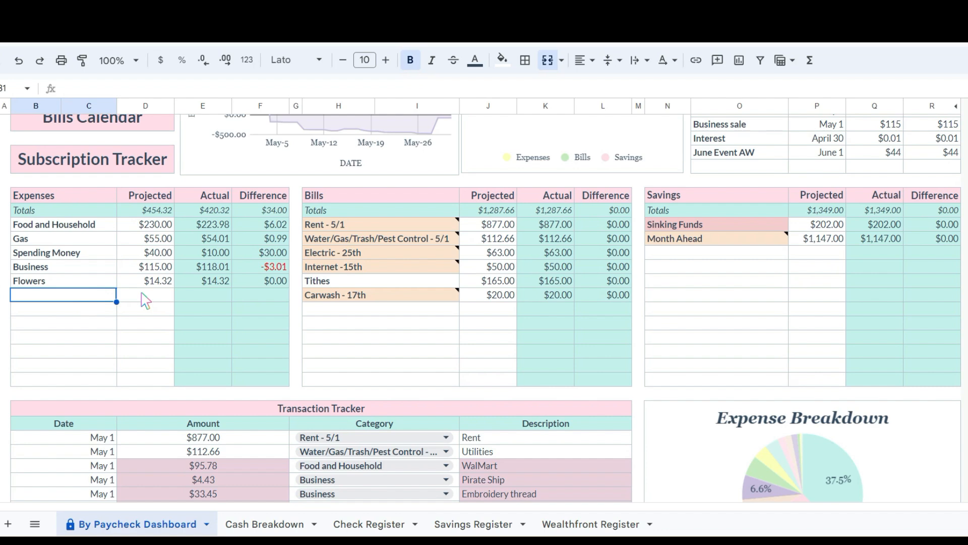
mouse_move(118, 273)
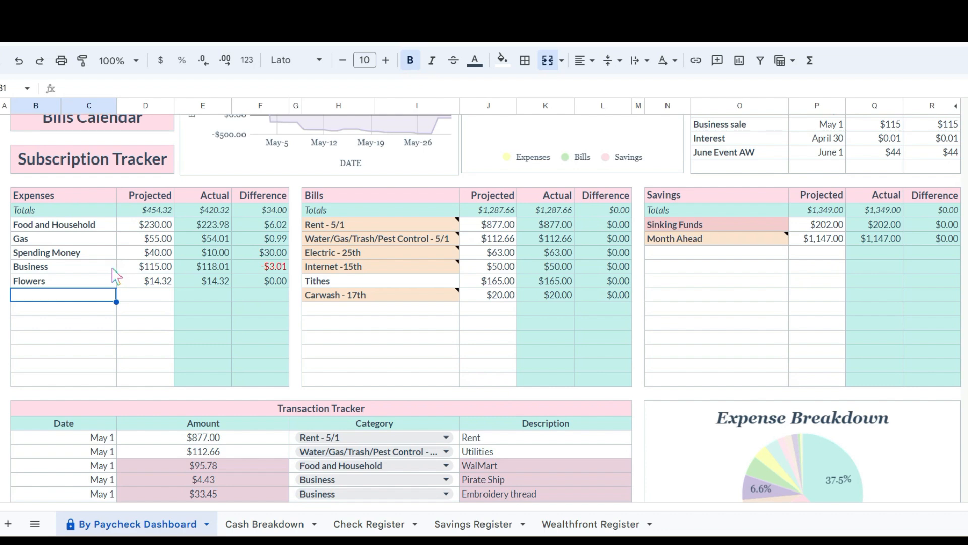
mouse_move(122, 297)
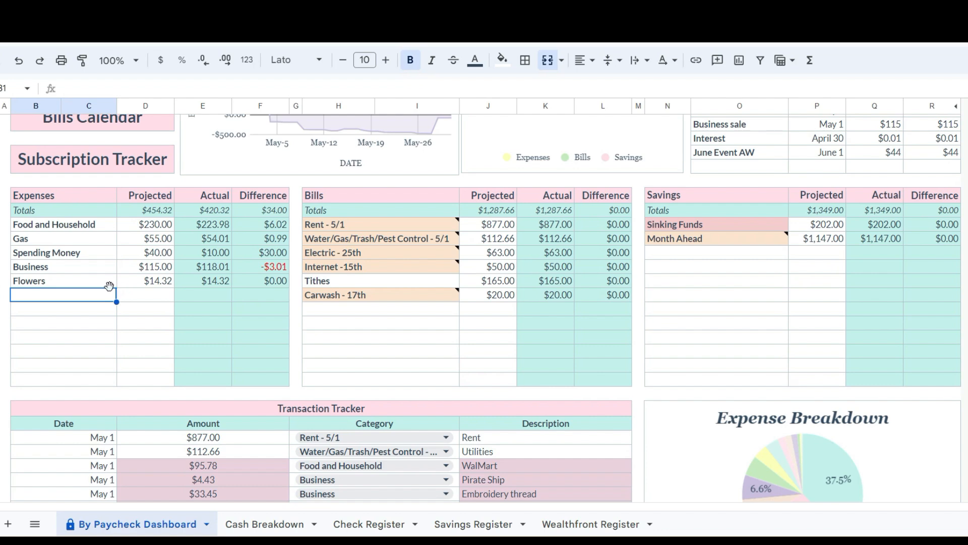
mouse_move(146, 297)
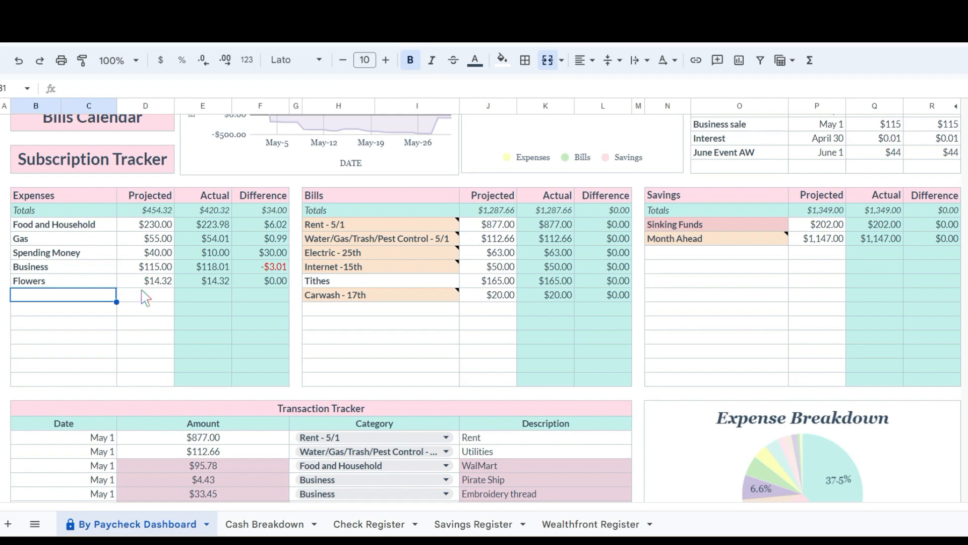
mouse_move(137, 244)
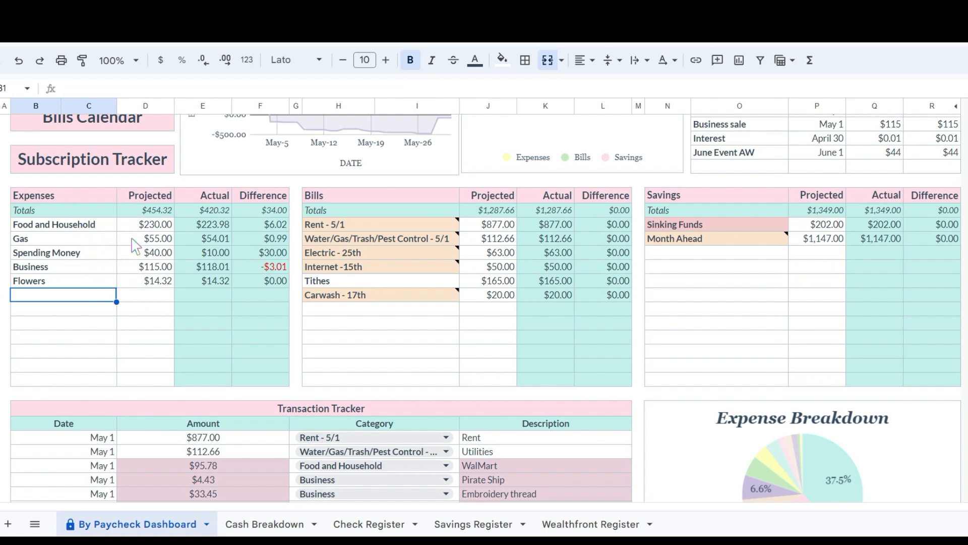
Inspect projected amounts and actual/difference formulas for Gas, Spending Money, Business, Food and Household and Flowers
click(145, 238)
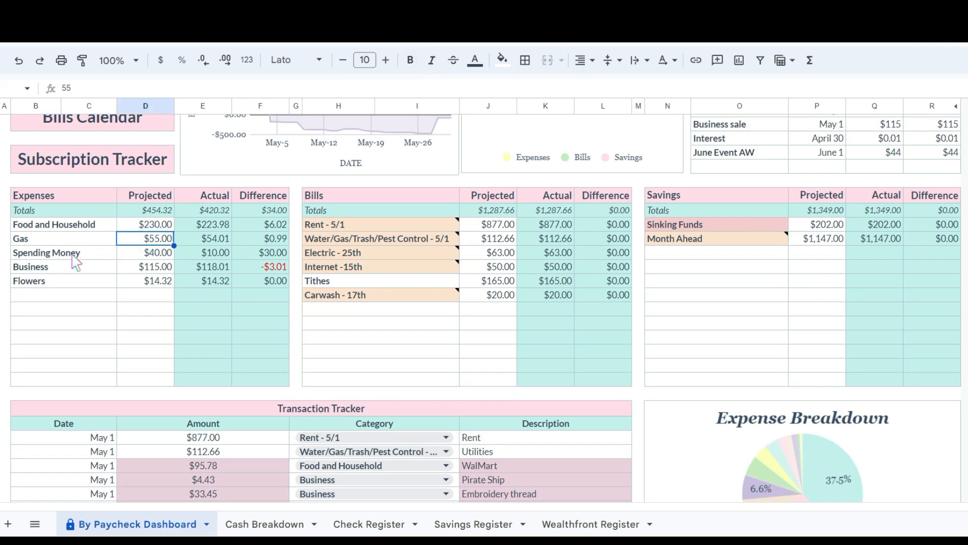
click(145, 252)
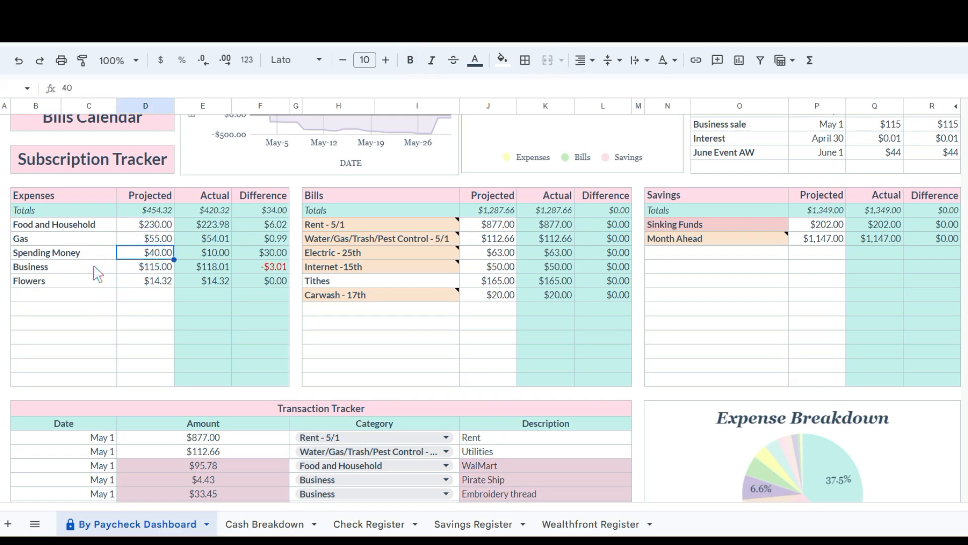
mouse_move(213, 269)
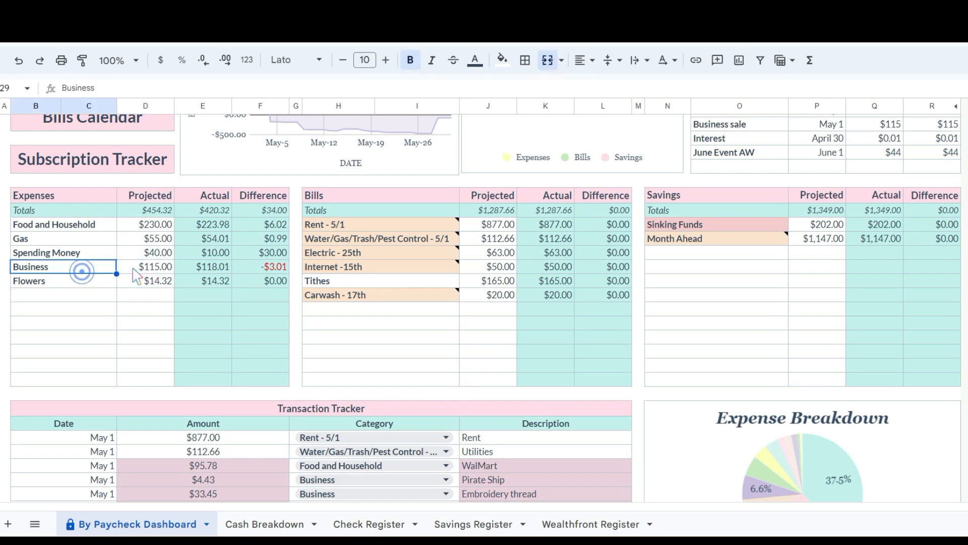
click(146, 266)
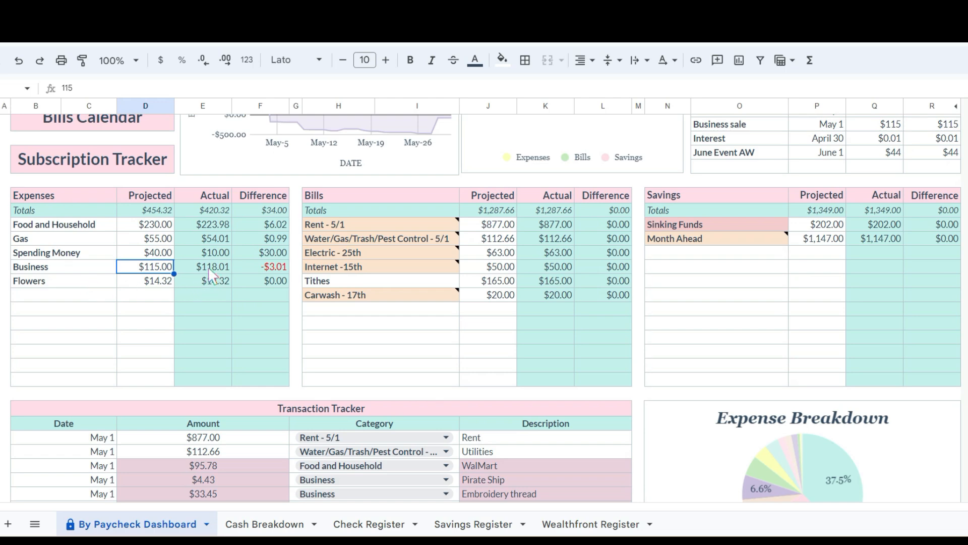
click(215, 266)
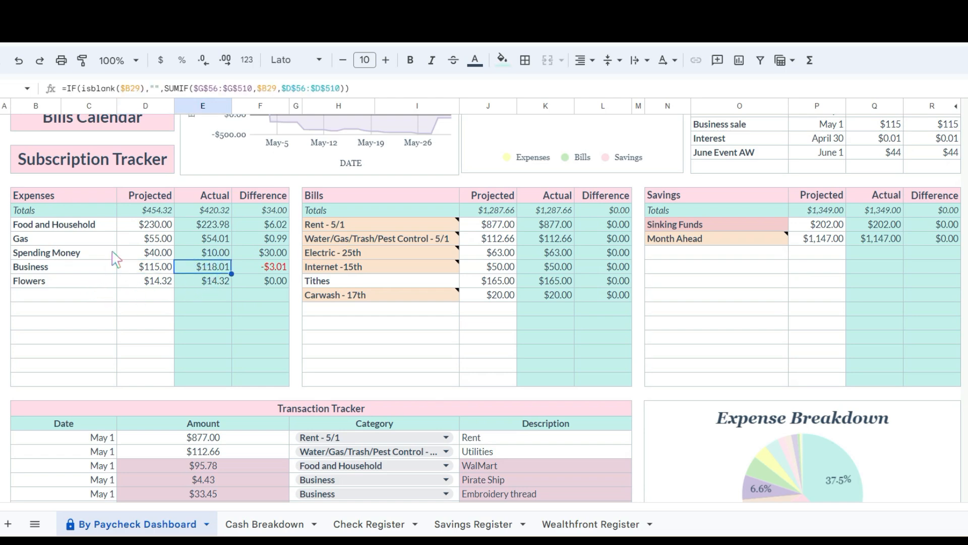
mouse_move(76, 234)
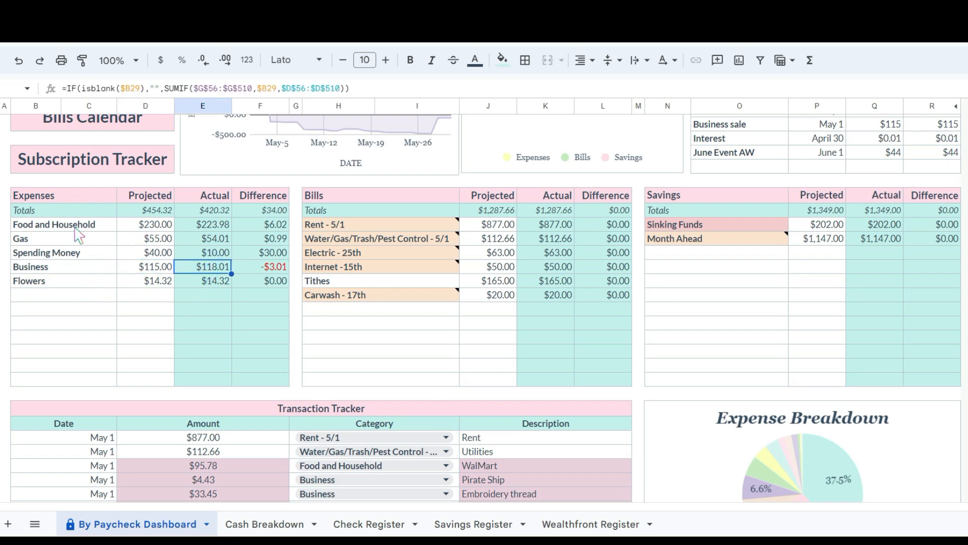
click(203, 224)
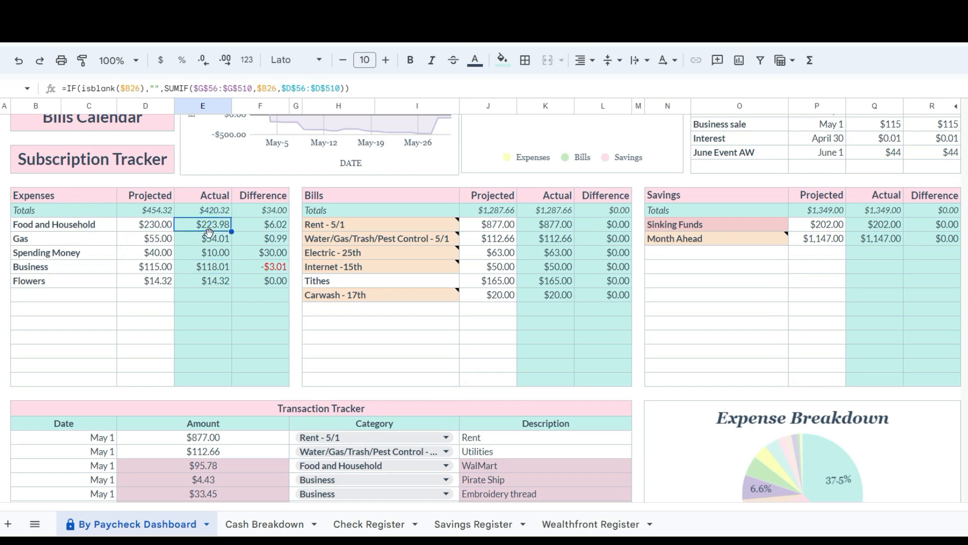
mouse_move(278, 240)
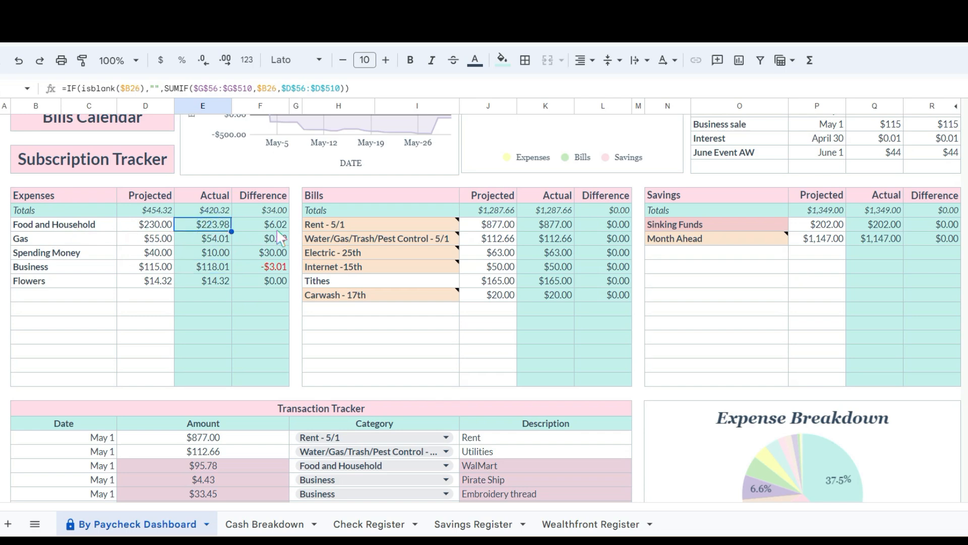
click(145, 239)
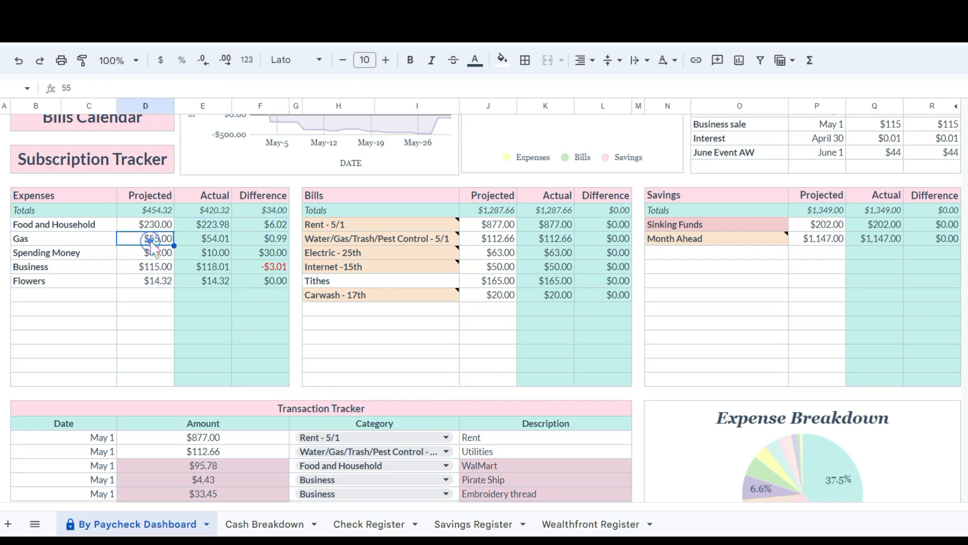
click(260, 239)
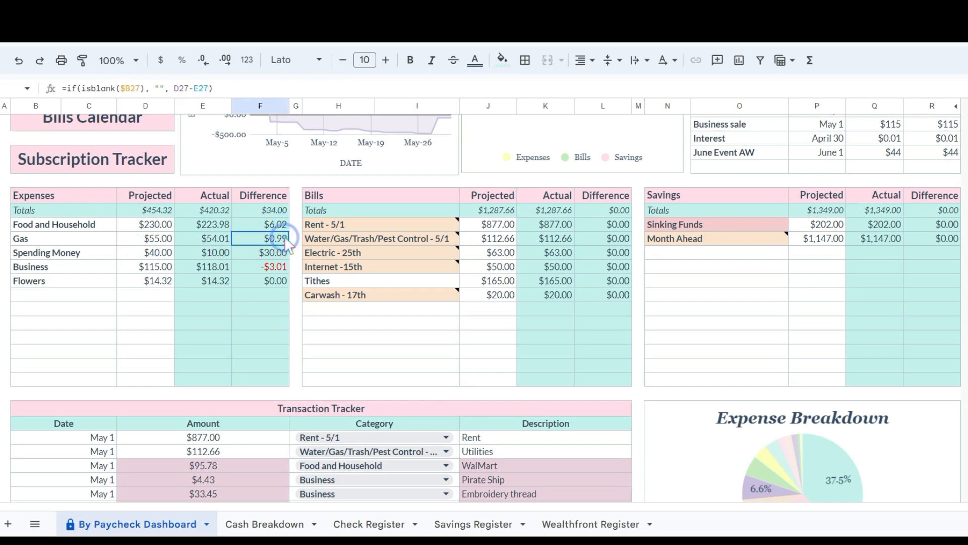
mouse_move(160, 266)
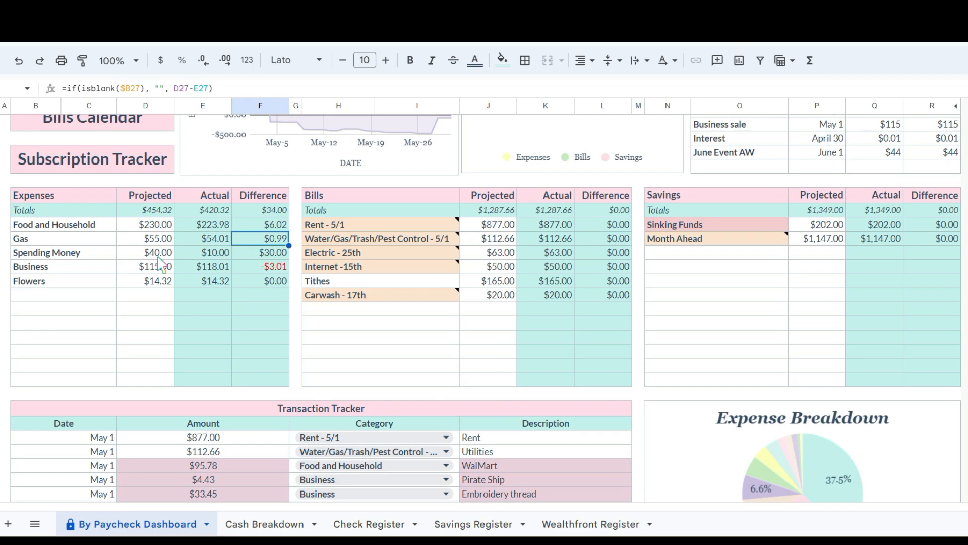
click(145, 252)
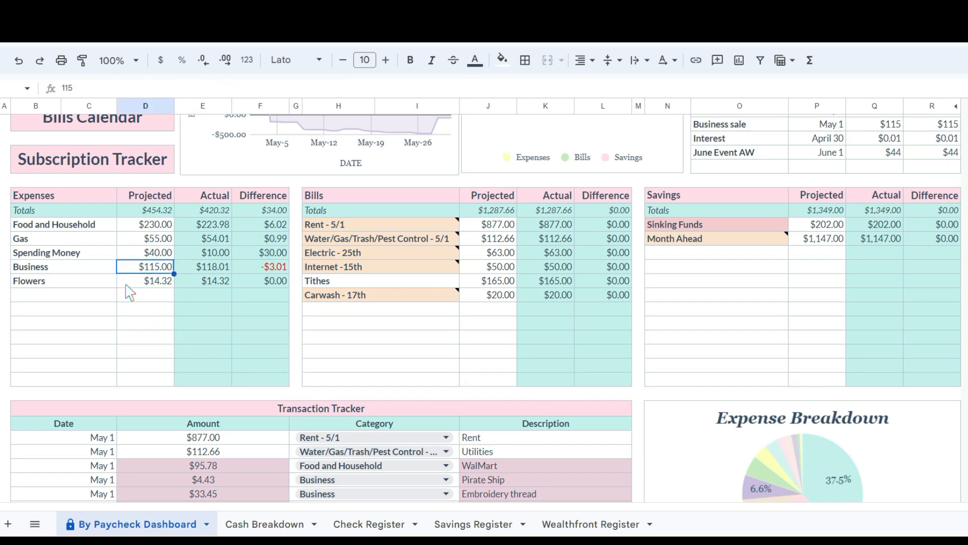
click(215, 266)
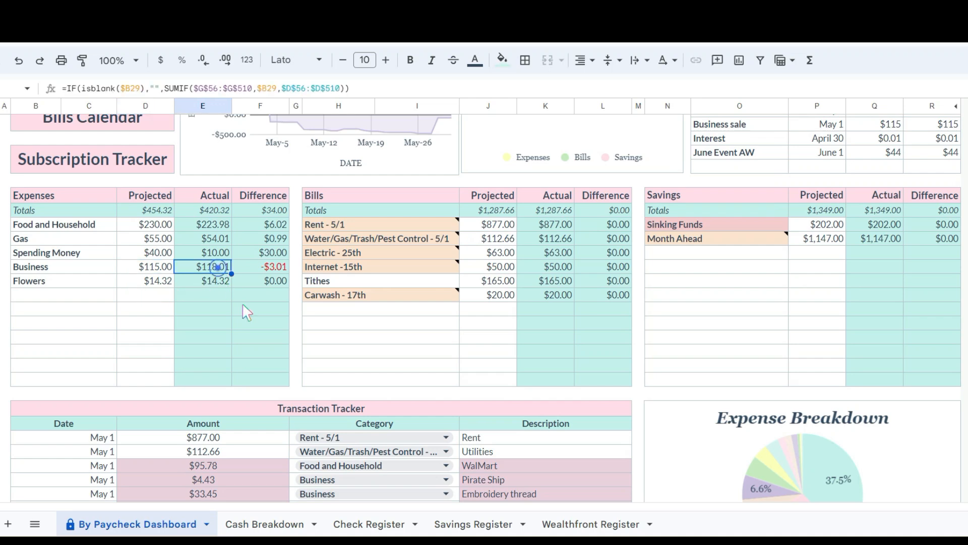
mouse_move(146, 292)
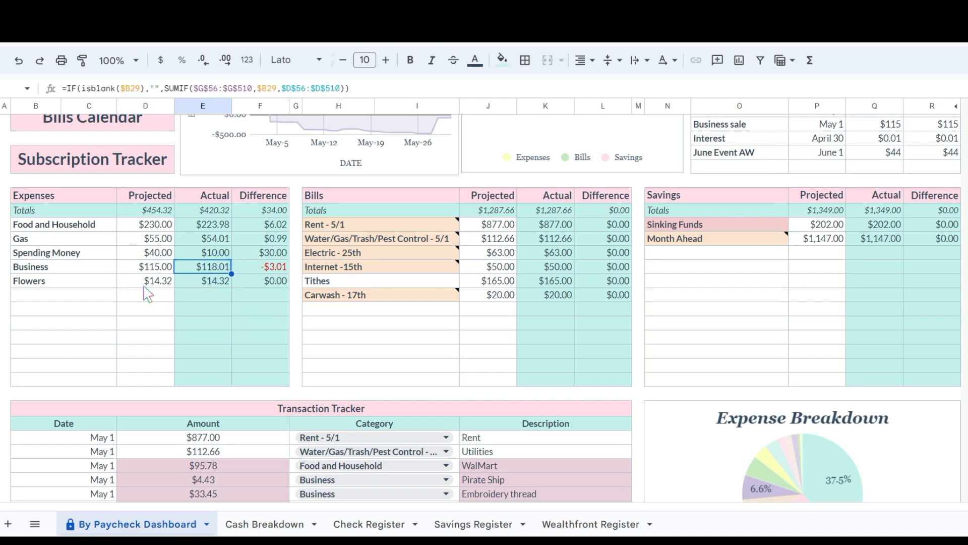
click(146, 281)
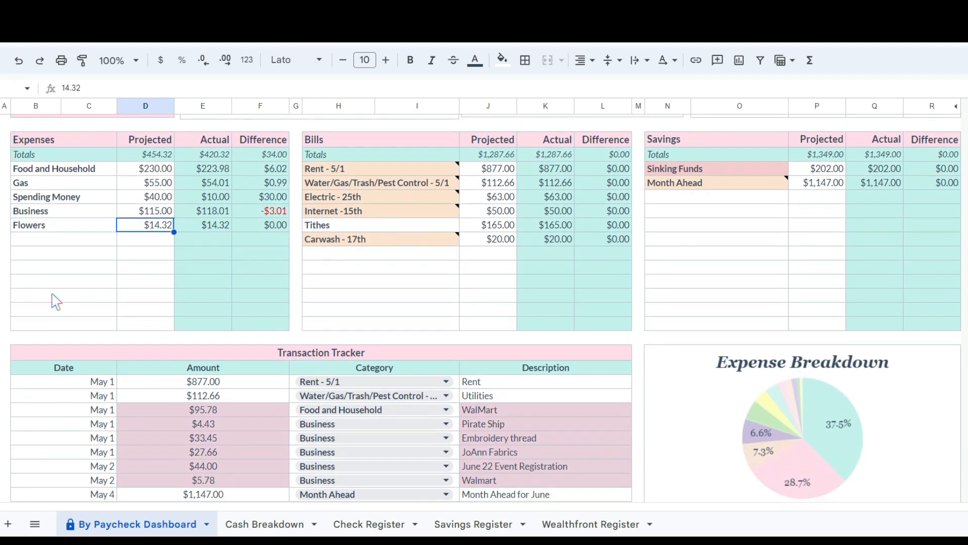
Scroll to the Transaction Tracker and confirm the May 1 rent $877 and utilities $112.66, selecting the May 1–2 purchase descriptions
scroll(down, 3)
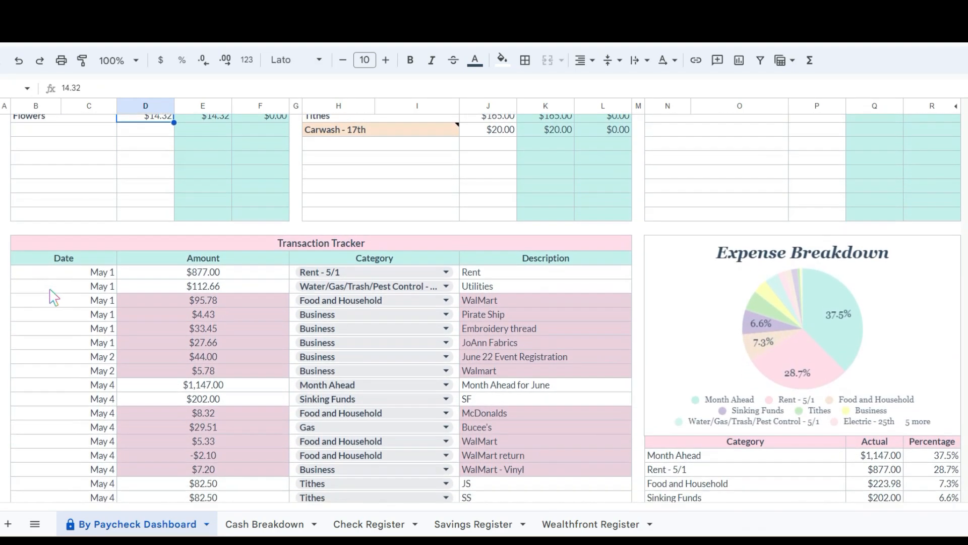
scroll(down, 3)
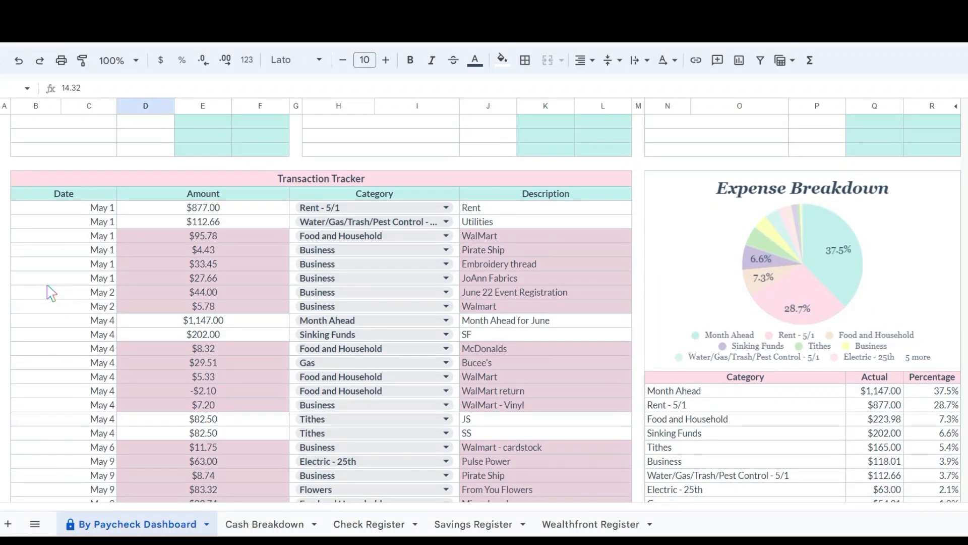
scroll(down, 3)
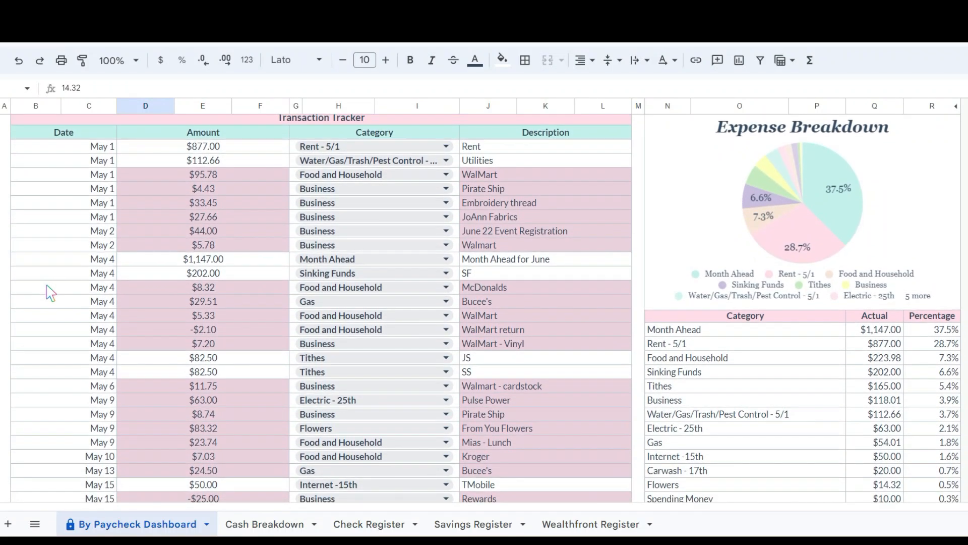
mouse_move(85, 240)
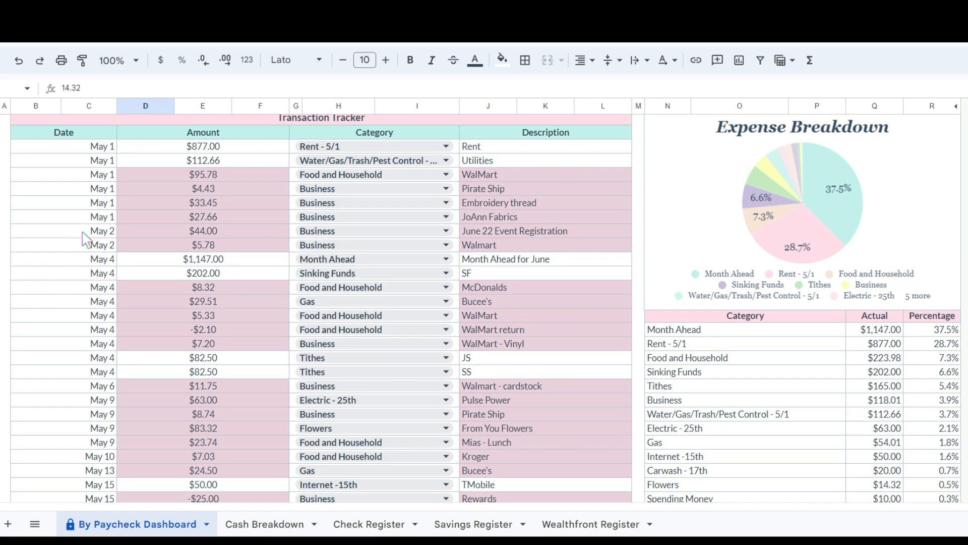
mouse_move(162, 154)
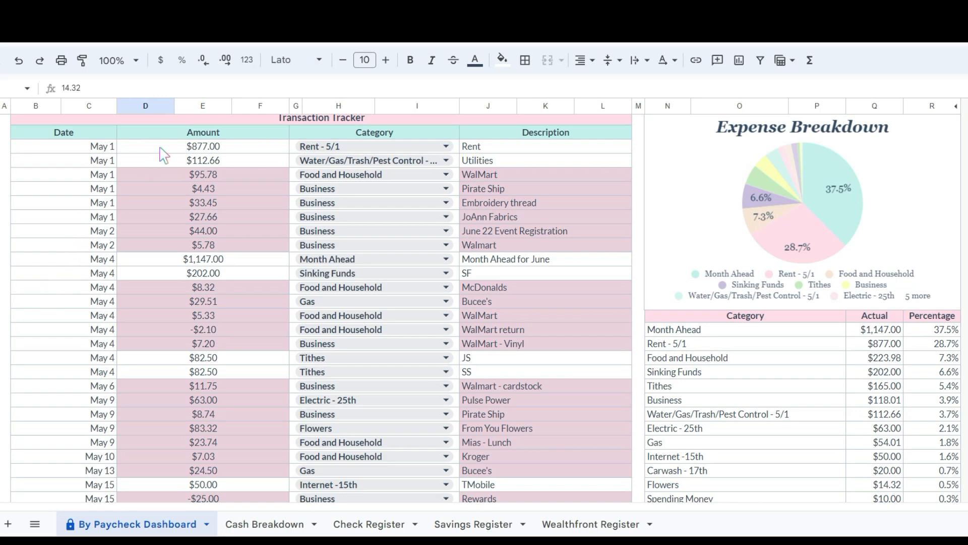
mouse_move(111, 162)
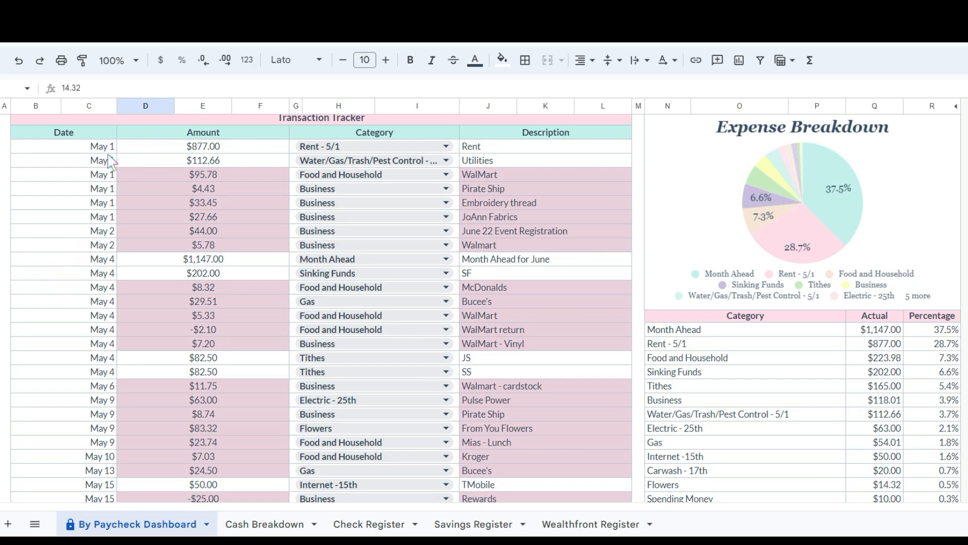
click(202, 145)
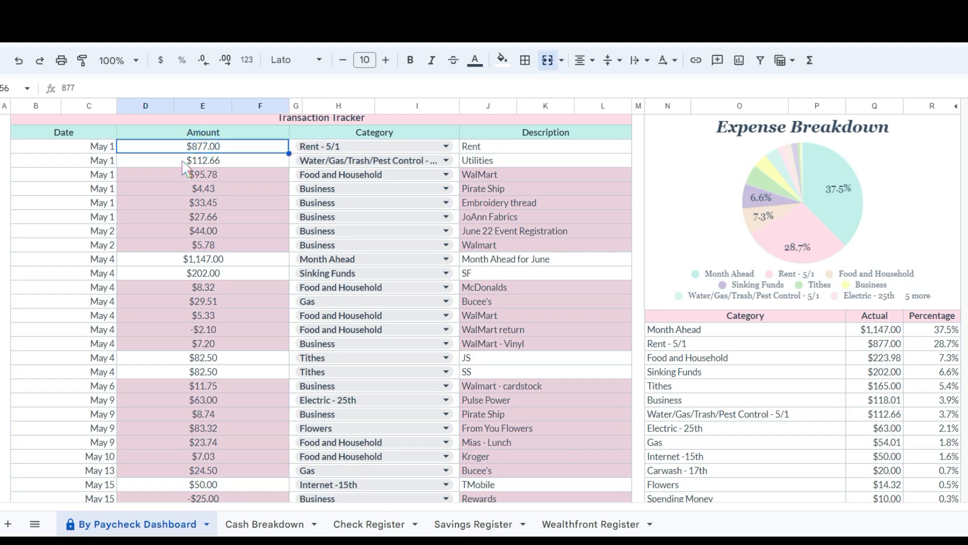
click(203, 160)
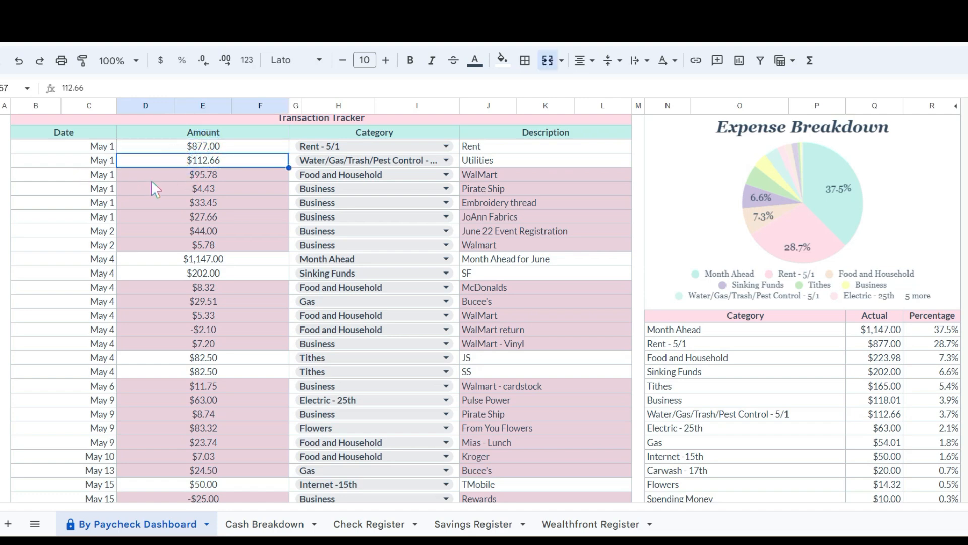
mouse_move(188, 185)
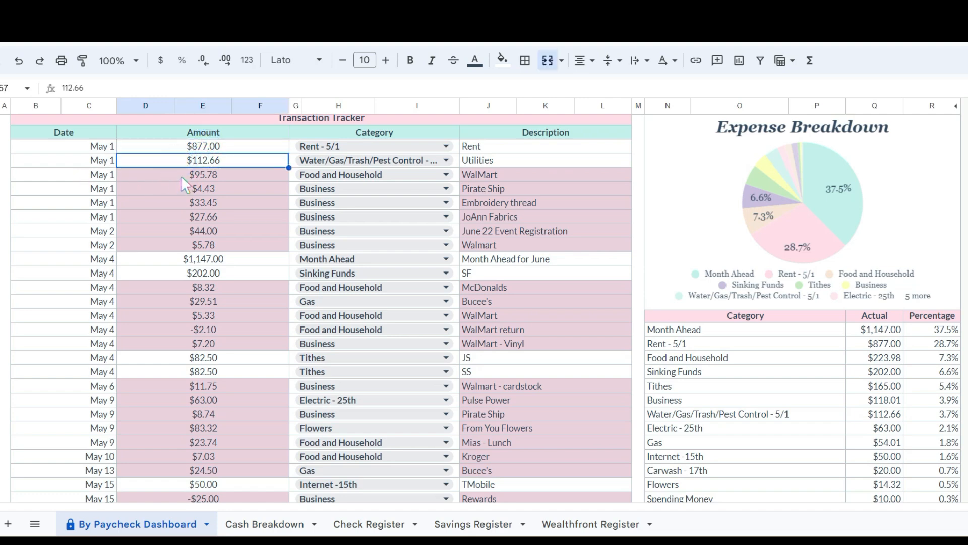
mouse_move(247, 187)
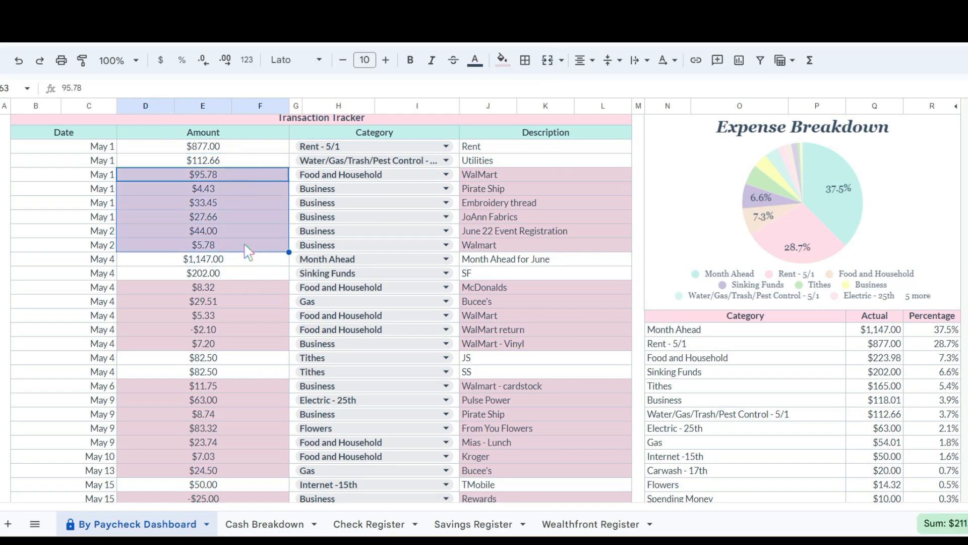
click(543, 174)
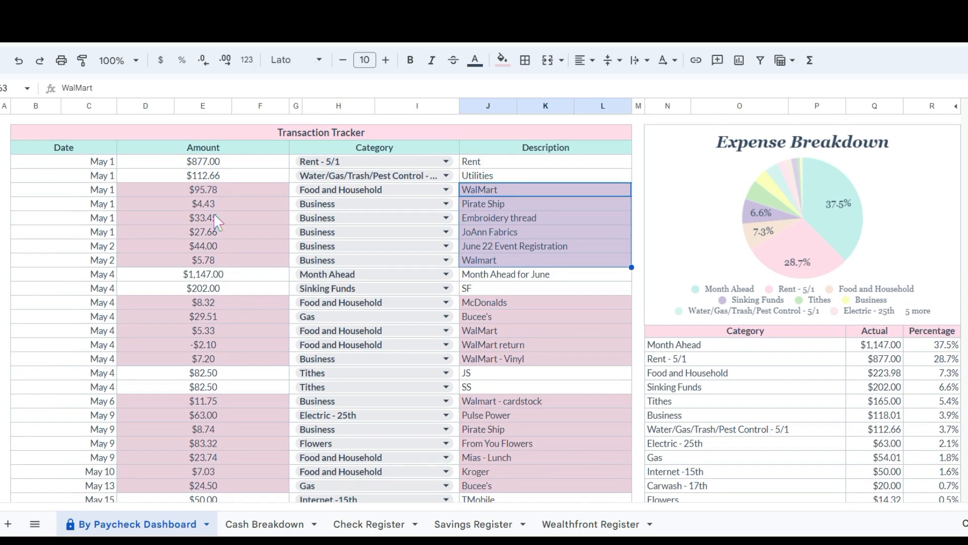
scroll(up, 3)
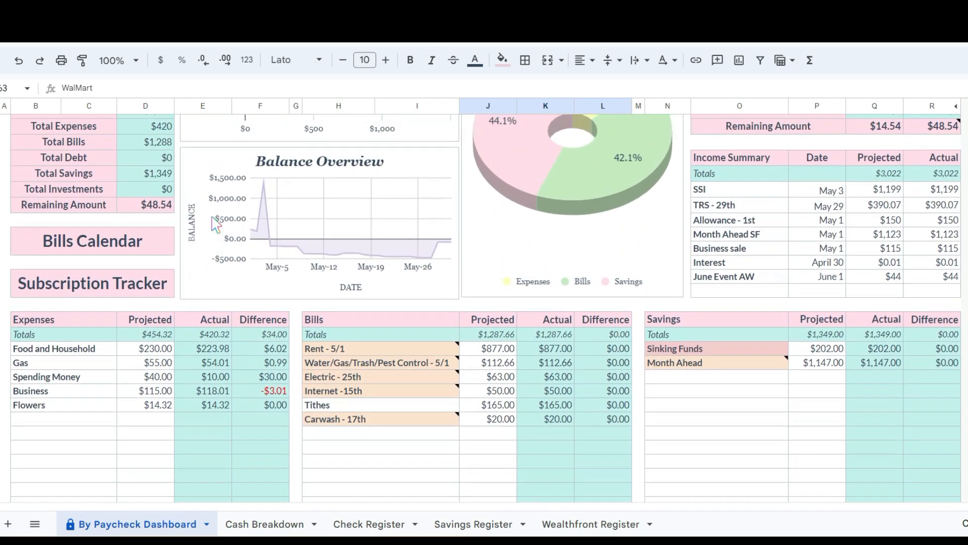
scroll(up, 3)
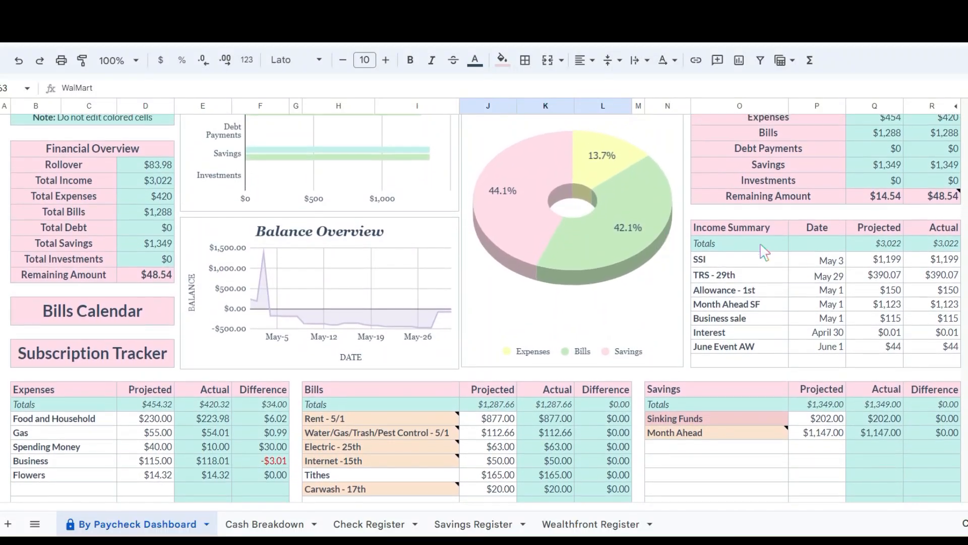
click(716, 462)
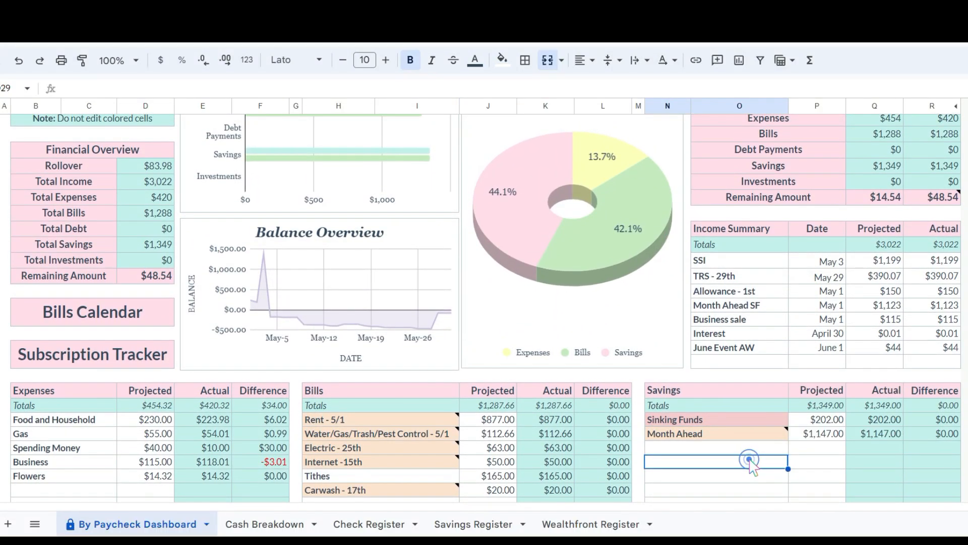
scroll(down, 3)
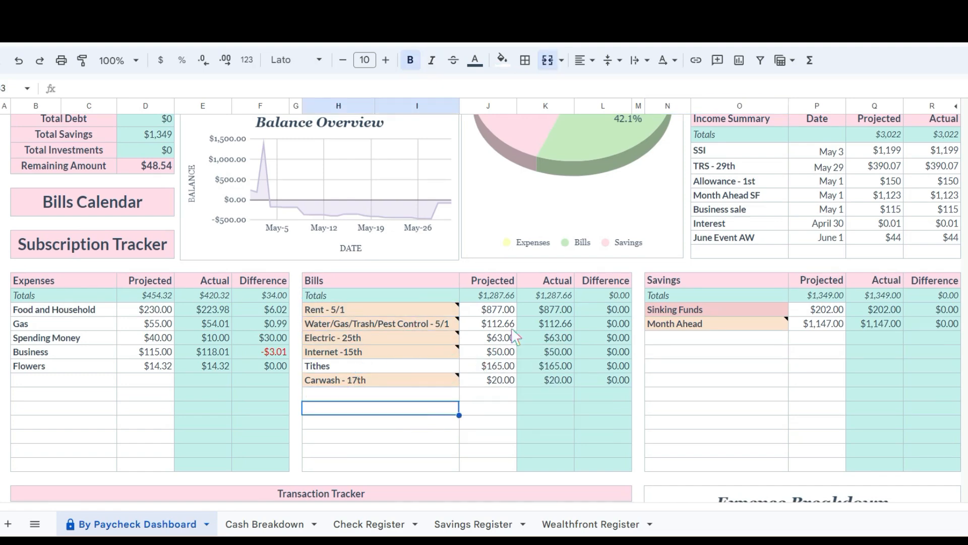
mouse_move(515, 326)
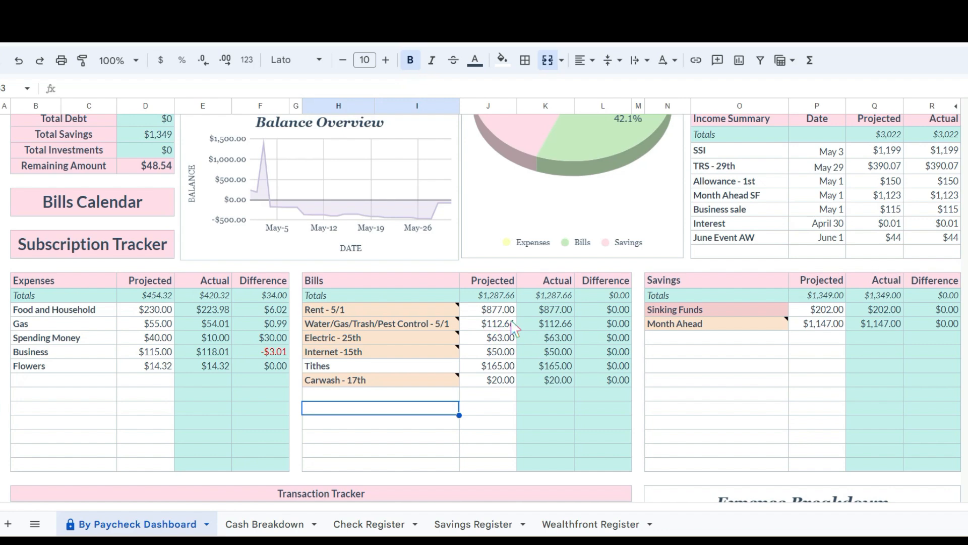
mouse_move(716, 349)
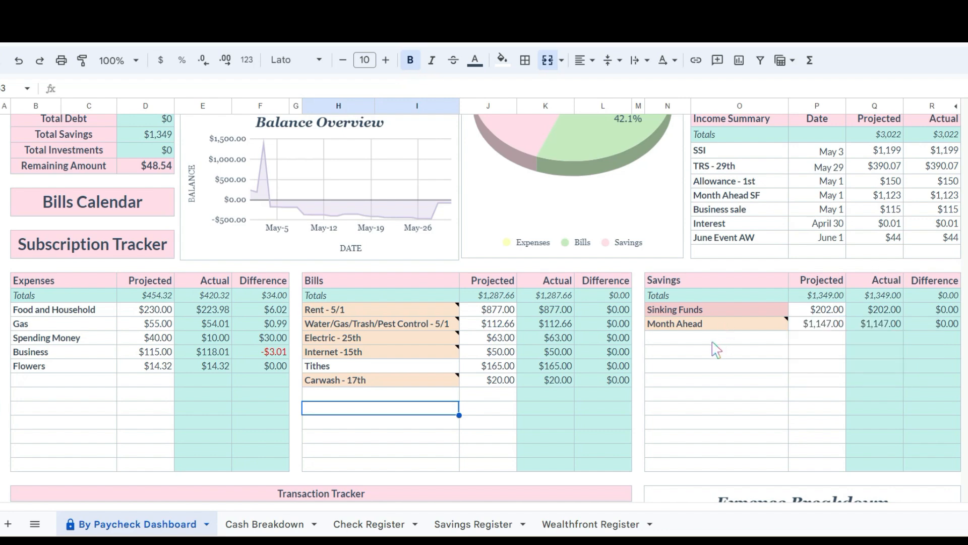
click(740, 166)
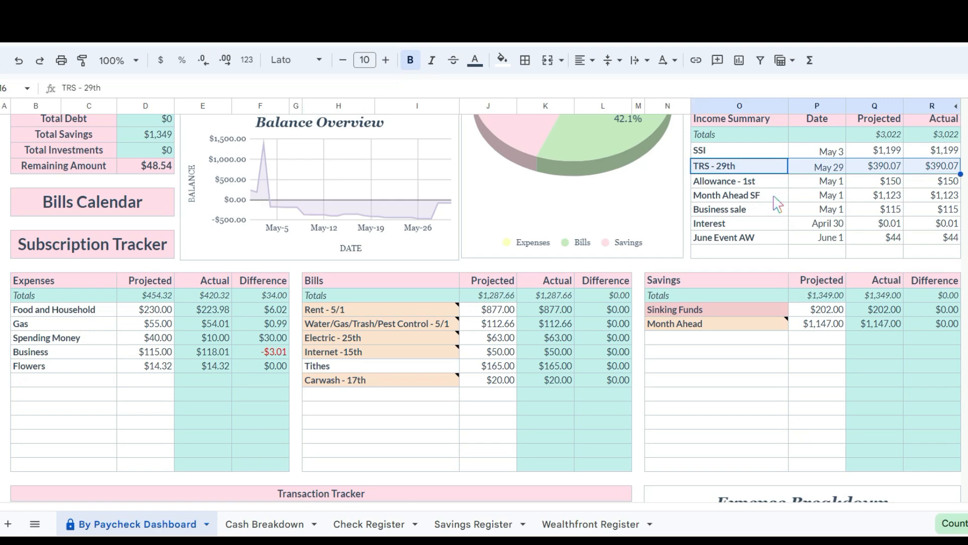
mouse_move(907, 173)
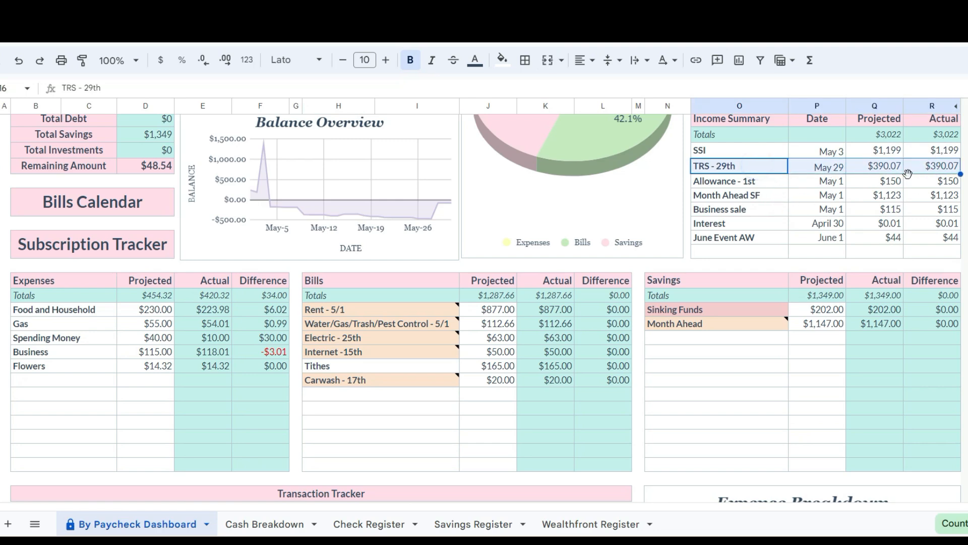
mouse_move(762, 180)
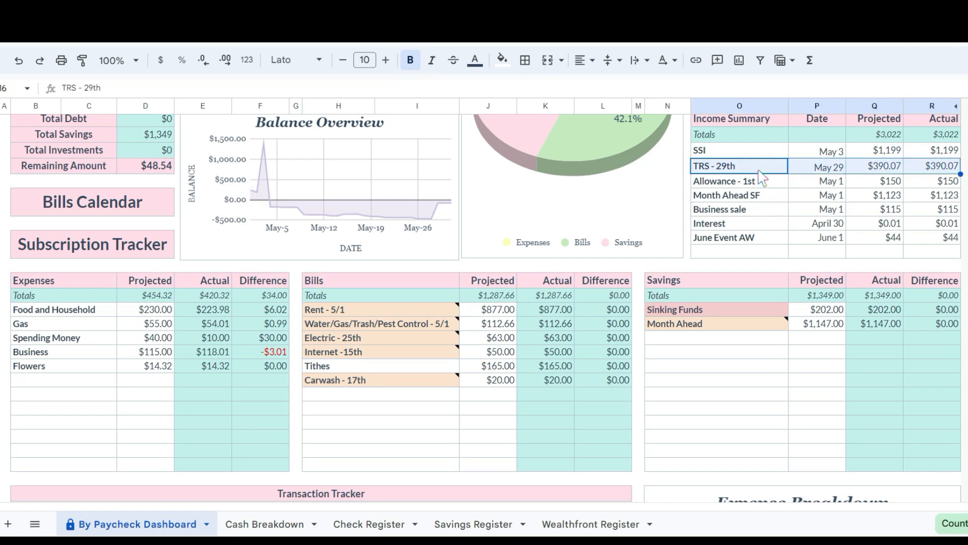
click(739, 150)
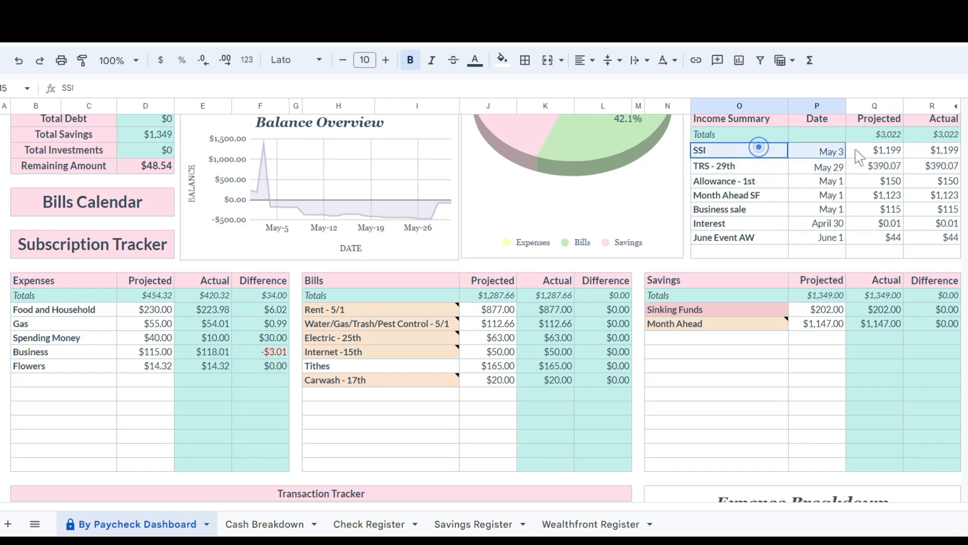
click(738, 181)
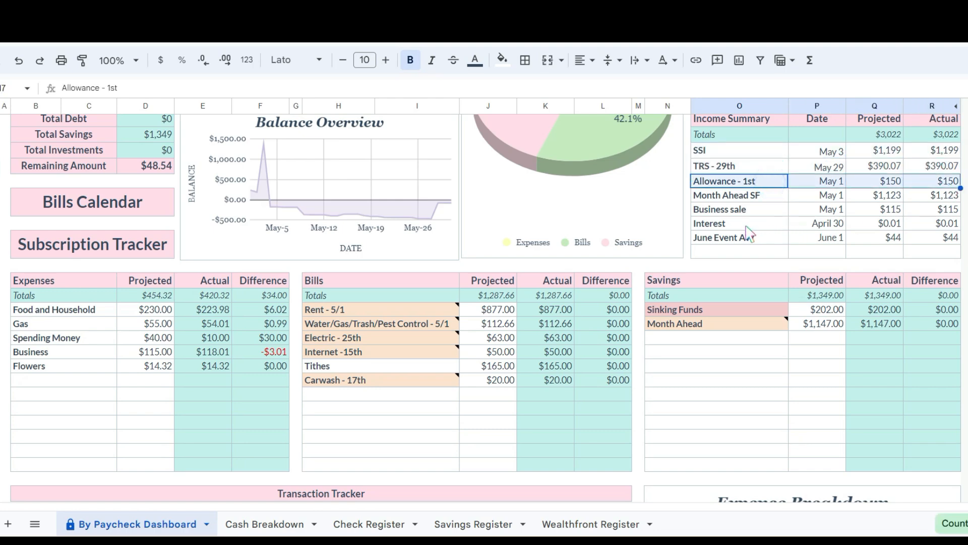
mouse_move(775, 294)
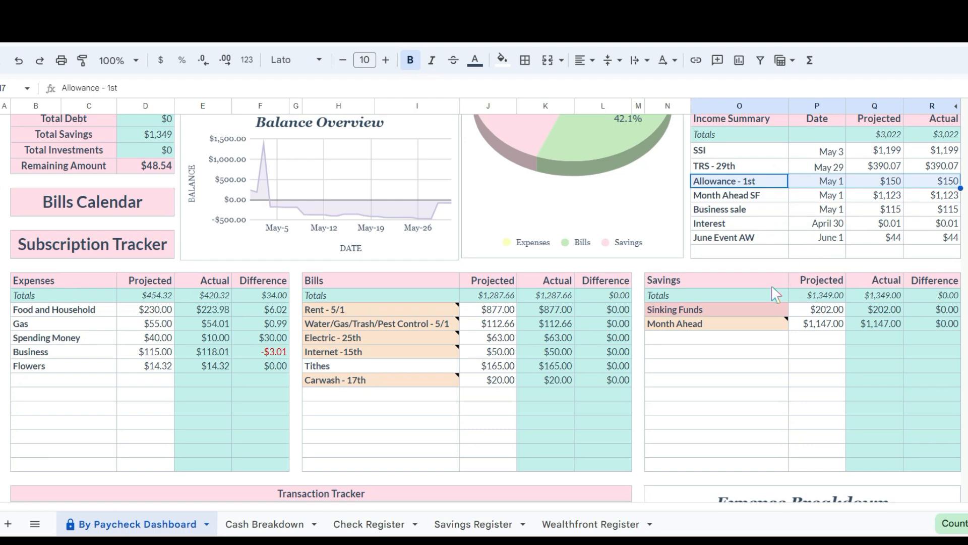
mouse_move(723, 365)
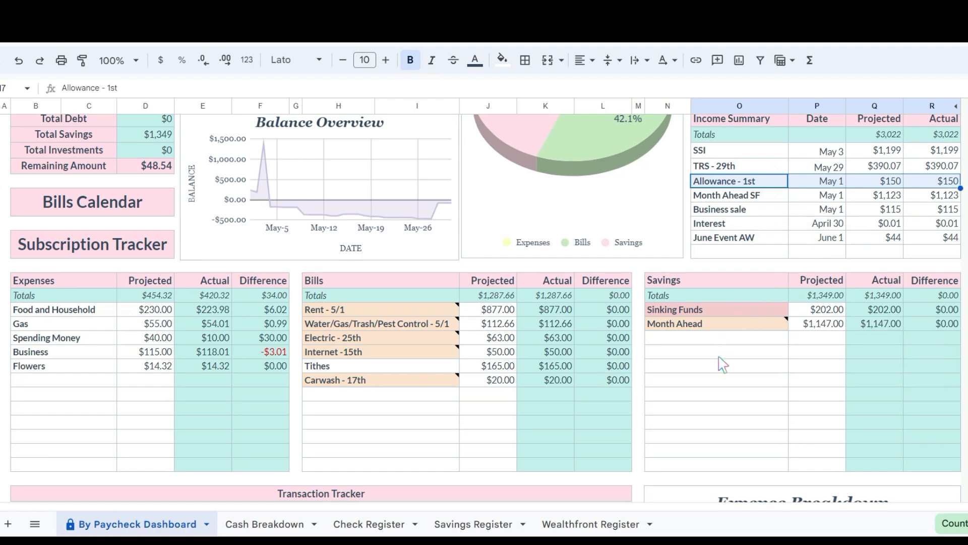
mouse_move(692, 370)
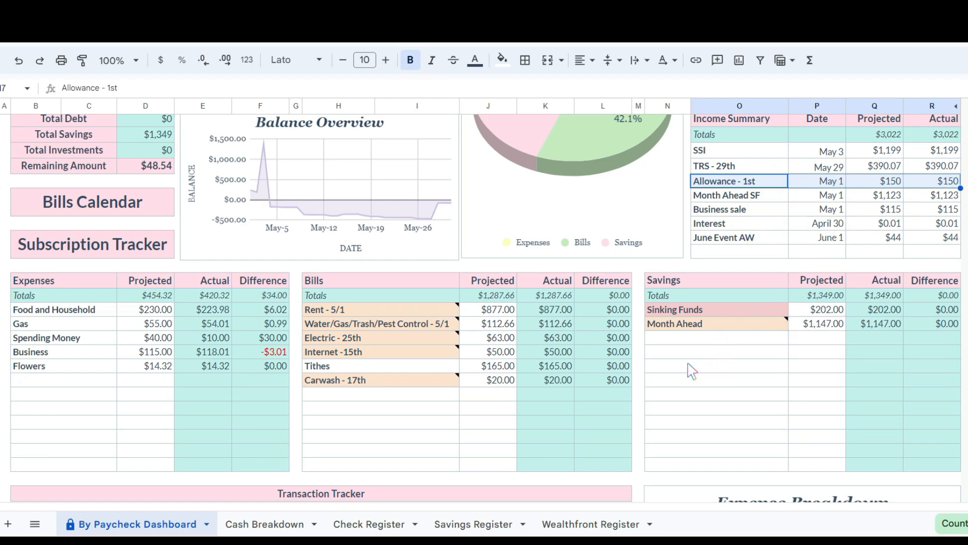
mouse_move(720, 373)
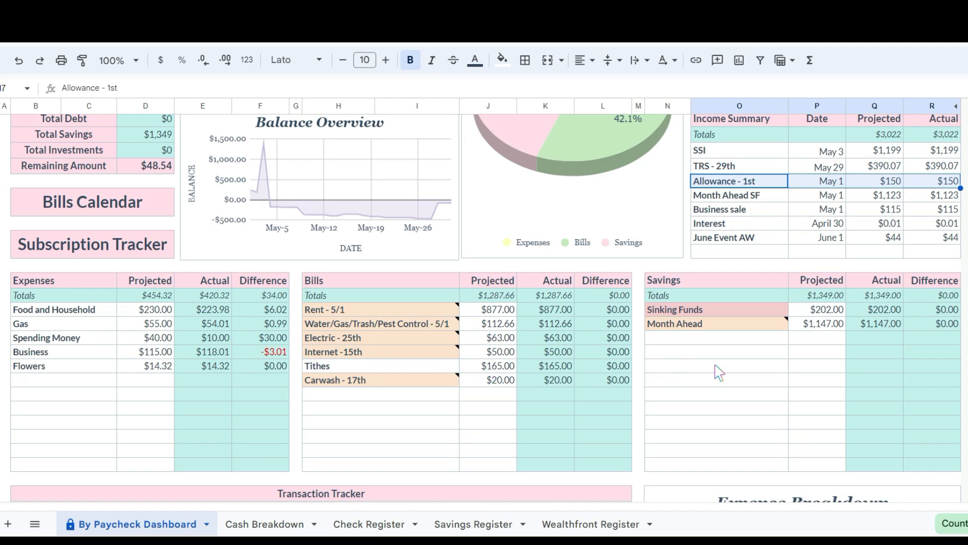
mouse_move(623, 360)
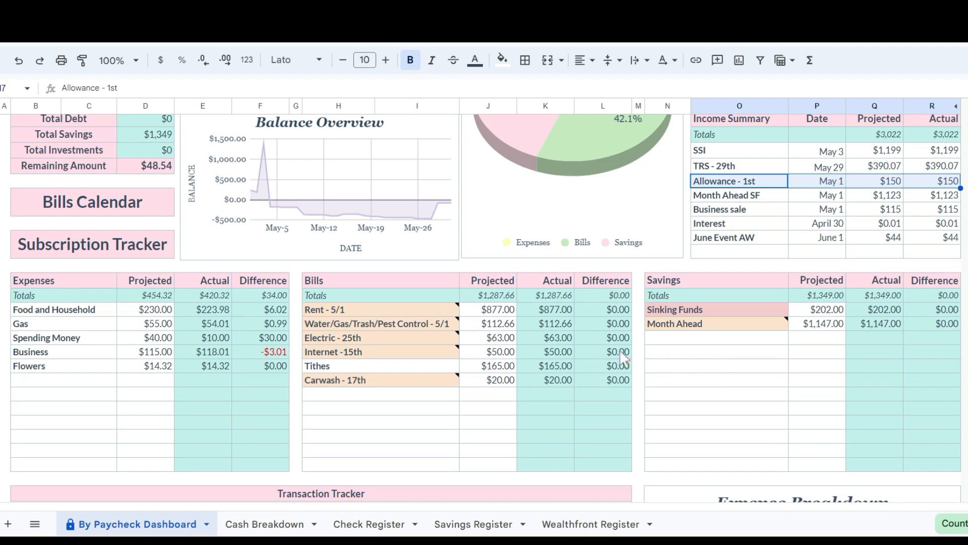
mouse_move(715, 173)
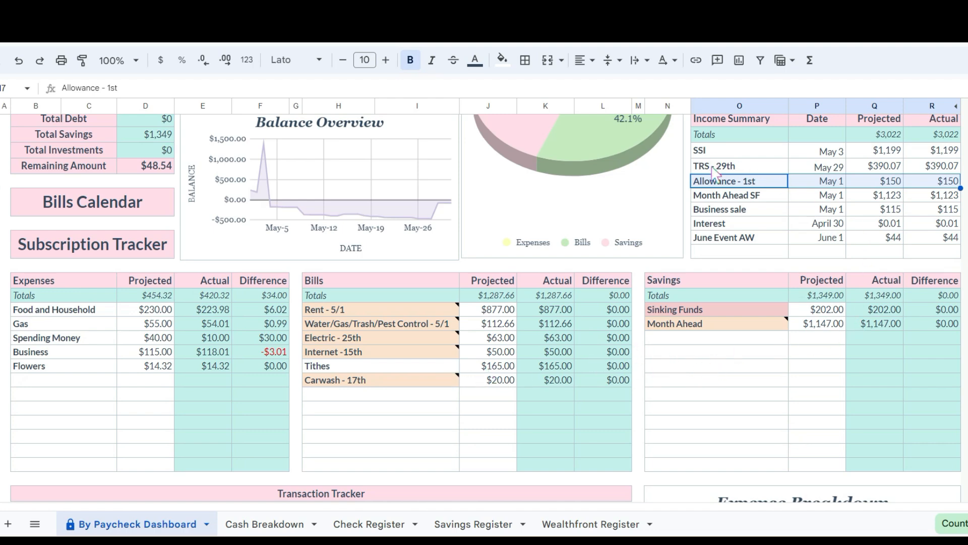
click(738, 165)
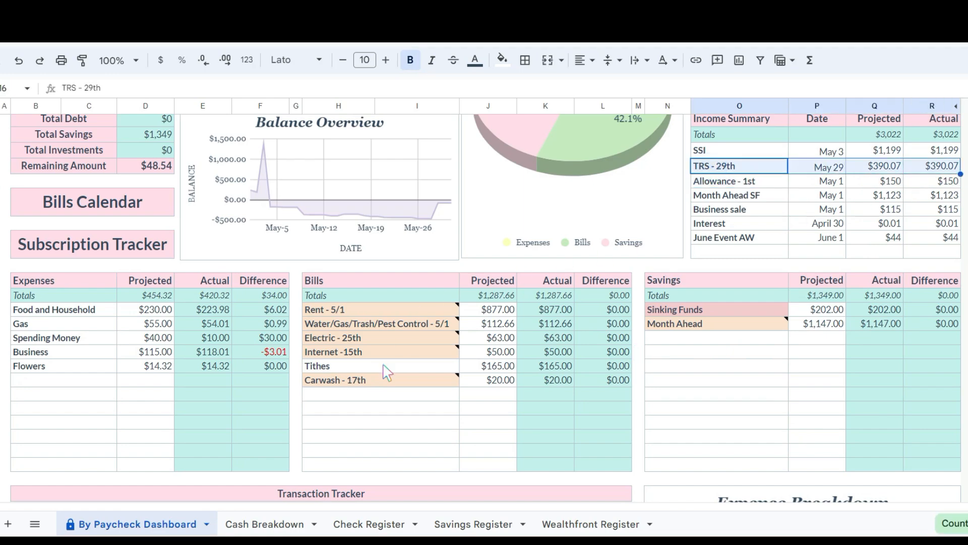
scroll(down, 3)
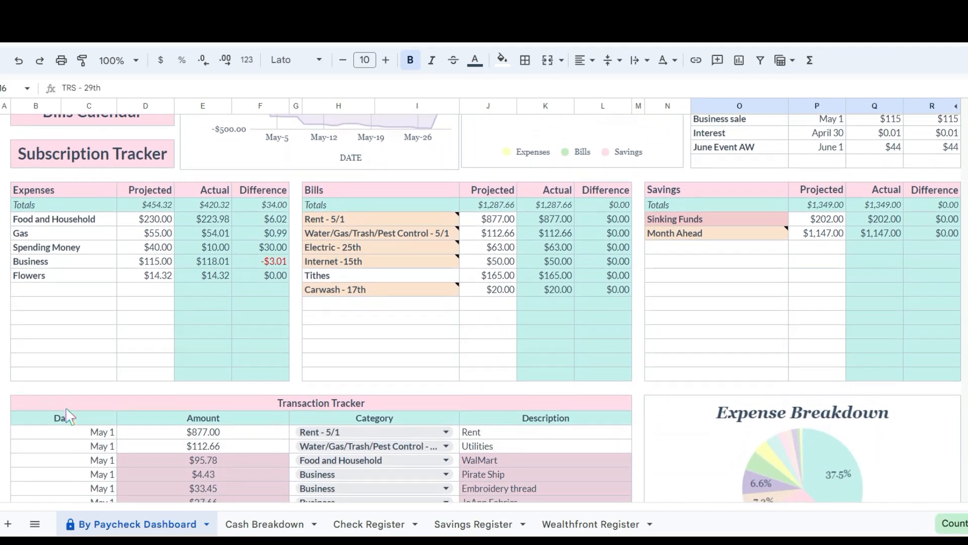
scroll(up, 3)
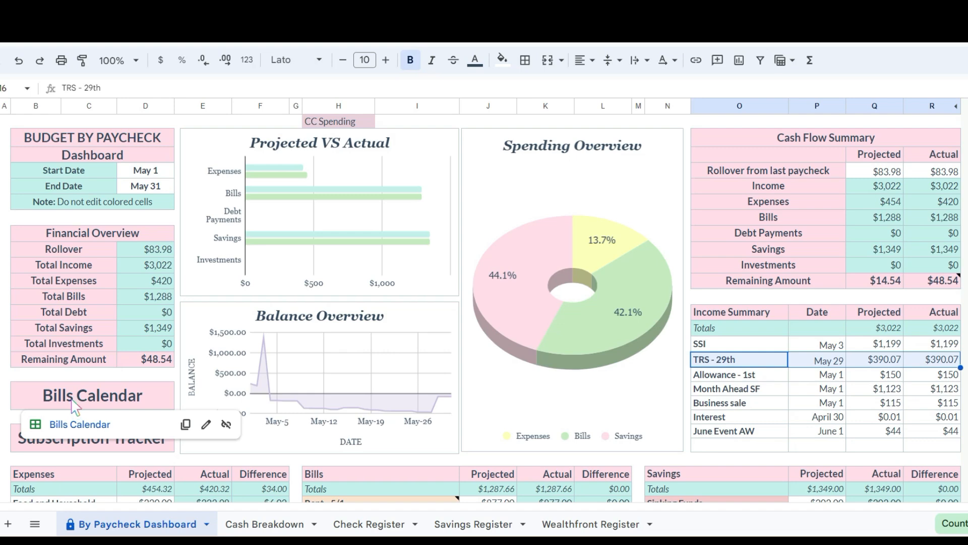
scroll(down, 3)
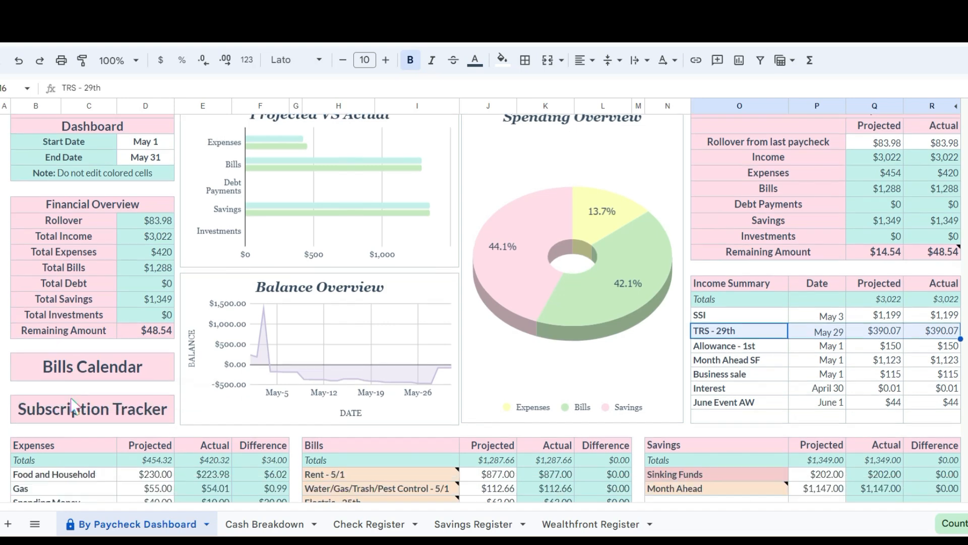
scroll(down, 3)
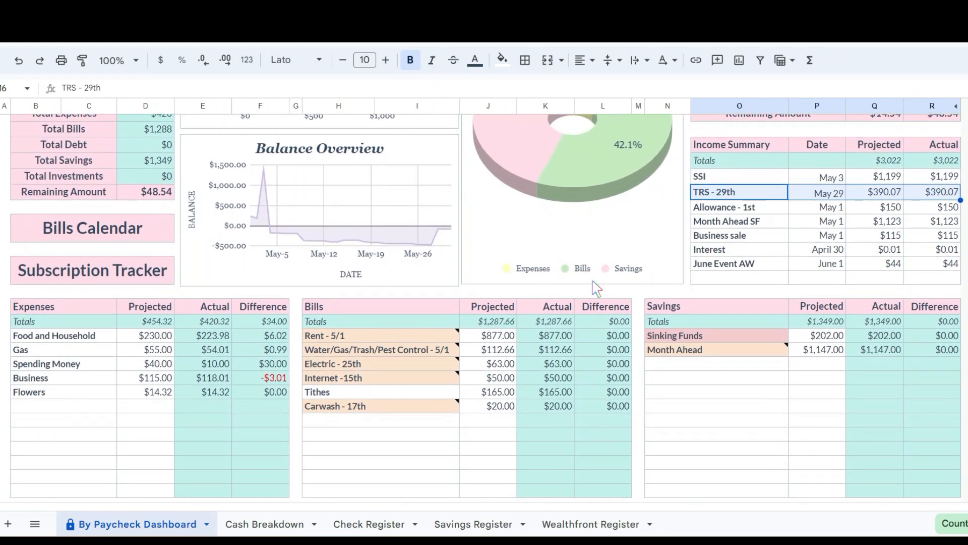
mouse_move(883, 200)
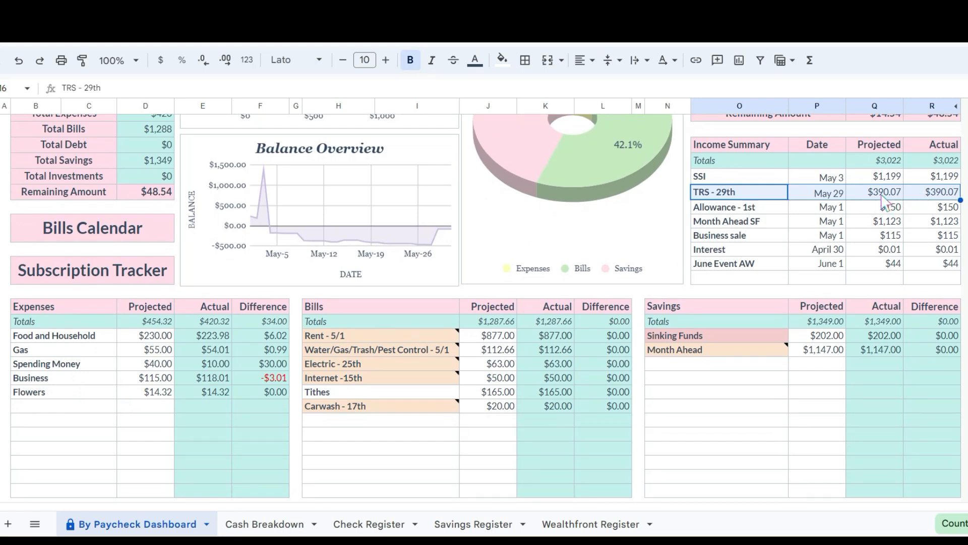
mouse_move(127, 430)
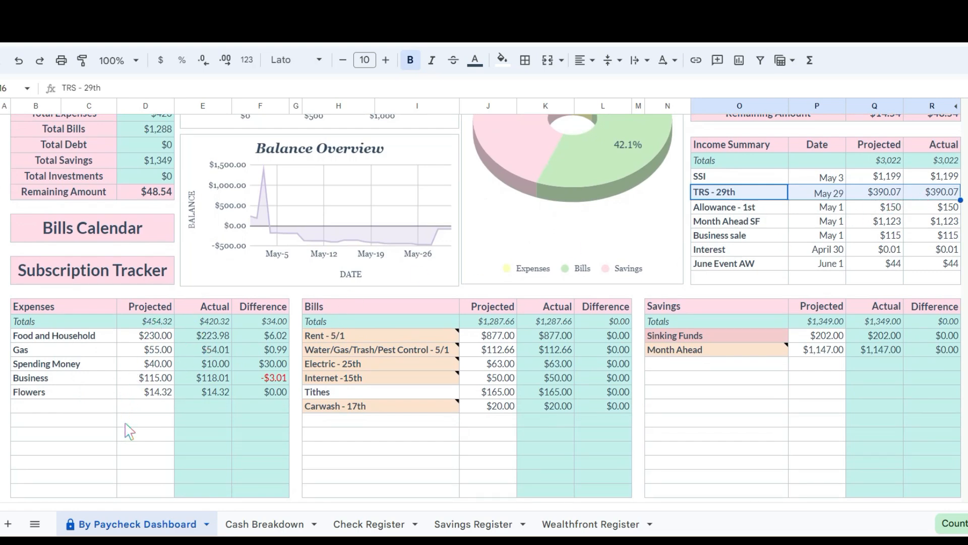
click(145, 363)
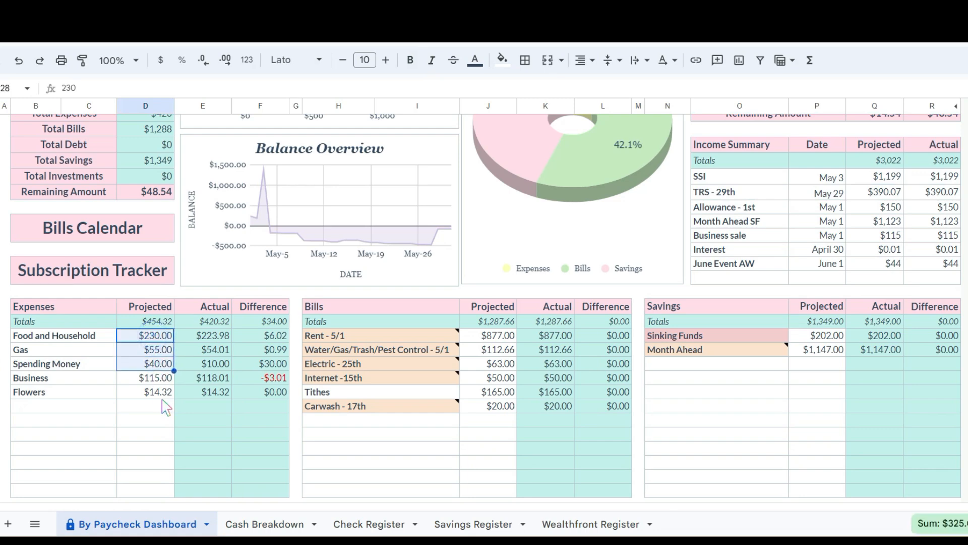
click(146, 391)
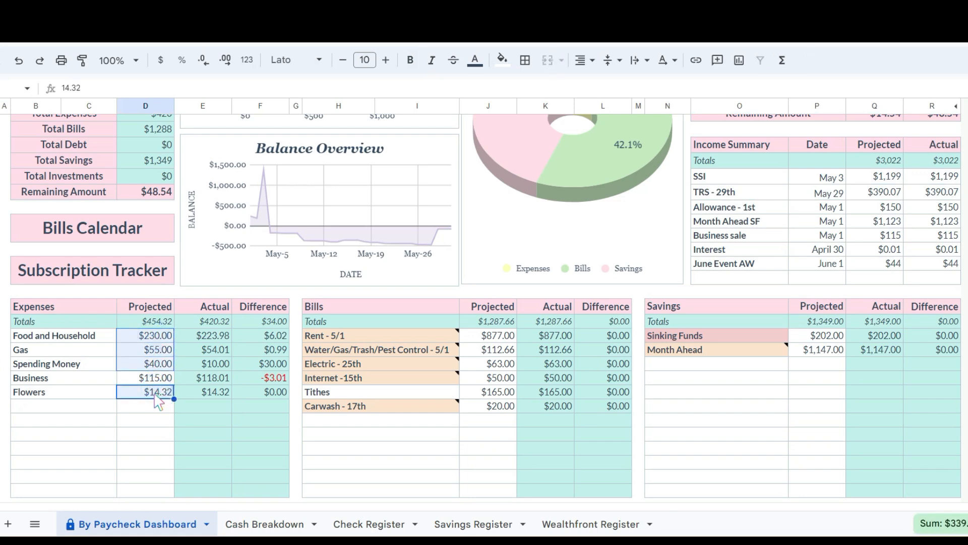
mouse_move(506, 334)
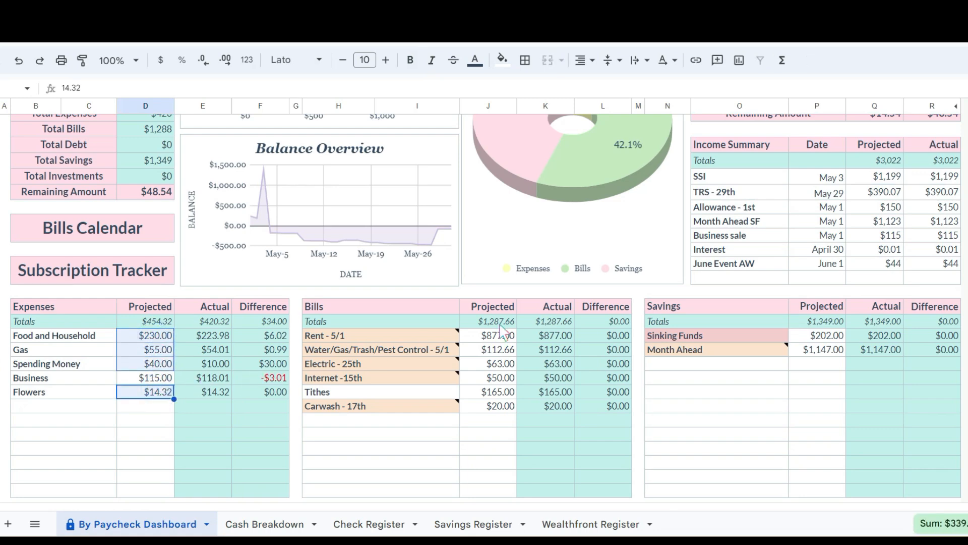
click(62, 420)
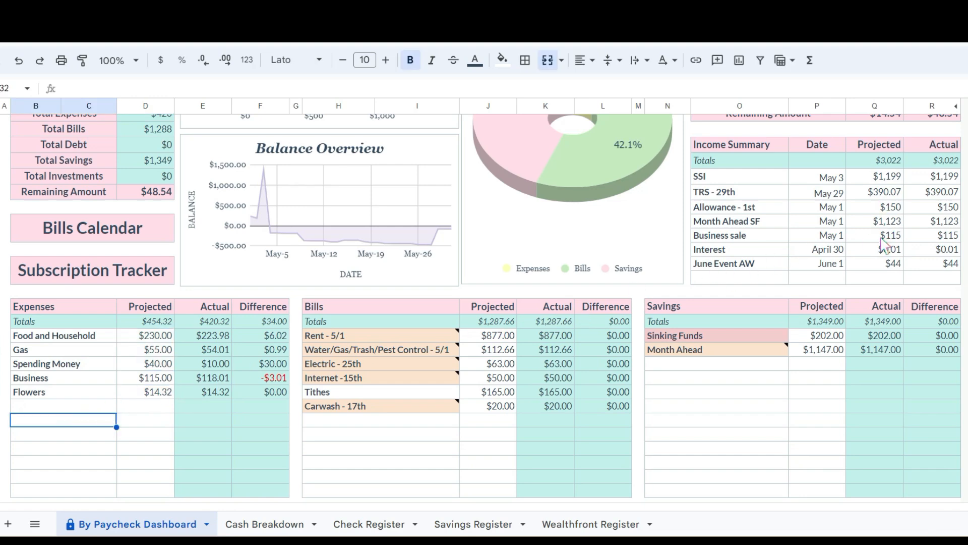
click(889, 235)
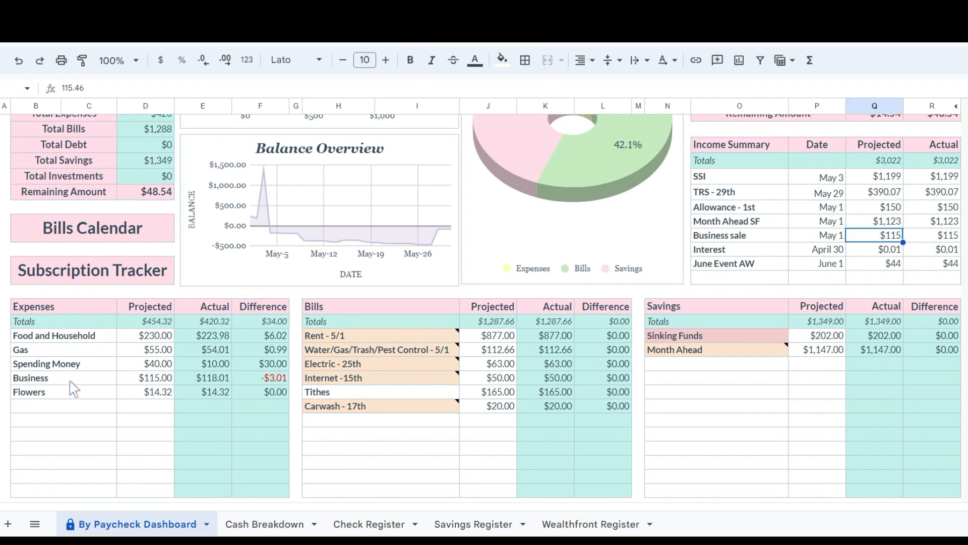
click(62, 406)
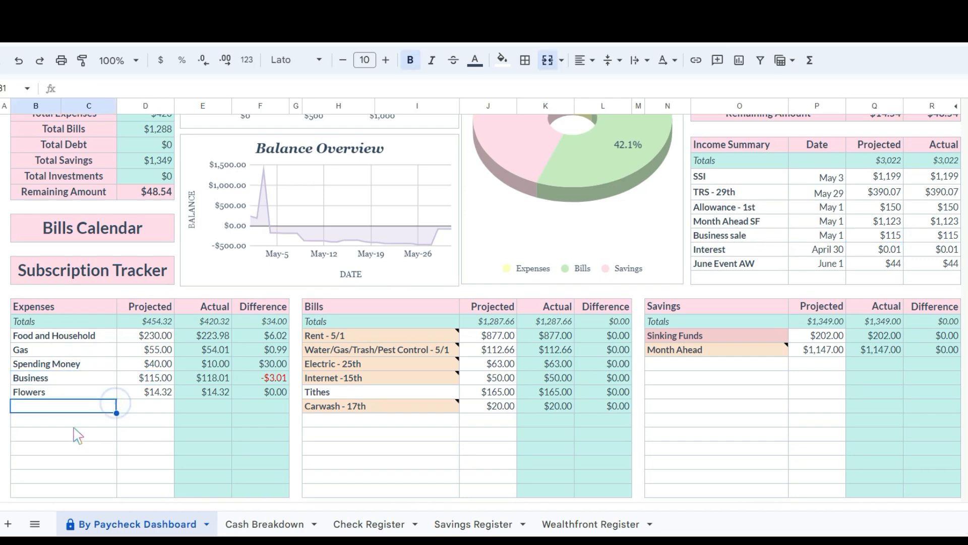
mouse_move(67, 432)
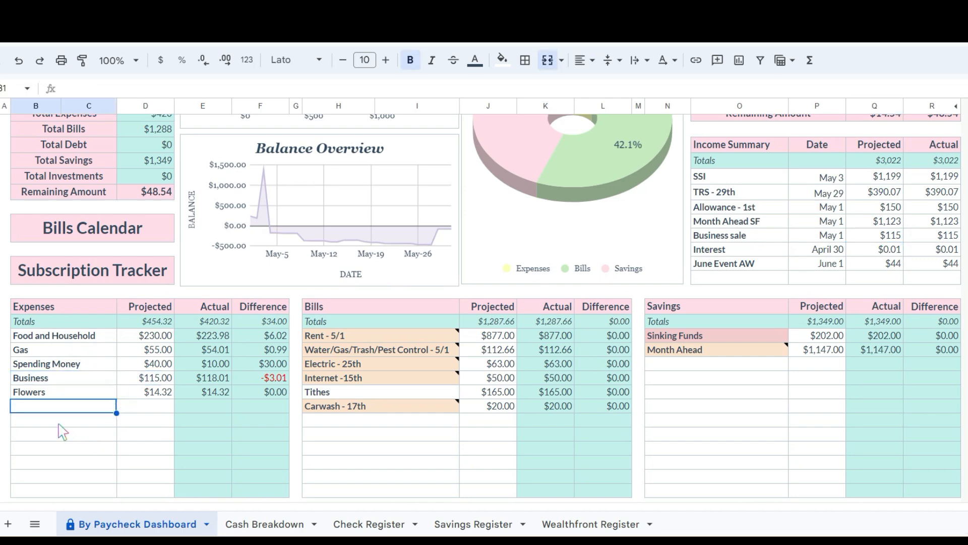
scroll(down, 3)
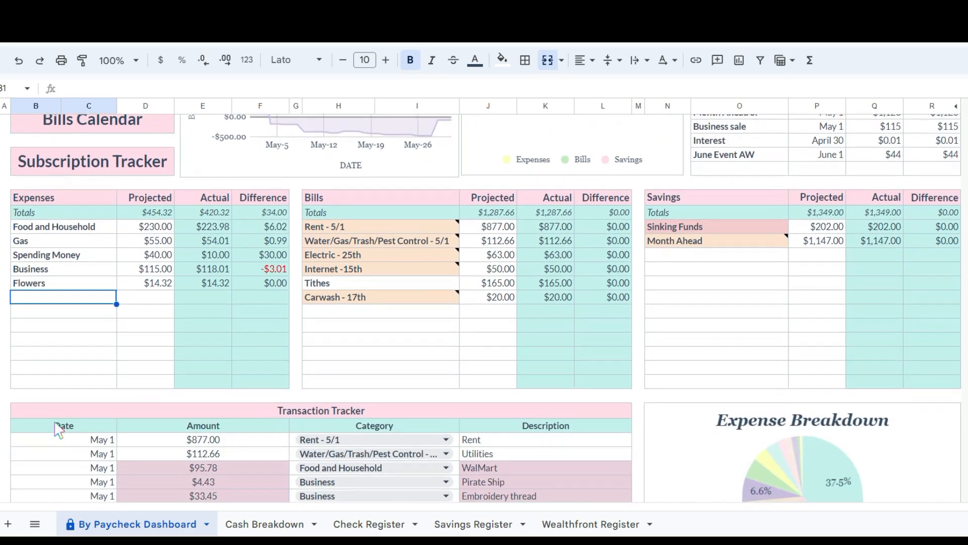
scroll(down, 3)
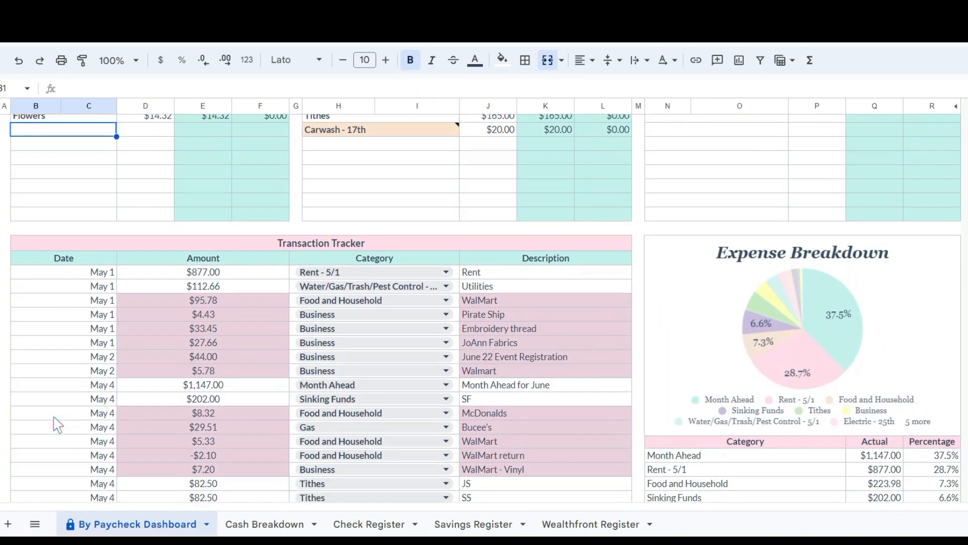
scroll(down, 3)
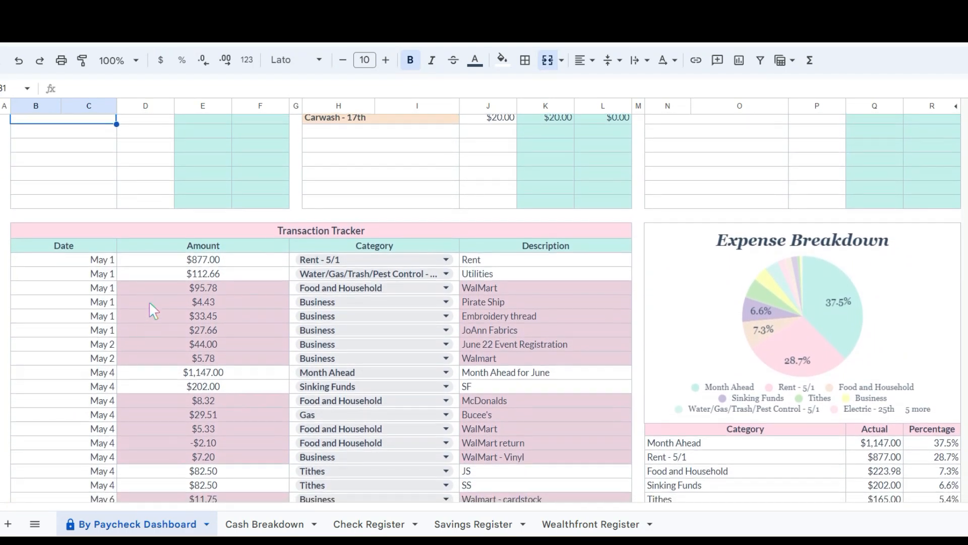
mouse_move(137, 334)
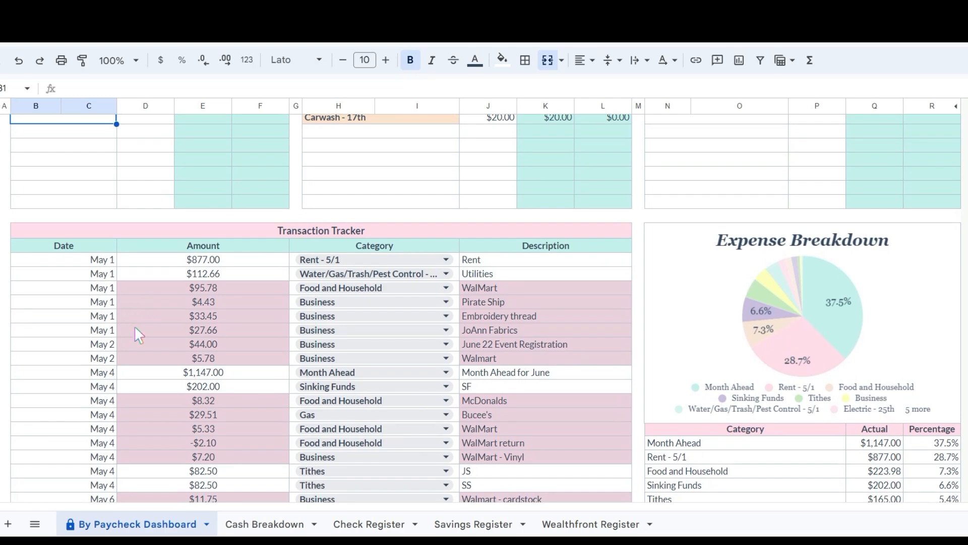
scroll(down, 3)
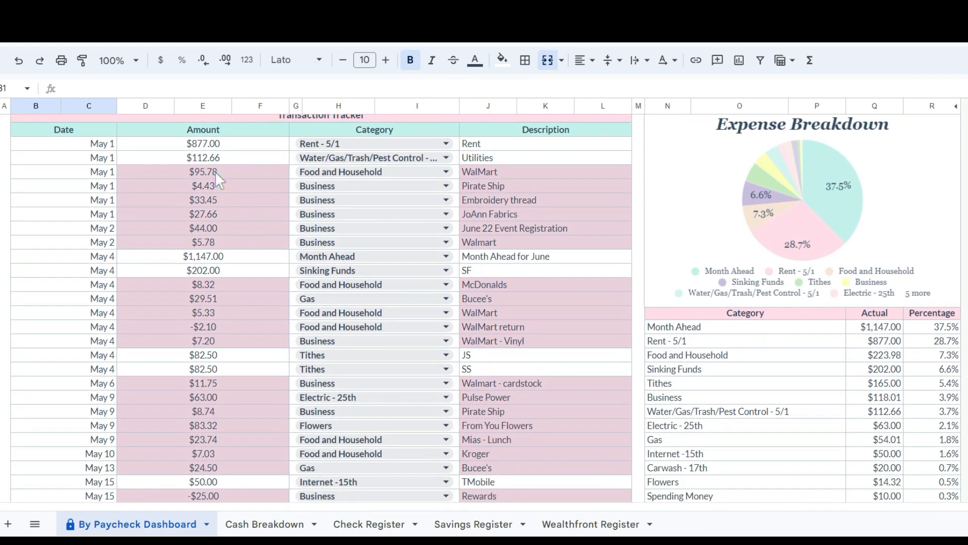
click(203, 172)
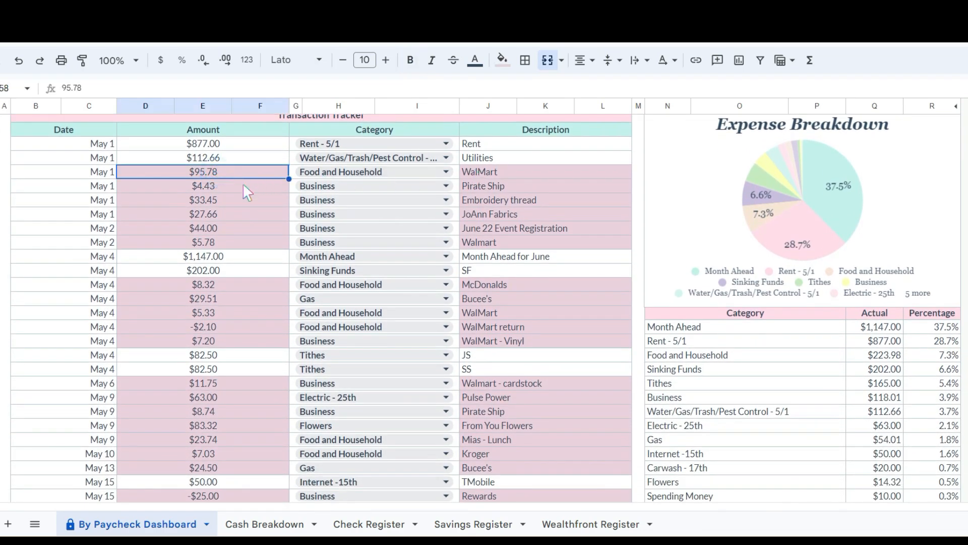
click(203, 185)
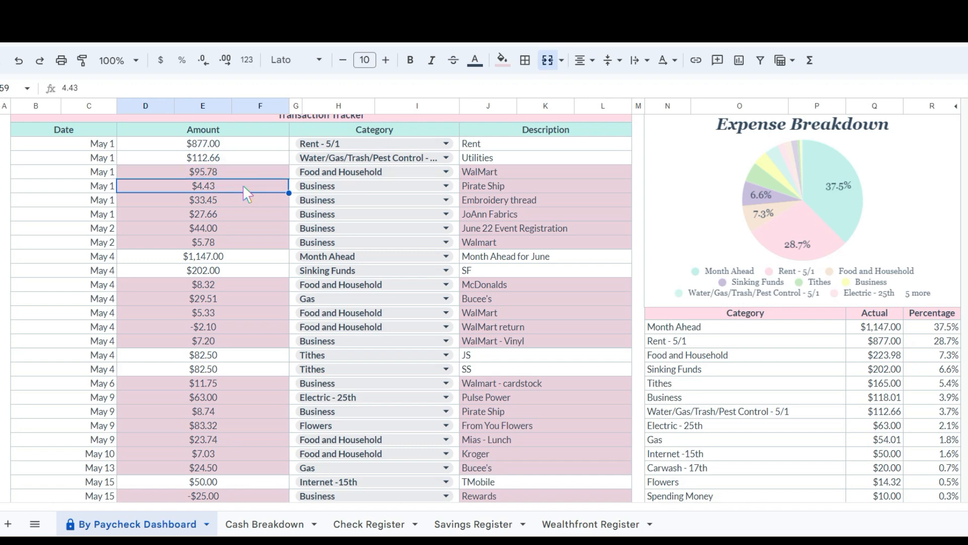
mouse_move(247, 212)
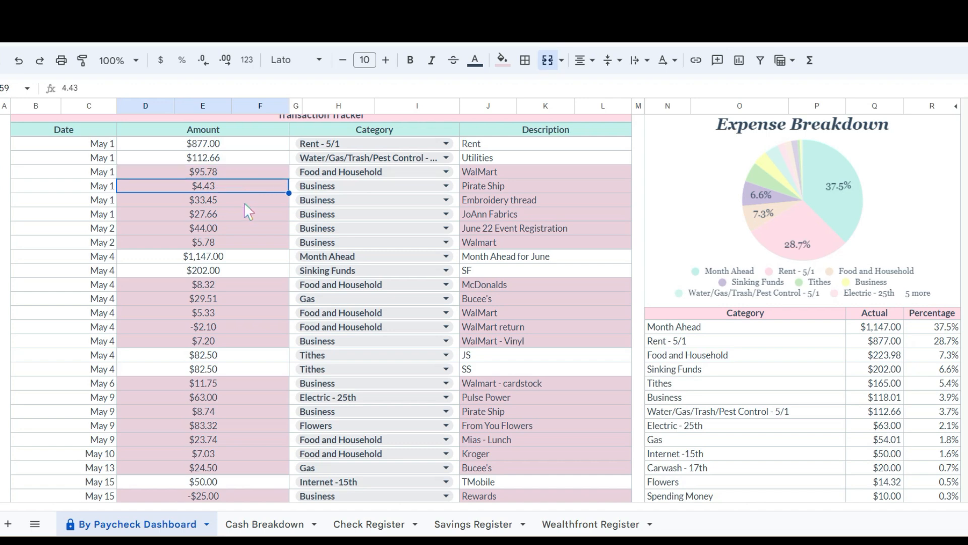
click(202, 199)
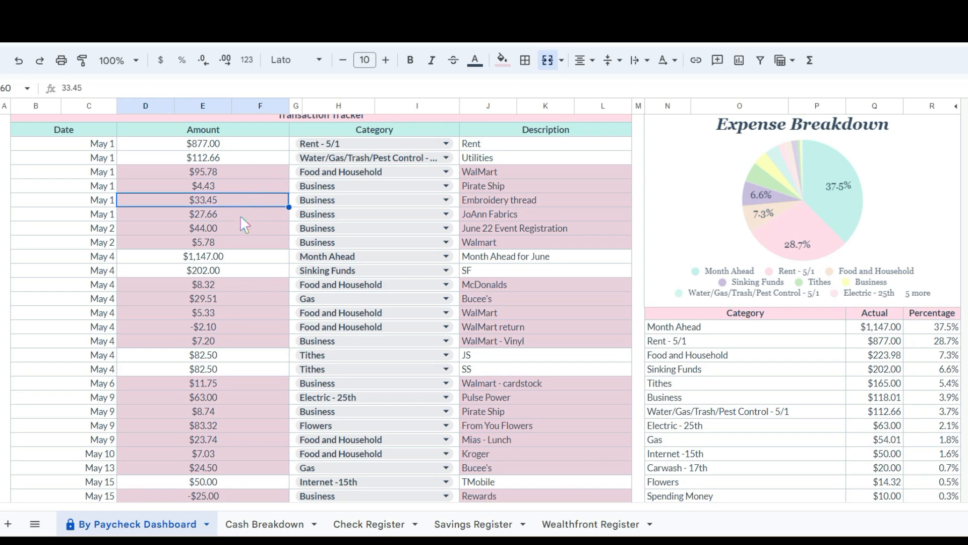
click(203, 214)
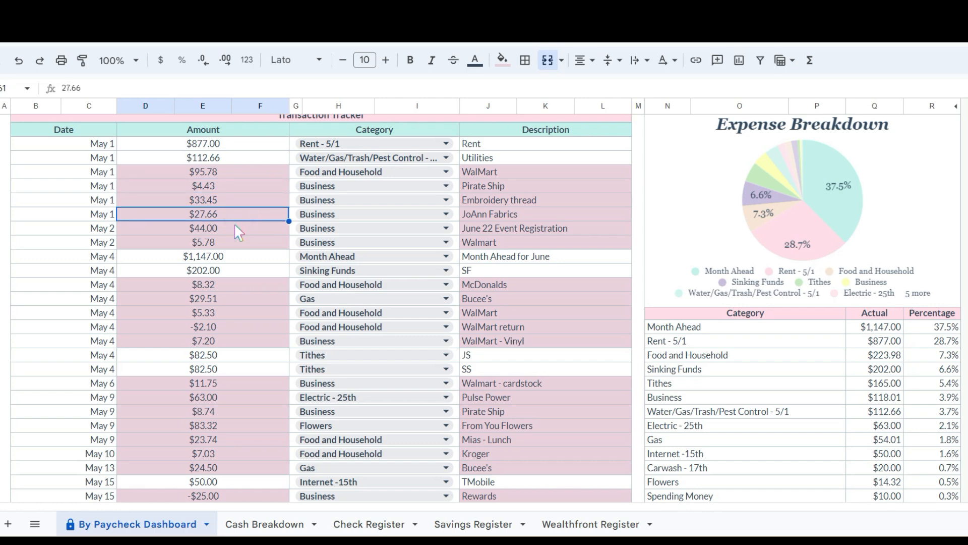
click(203, 228)
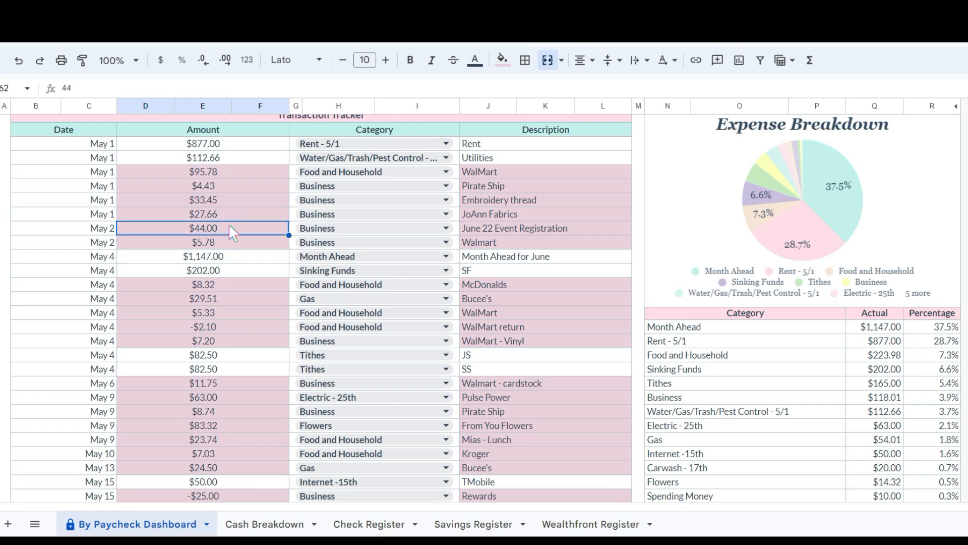
mouse_move(188, 234)
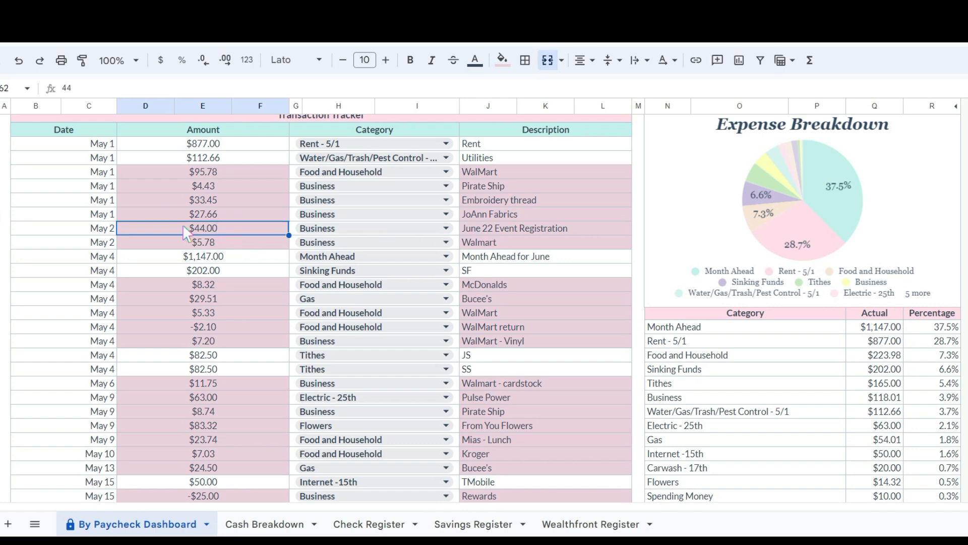
mouse_move(192, 253)
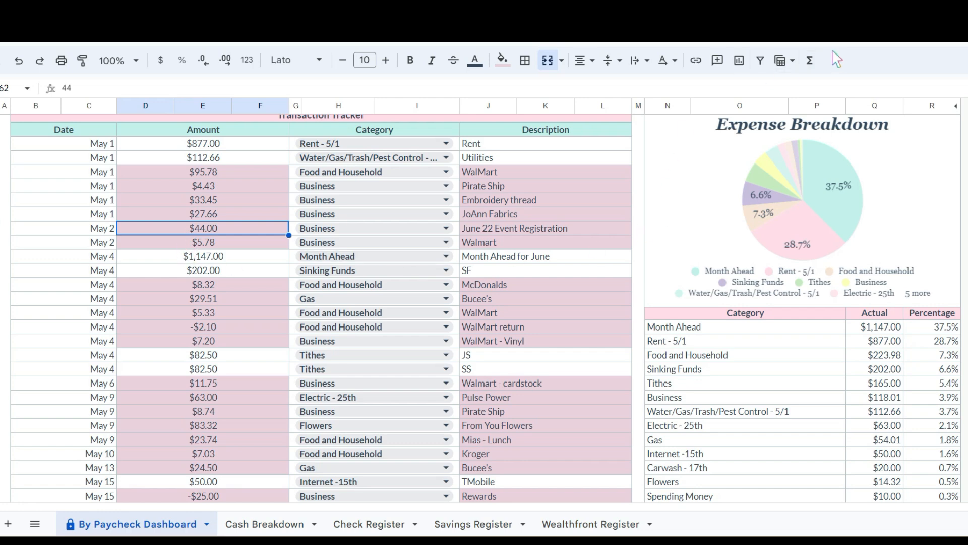
mouse_move(221, 258)
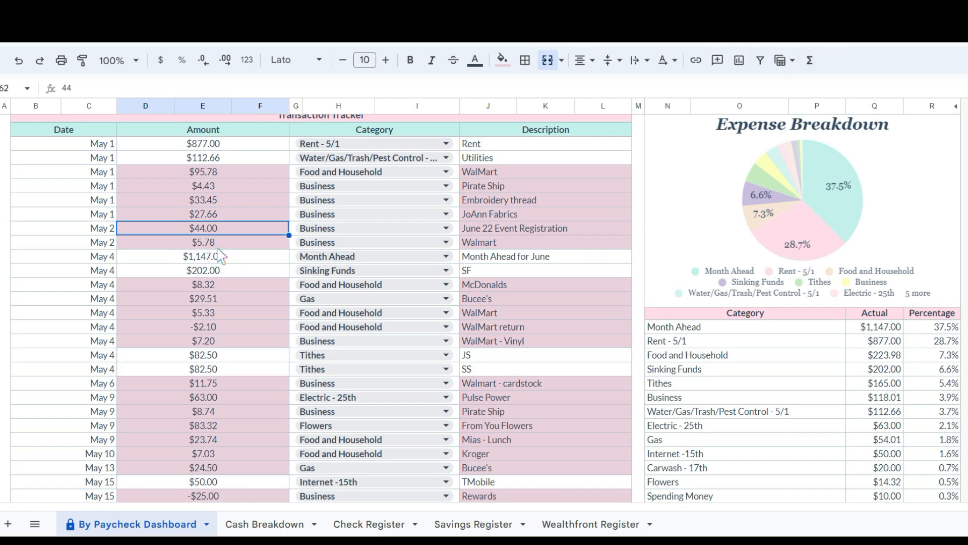
click(203, 242)
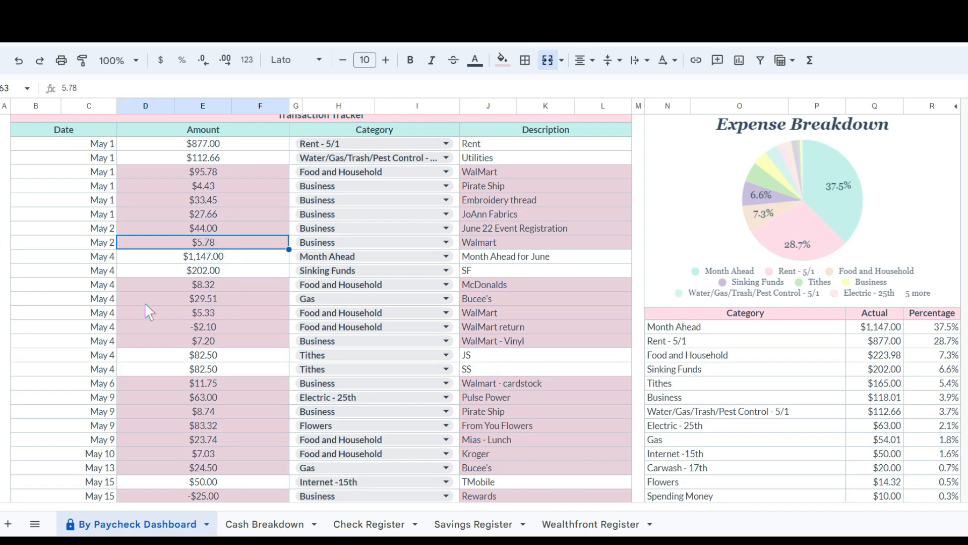
click(203, 256)
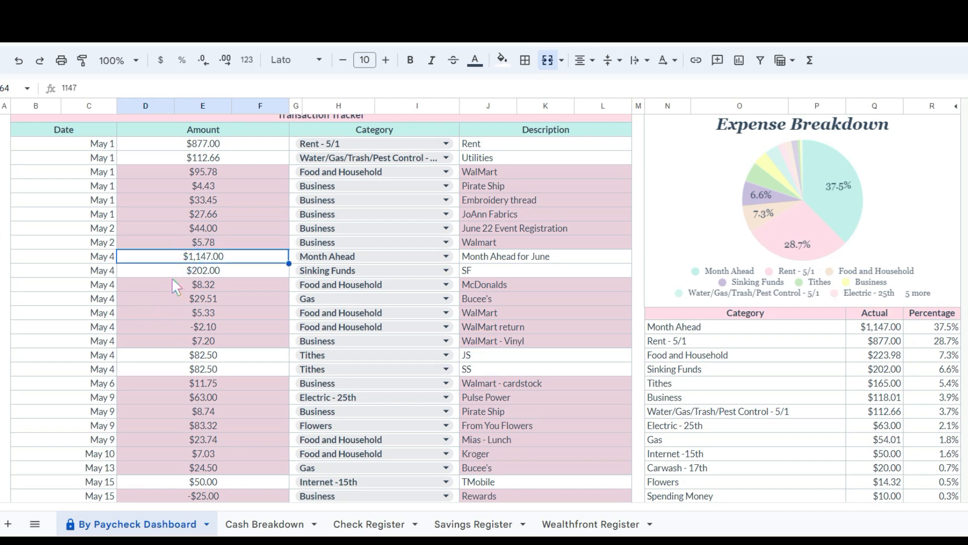
mouse_move(174, 277)
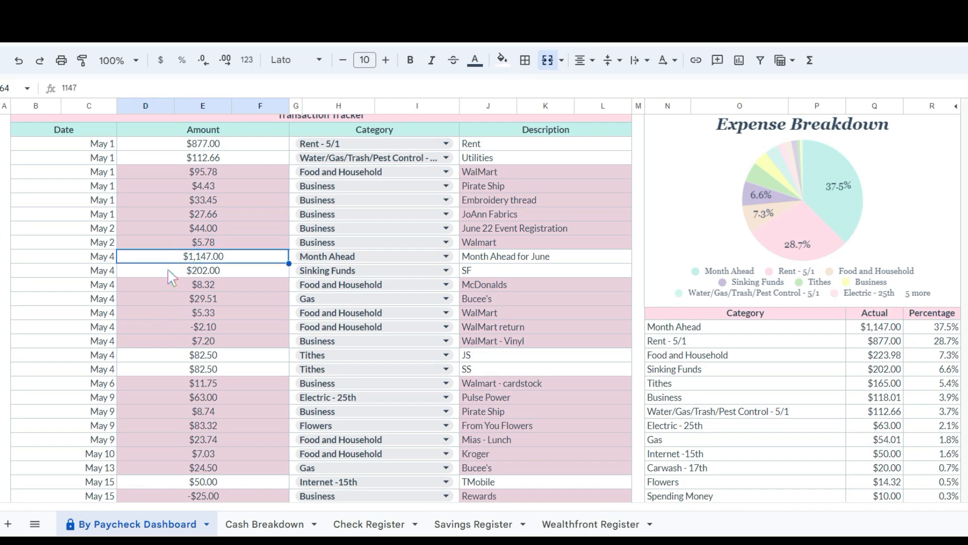
scroll(down, 3)
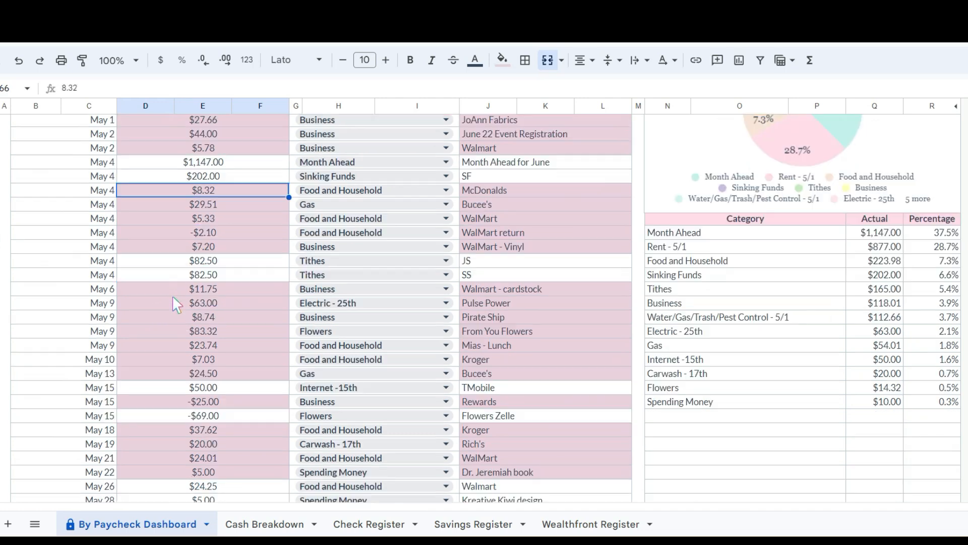
scroll(down, 3)
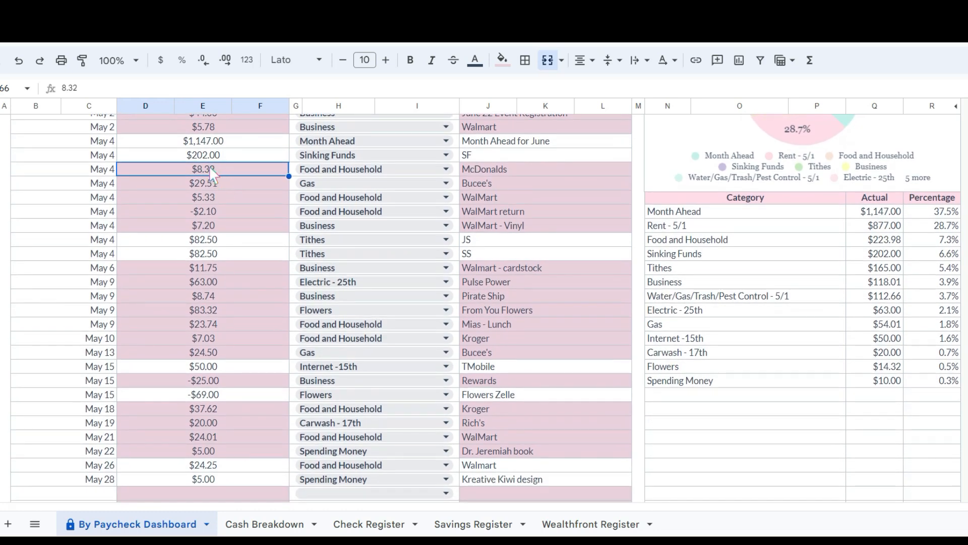
click(203, 182)
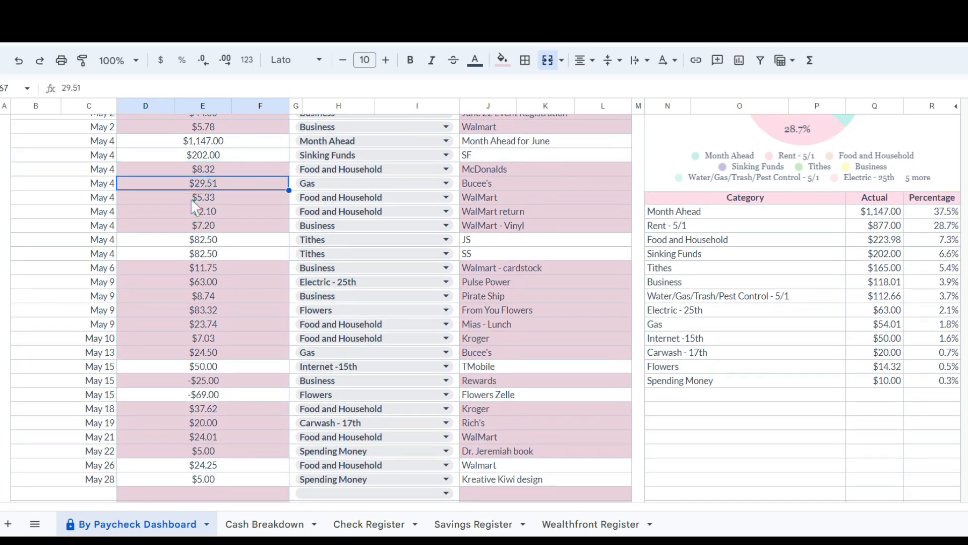
click(202, 197)
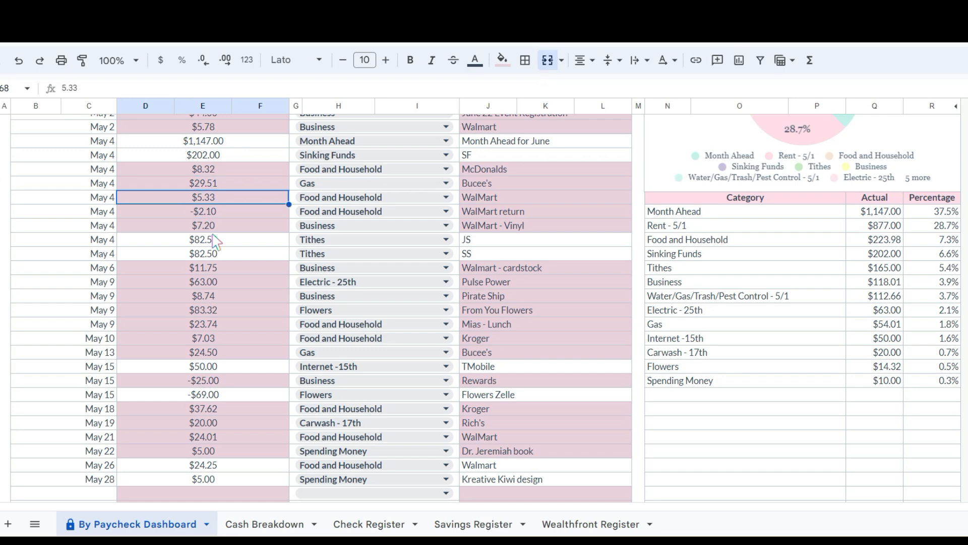
mouse_move(210, 234)
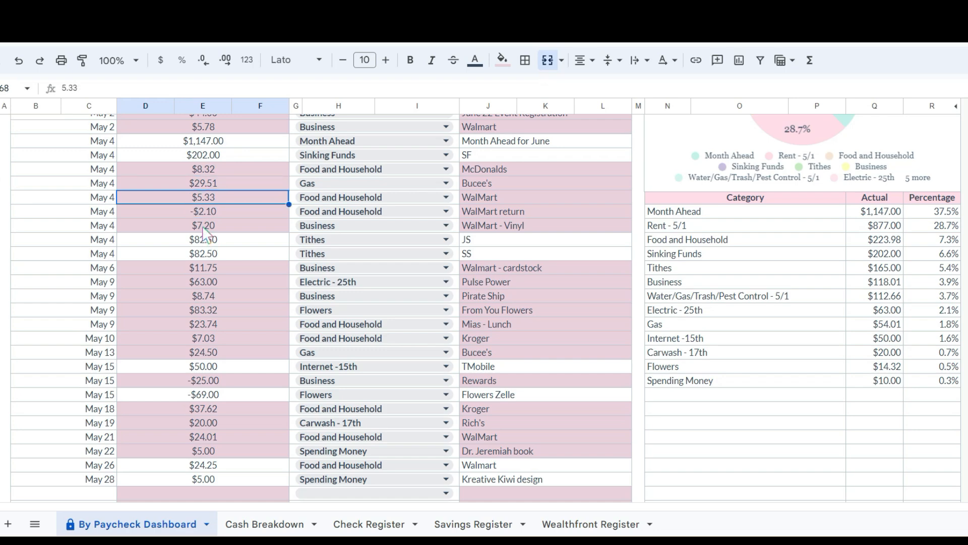
click(203, 211)
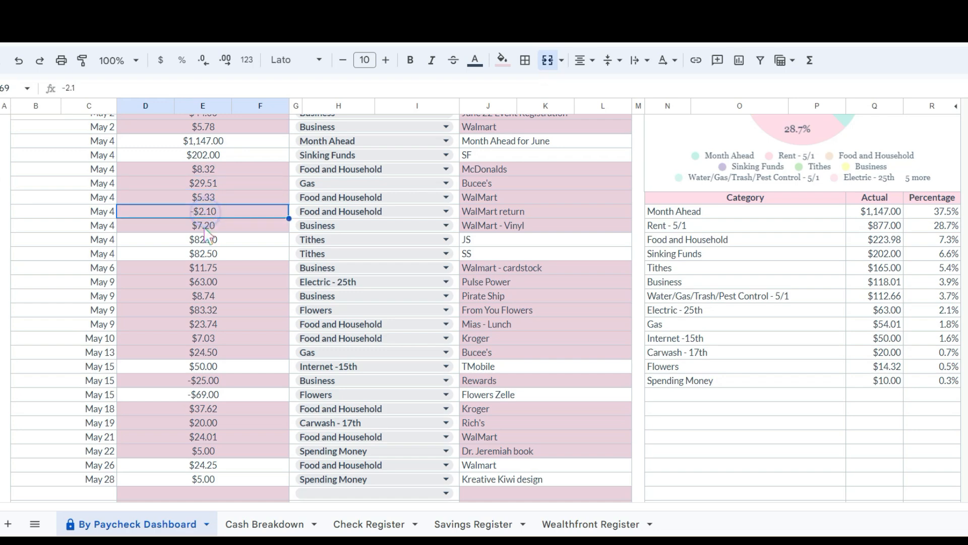
click(202, 225)
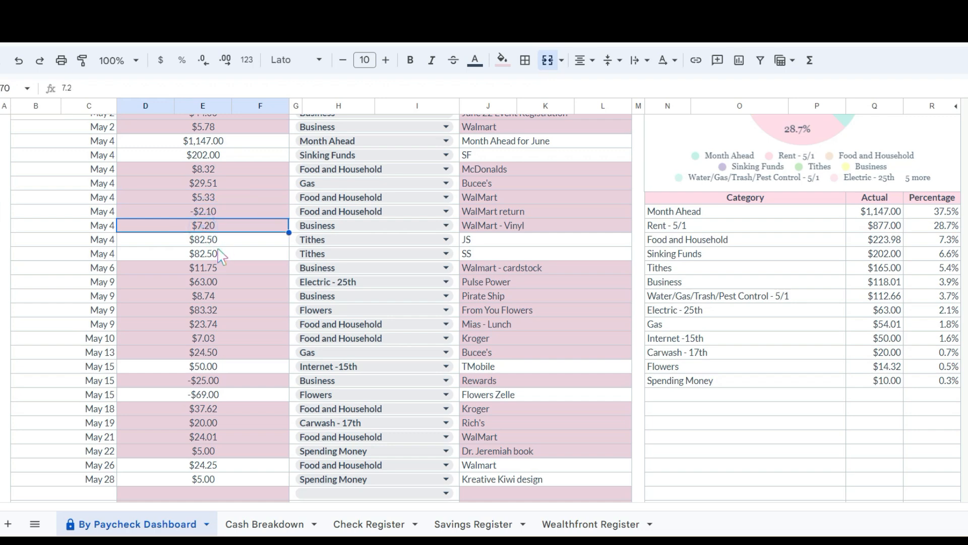
mouse_move(213, 295)
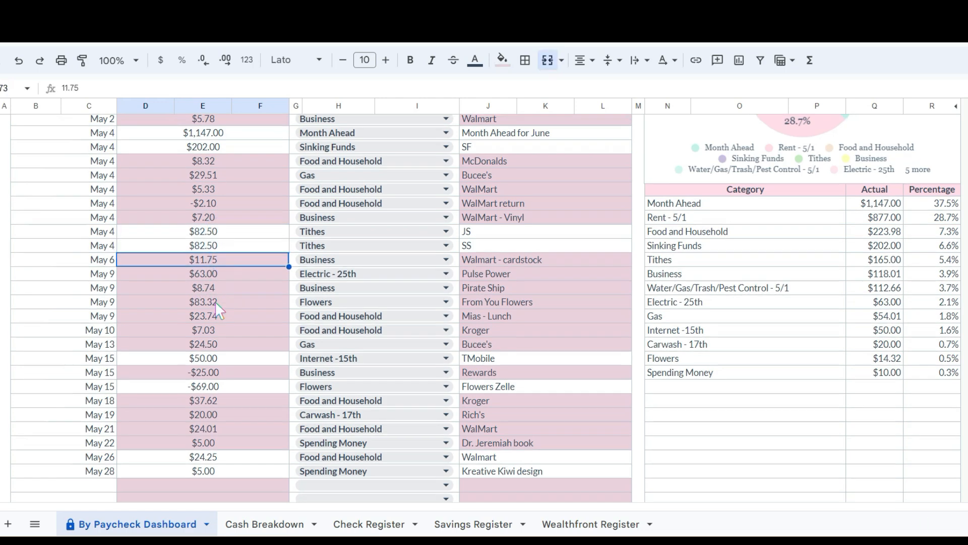
scroll(down, 3)
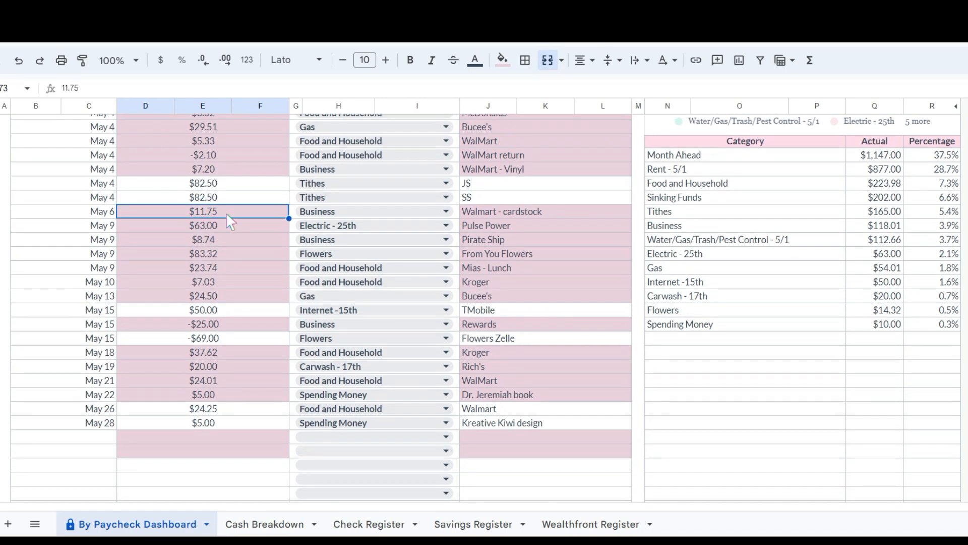
click(202, 225)
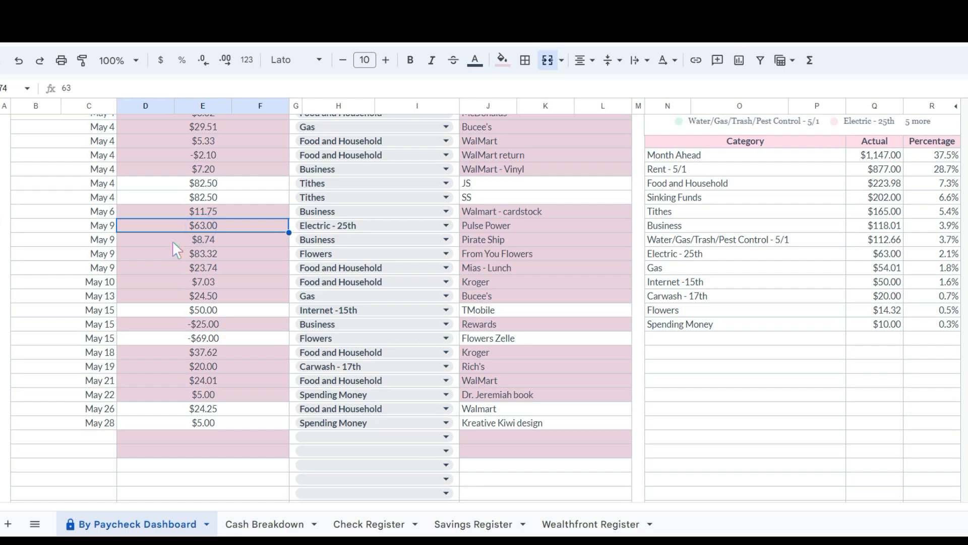
click(203, 240)
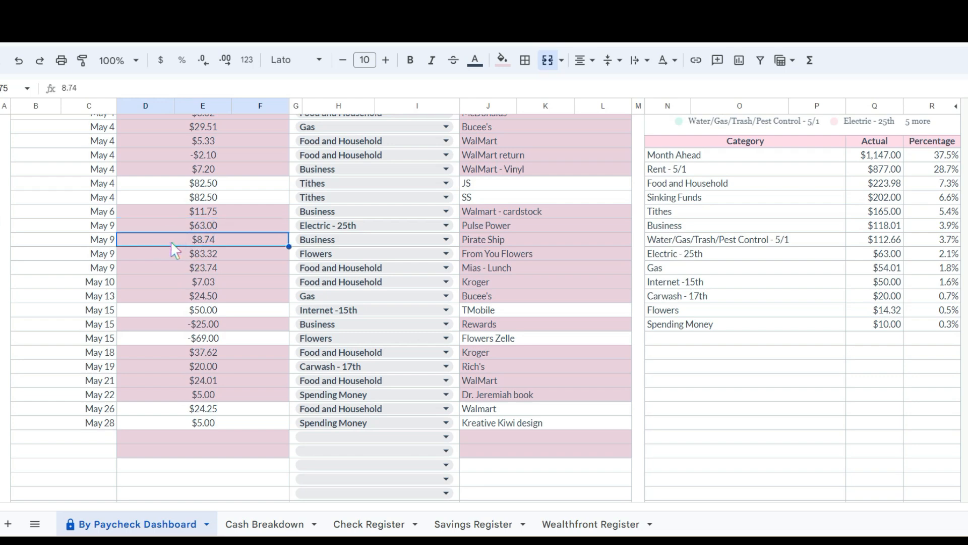
mouse_move(185, 262)
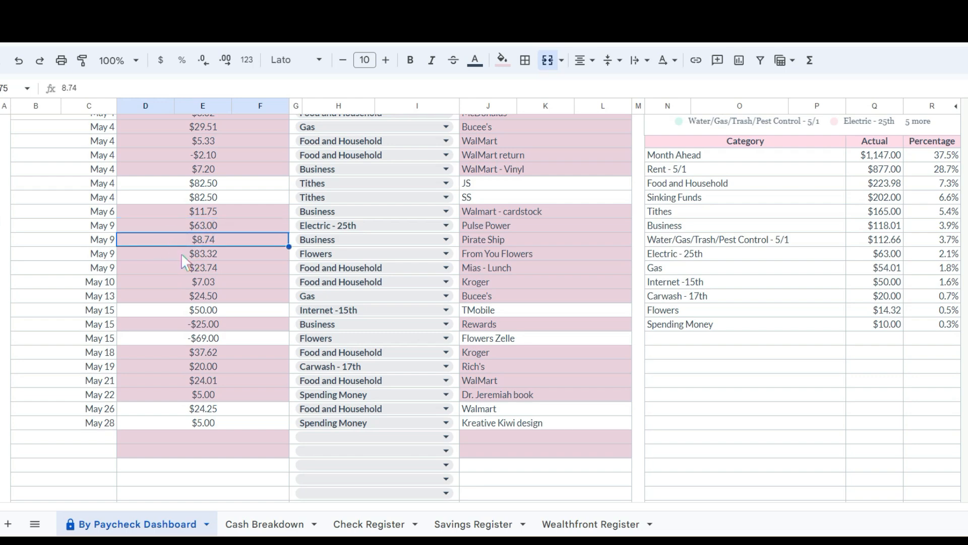
click(203, 254)
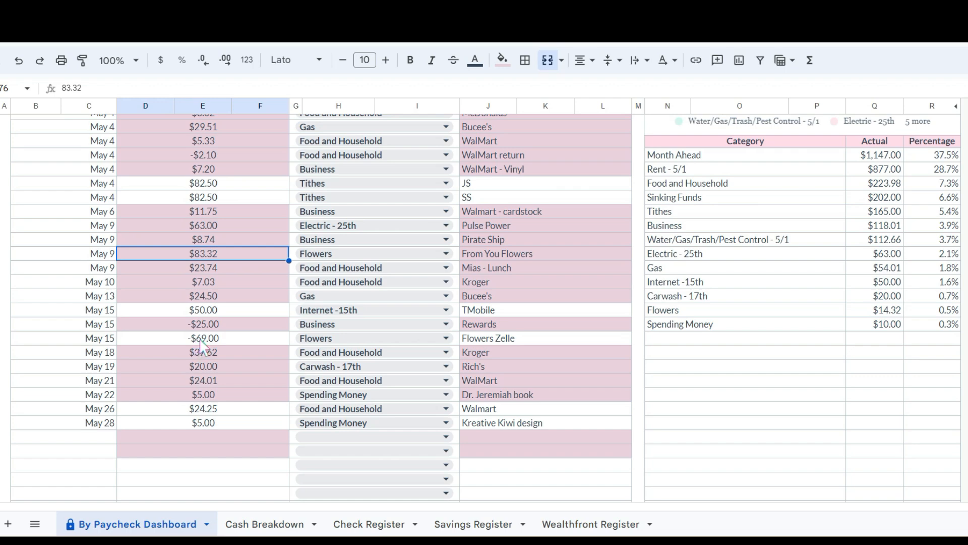
click(203, 338)
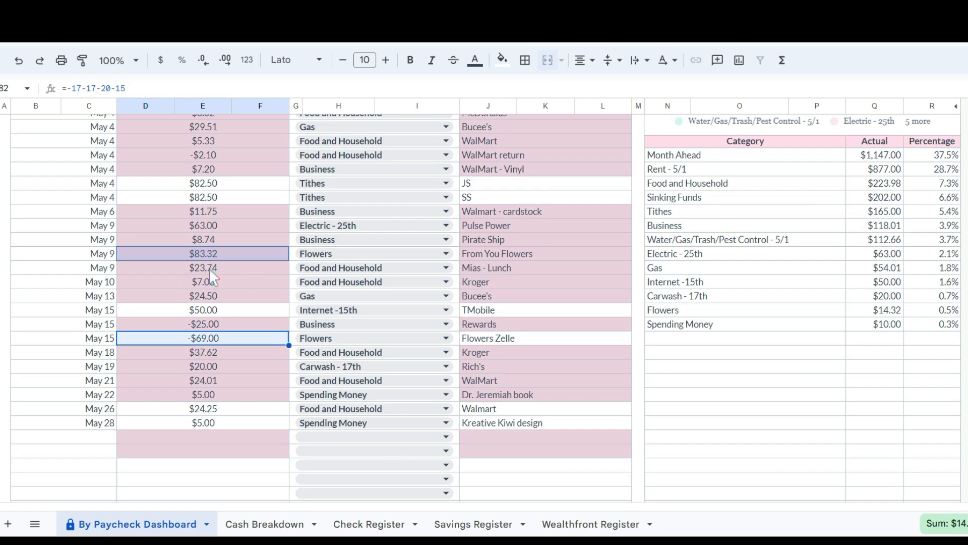
click(203, 268)
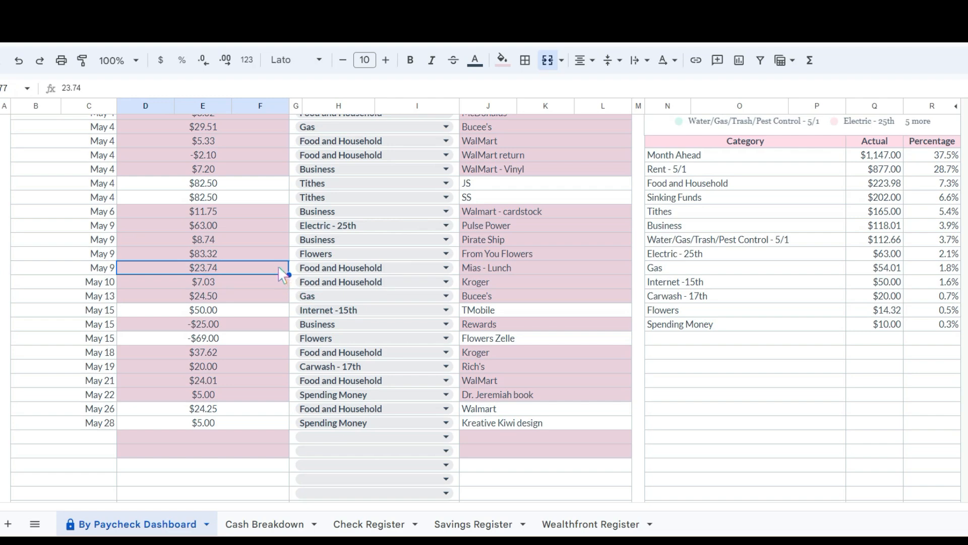
mouse_move(223, 274)
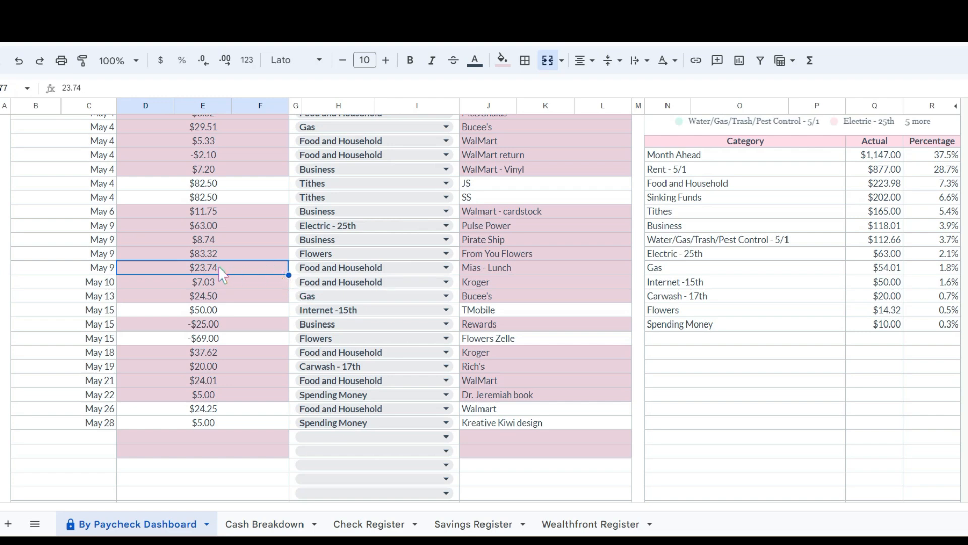
mouse_move(222, 294)
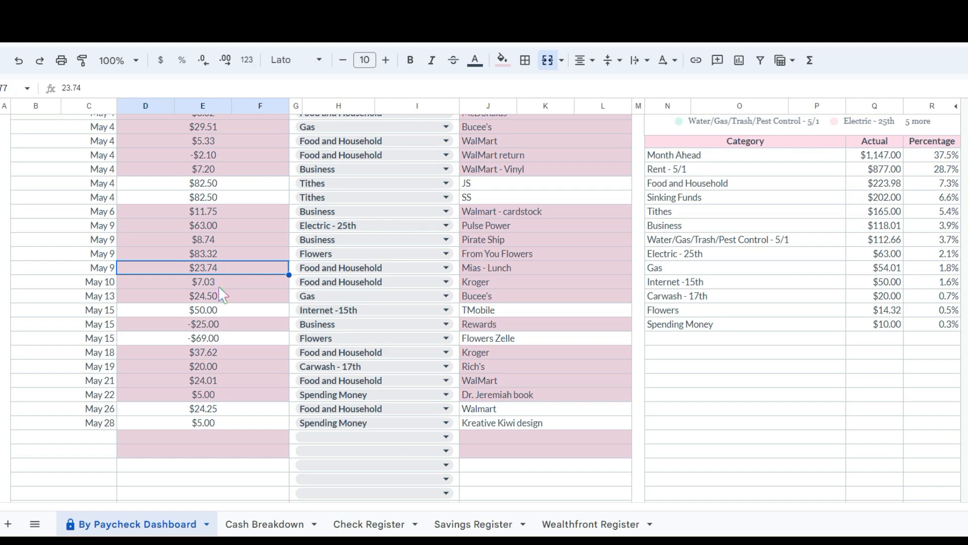
click(203, 282)
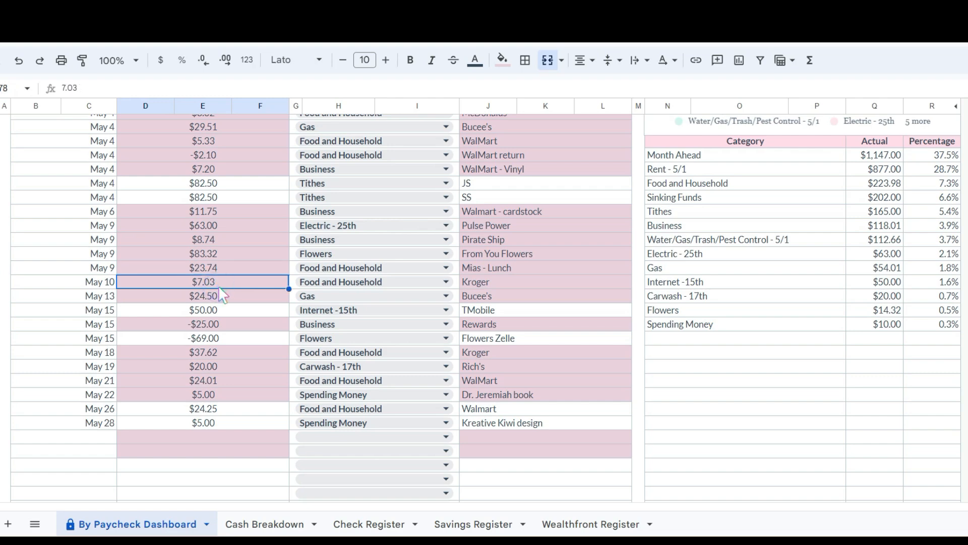
mouse_move(218, 300)
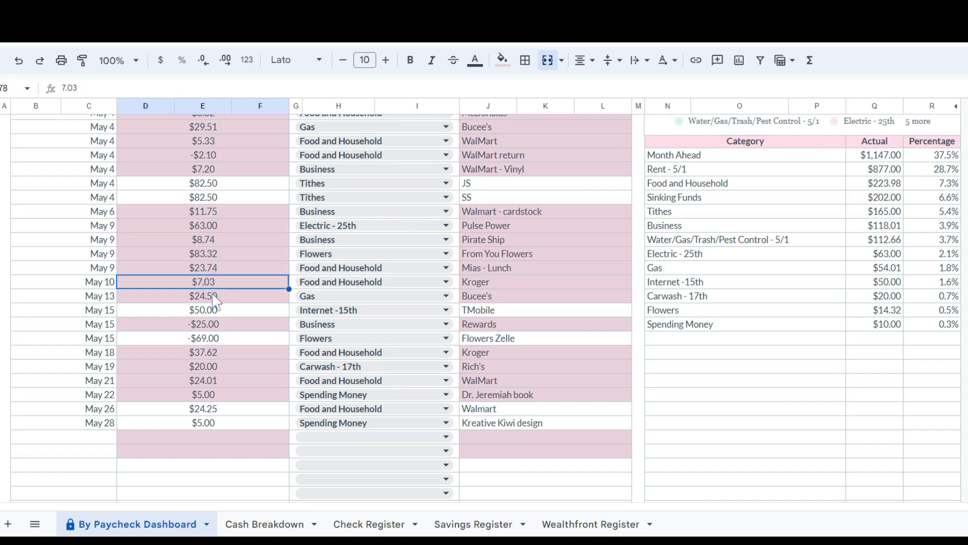
click(203, 295)
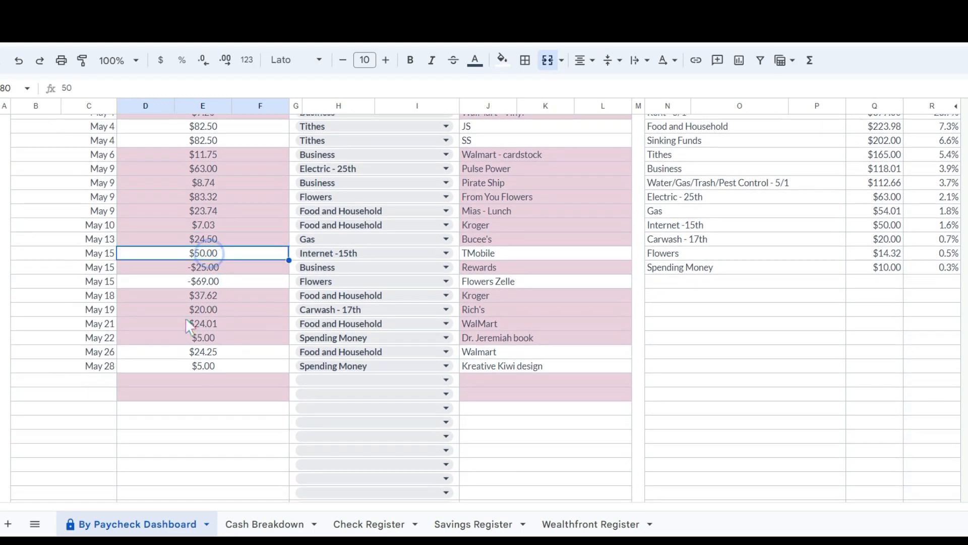
mouse_move(196, 308)
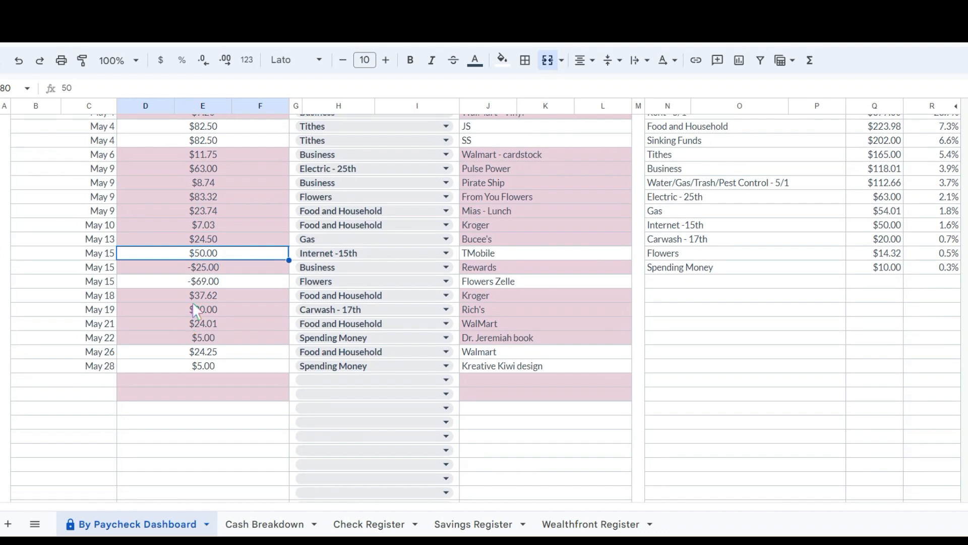
click(203, 266)
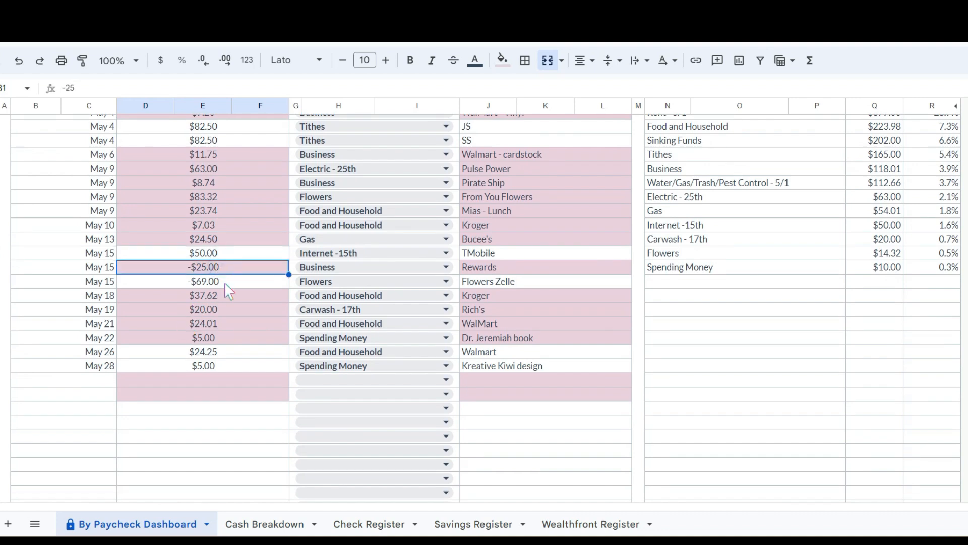
click(202, 281)
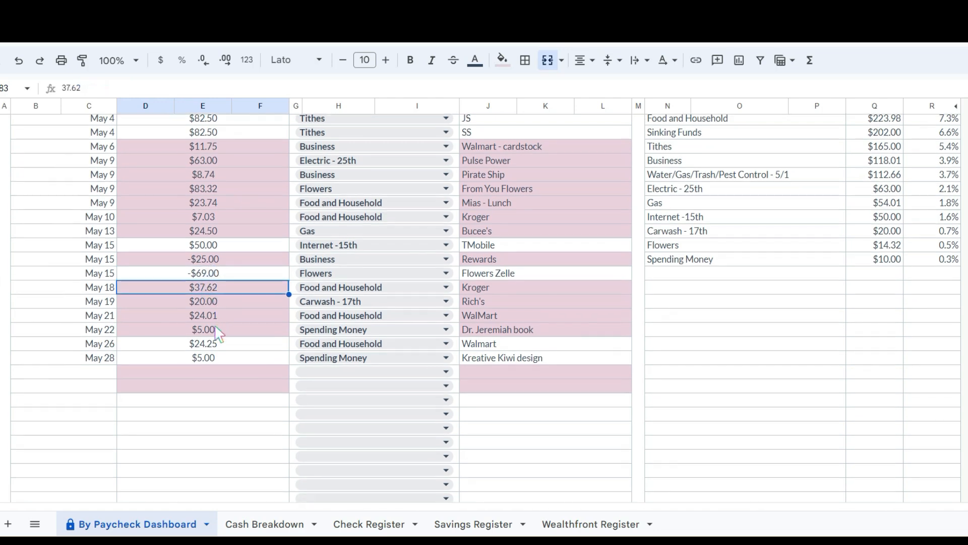
scroll(down, 3)
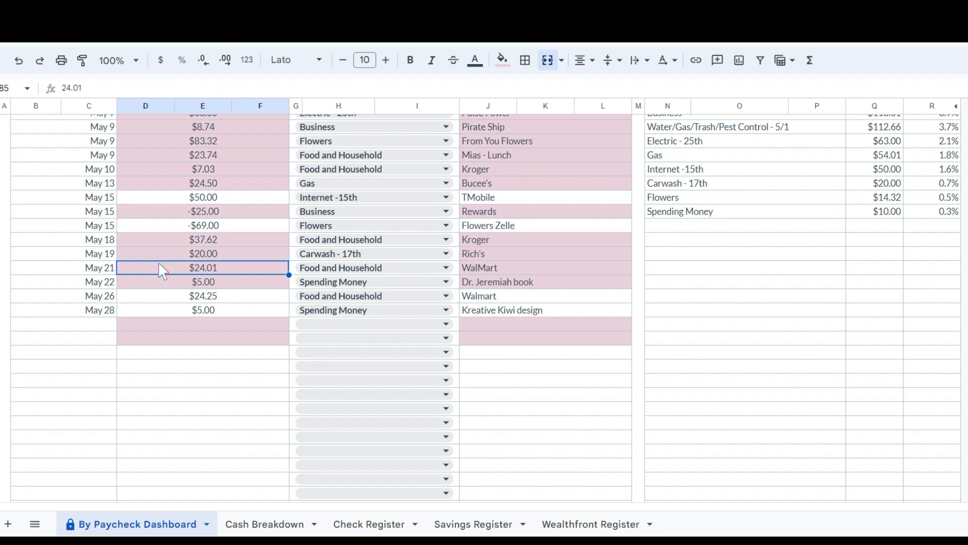
click(203, 280)
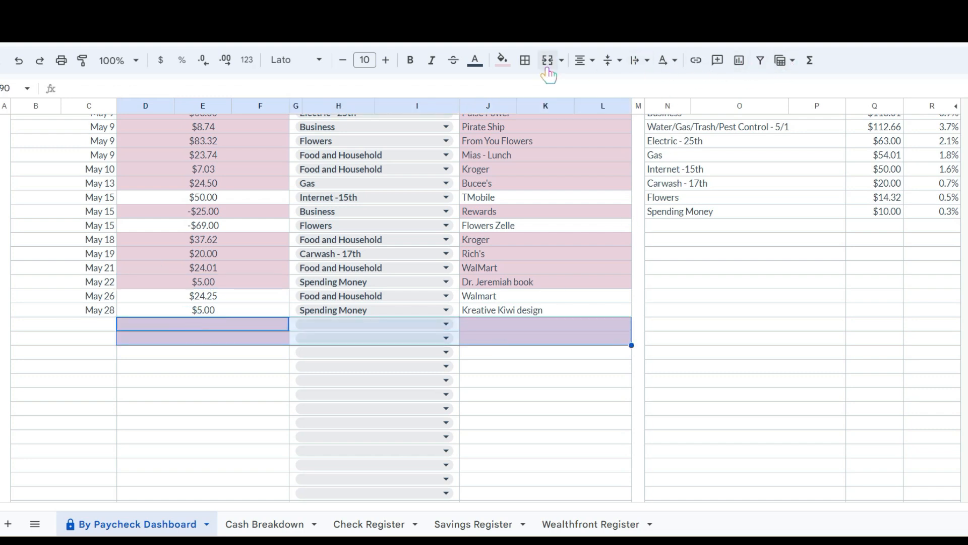
click(517, 371)
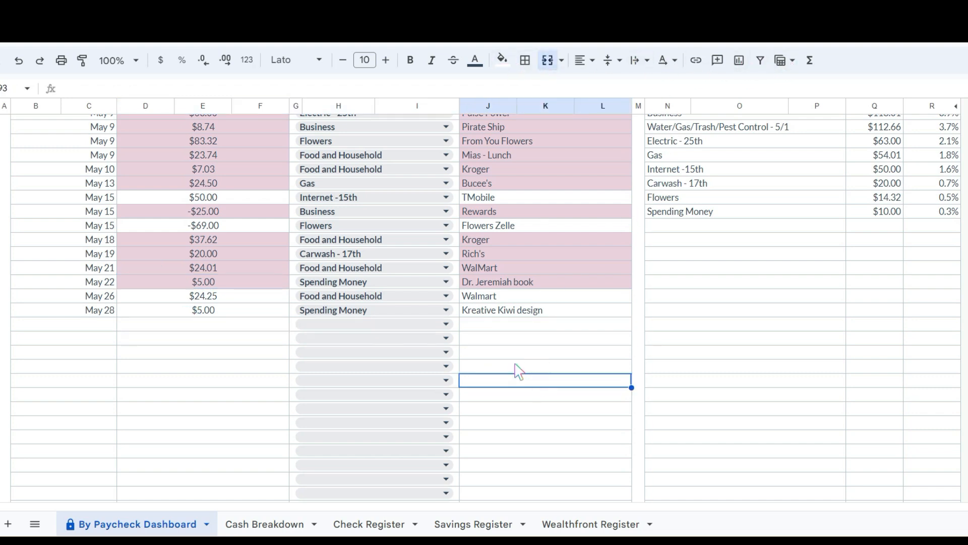
mouse_move(500, 369)
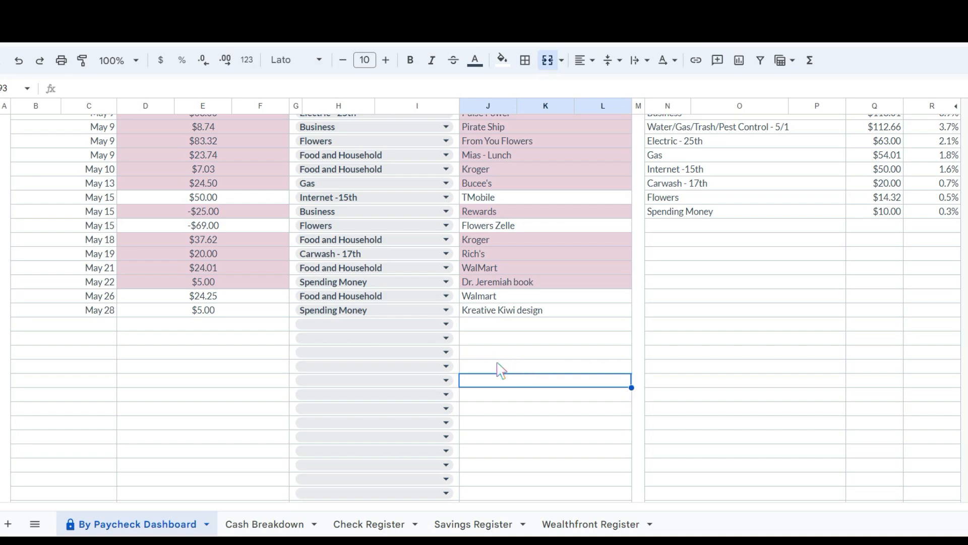
scroll(up, 3)
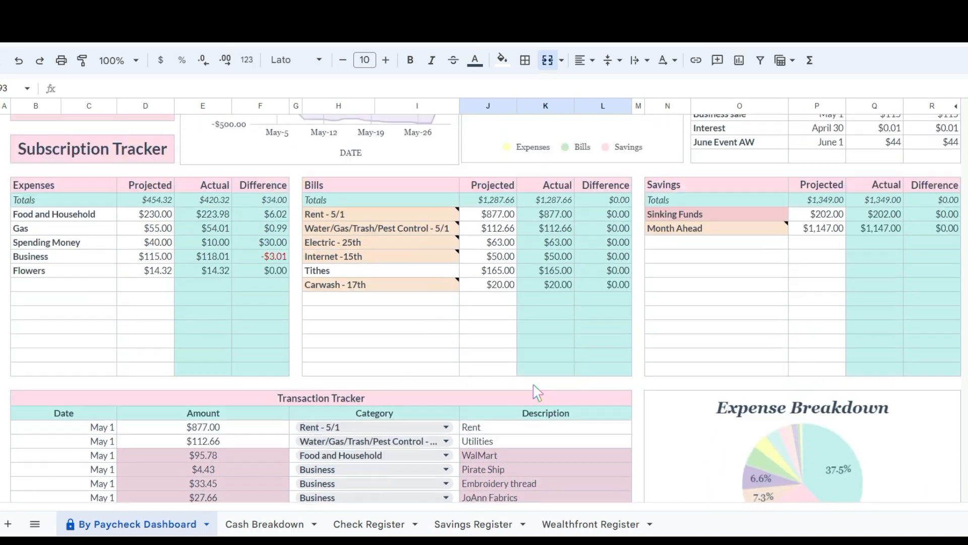
scroll(up, 3)
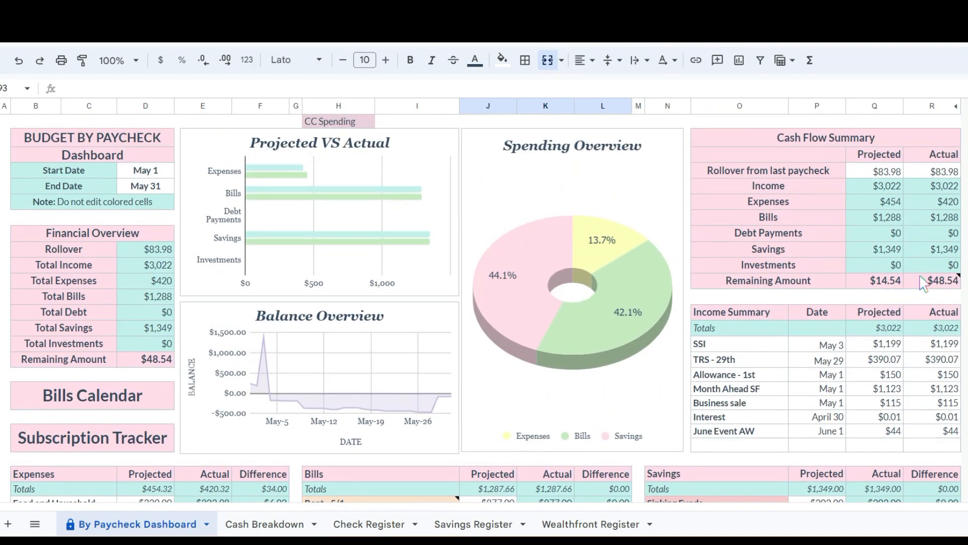
click(943, 343)
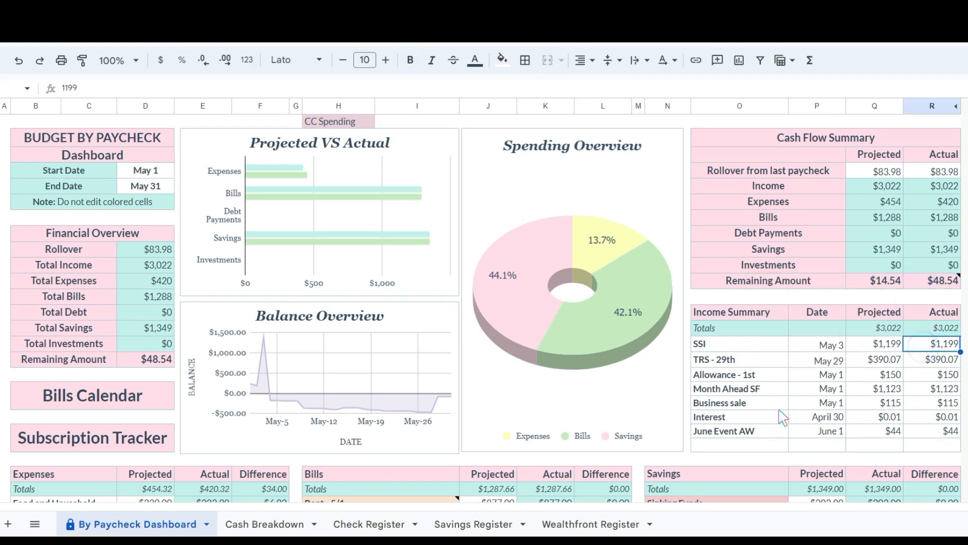
mouse_move(757, 418)
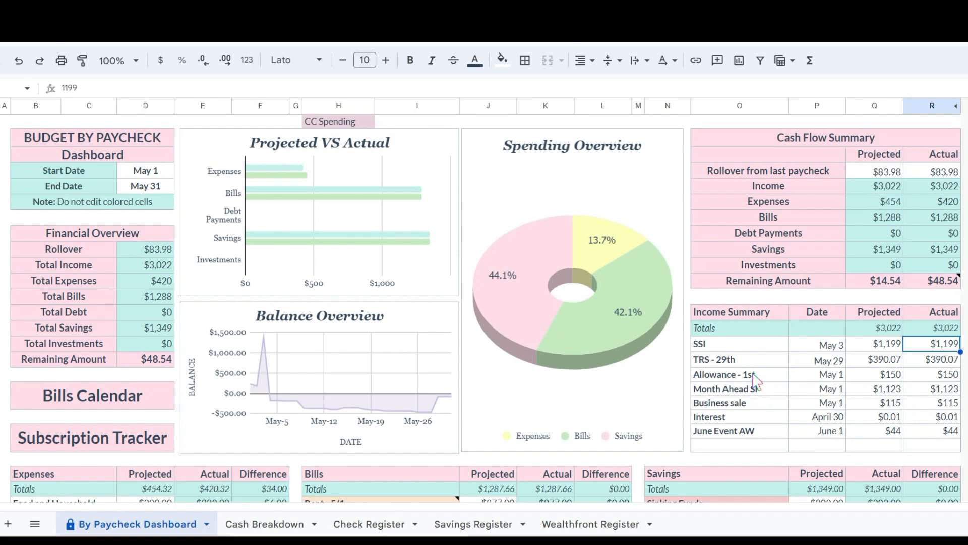
mouse_move(896, 256)
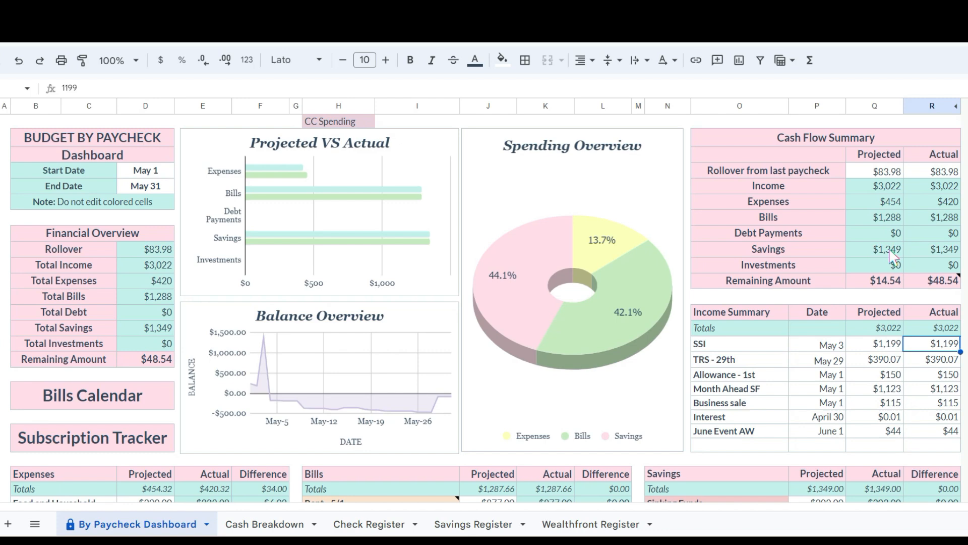
mouse_move(844, 242)
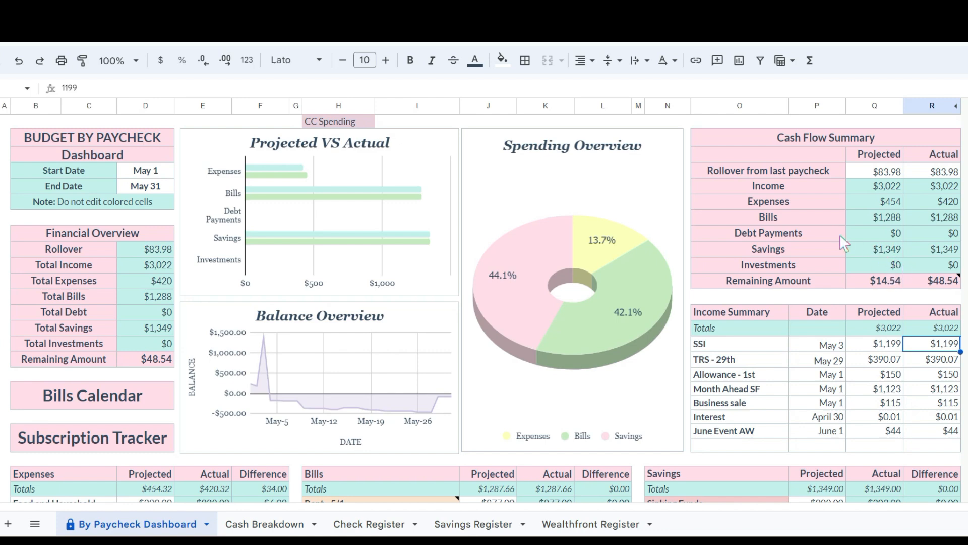
mouse_move(852, 239)
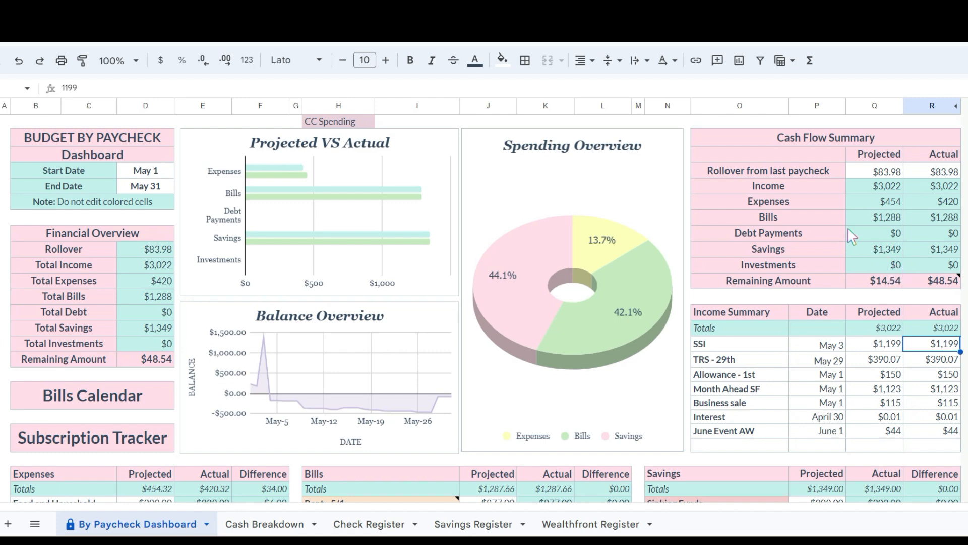
mouse_move(844, 241)
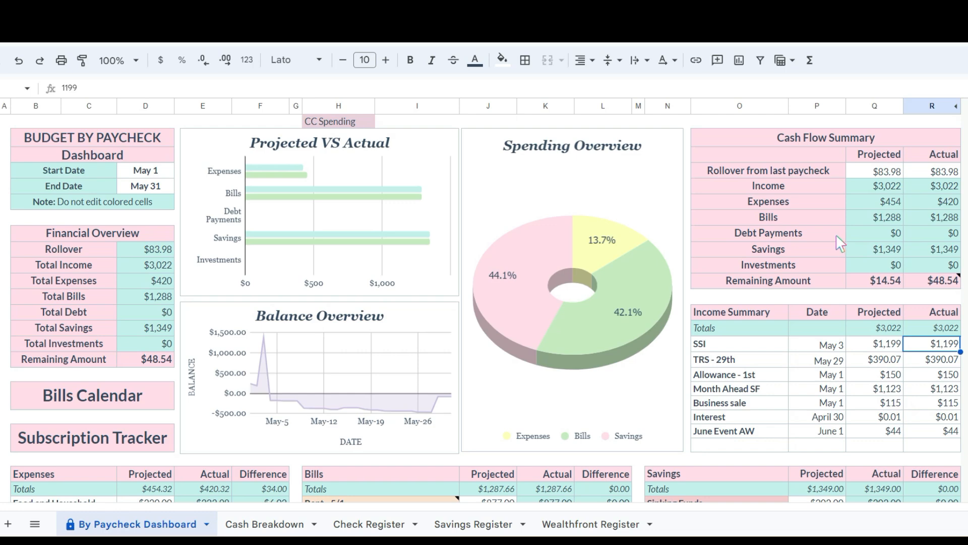
scroll(down, 3)
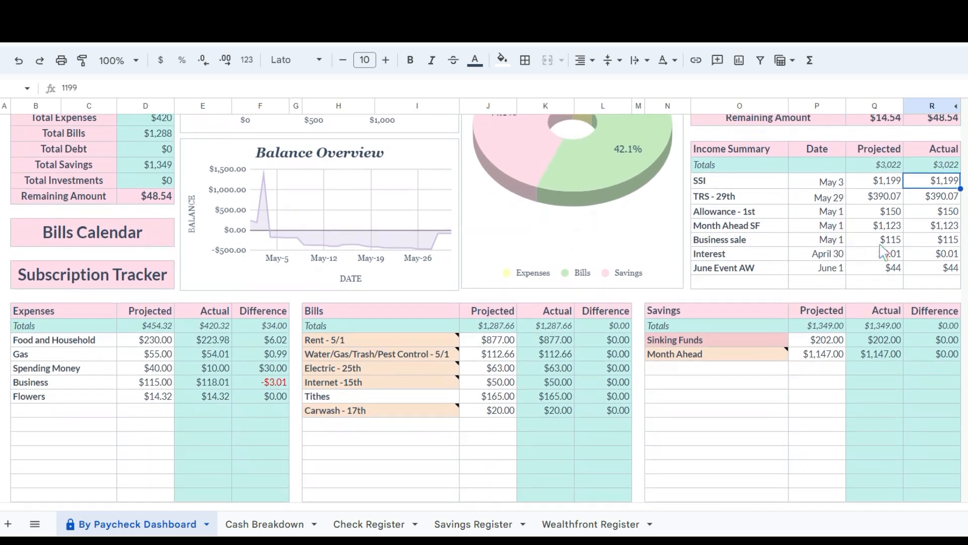
click(877, 238)
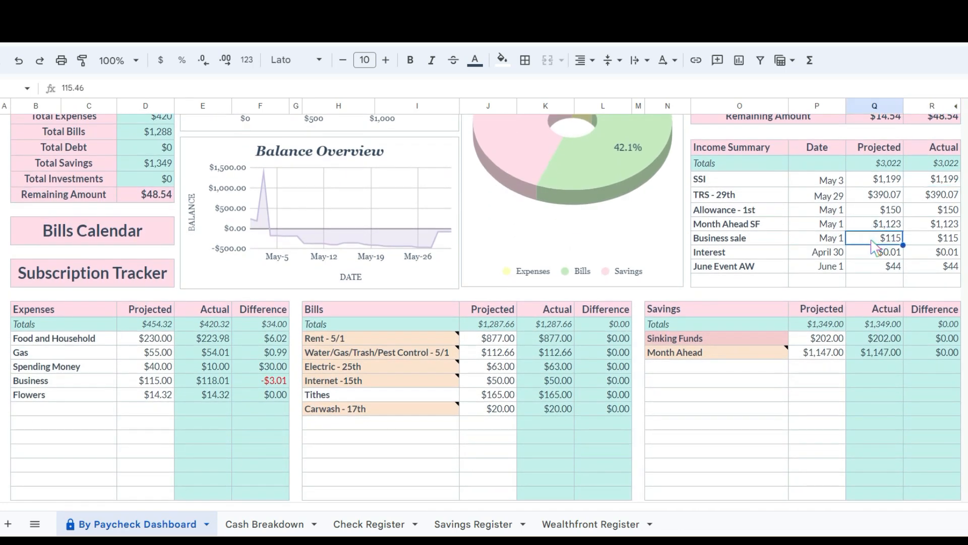
mouse_move(871, 247)
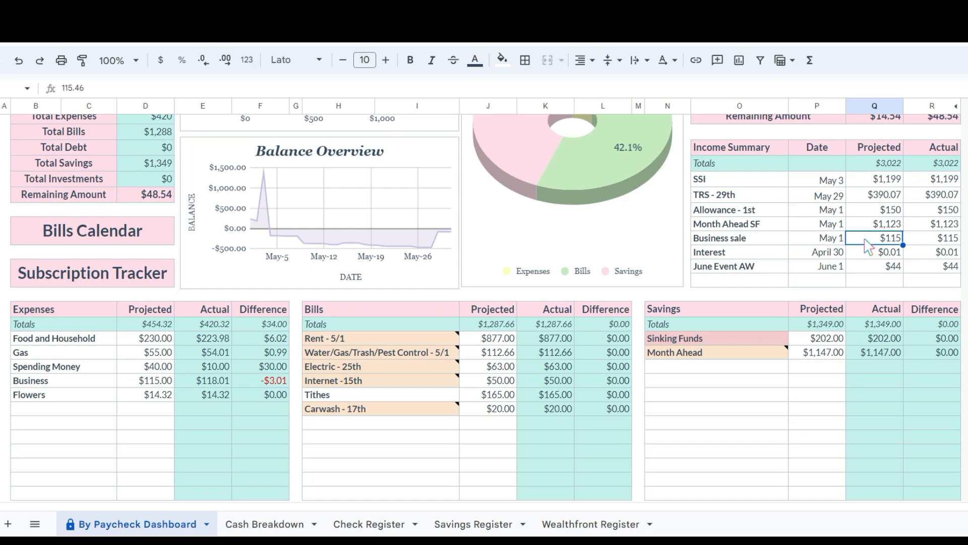
mouse_move(896, 187)
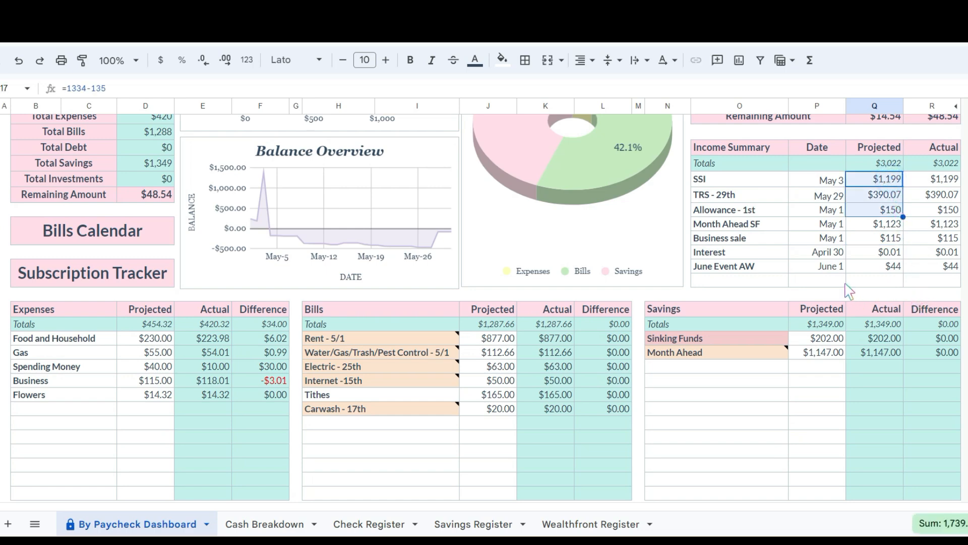
click(716, 379)
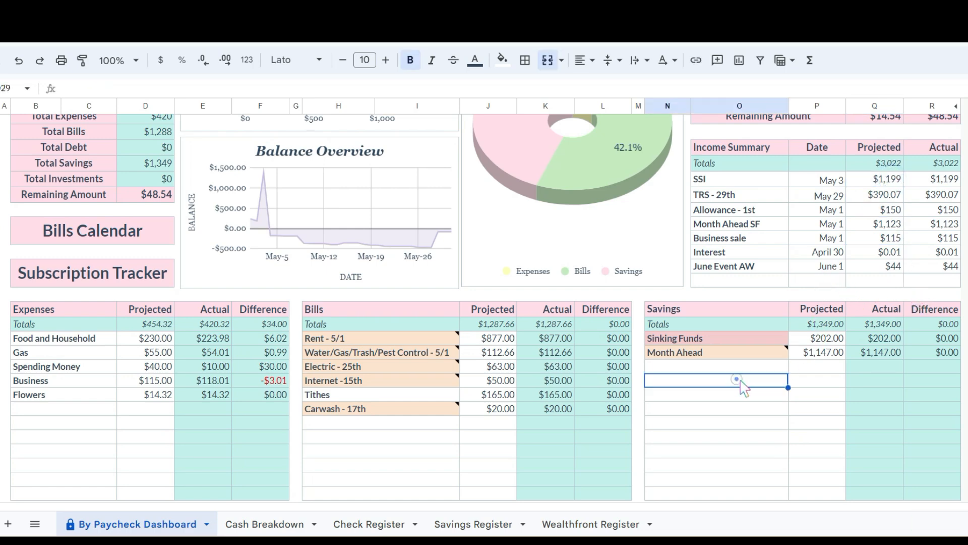
mouse_move(707, 376)
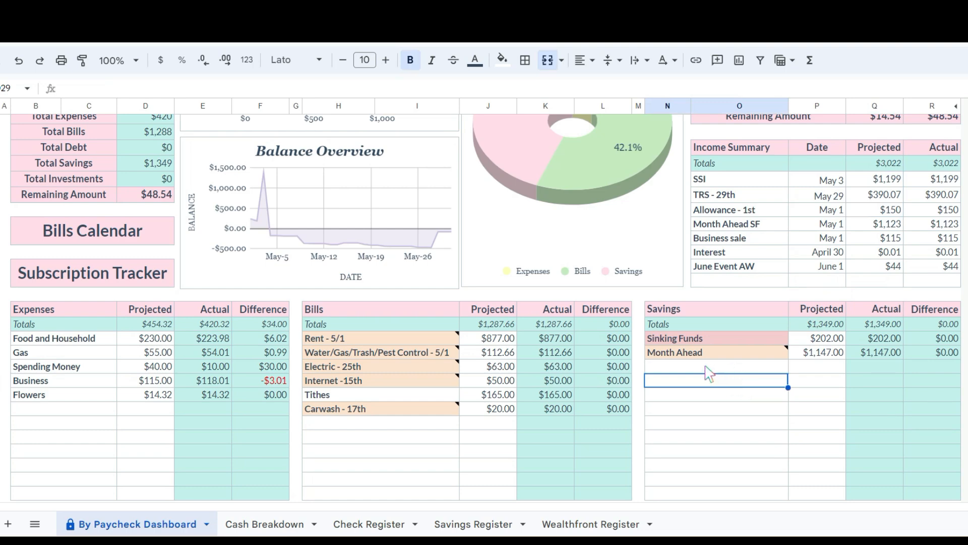
mouse_move(713, 349)
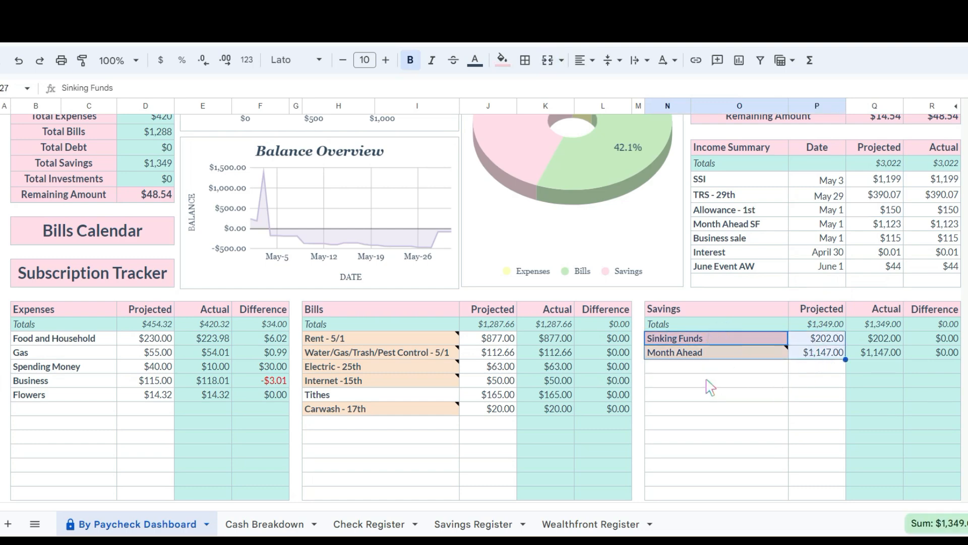
click(710, 380)
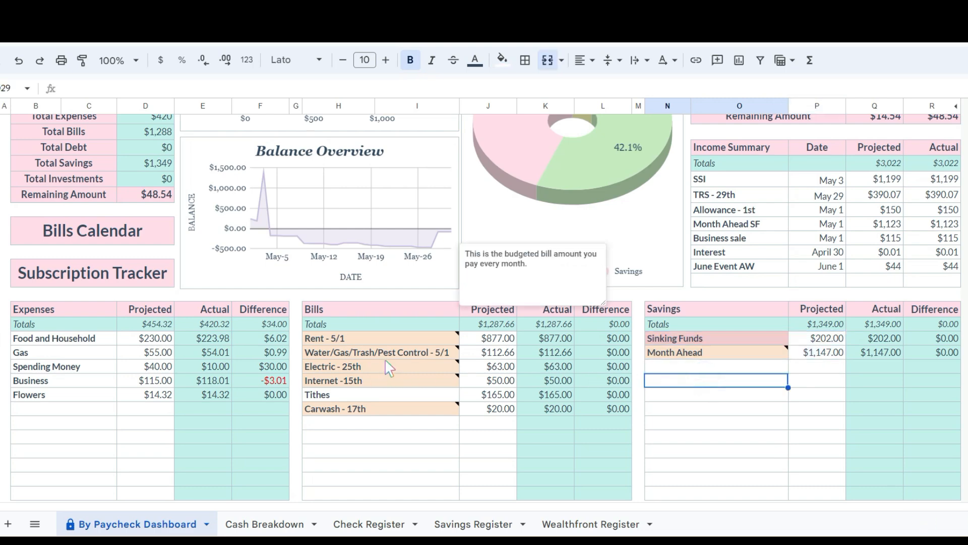
click(380, 440)
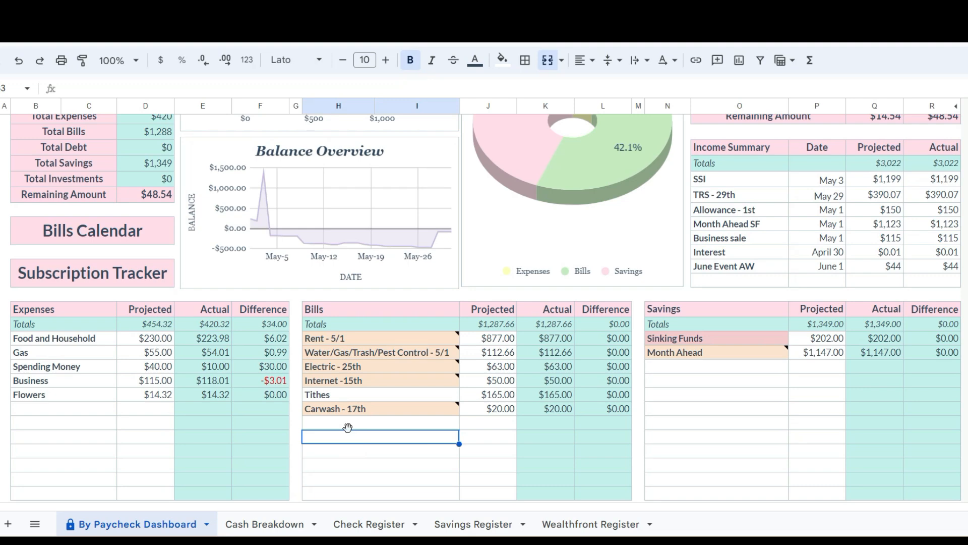
scroll(up, 3)
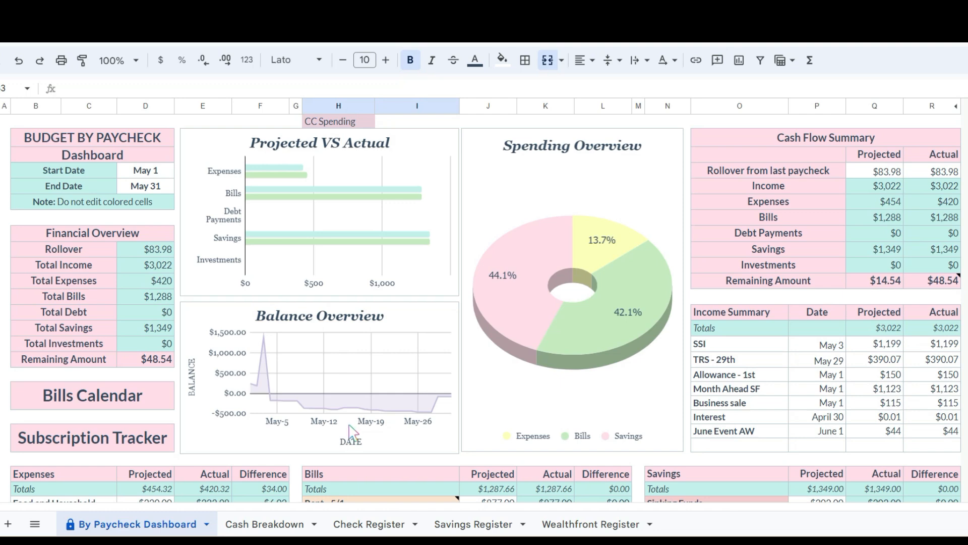
mouse_move(173, 189)
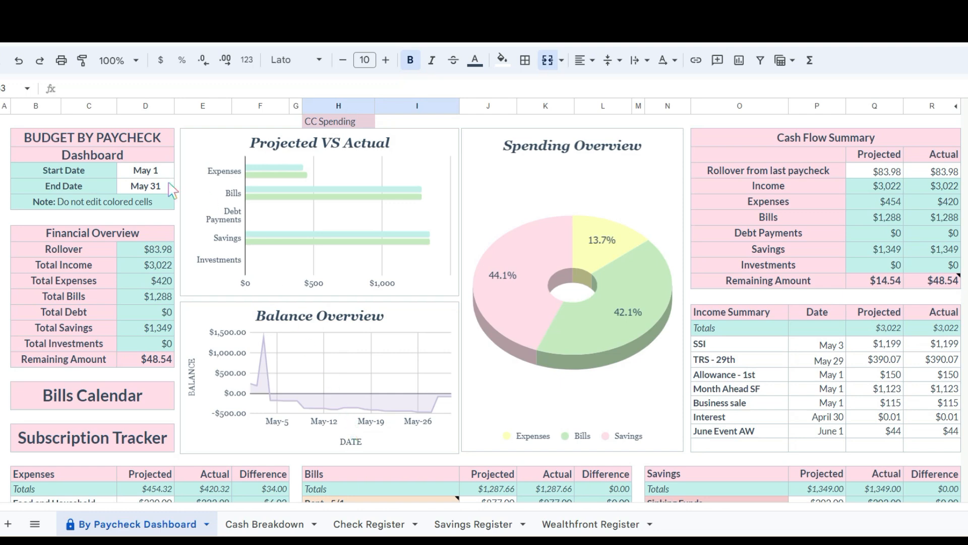